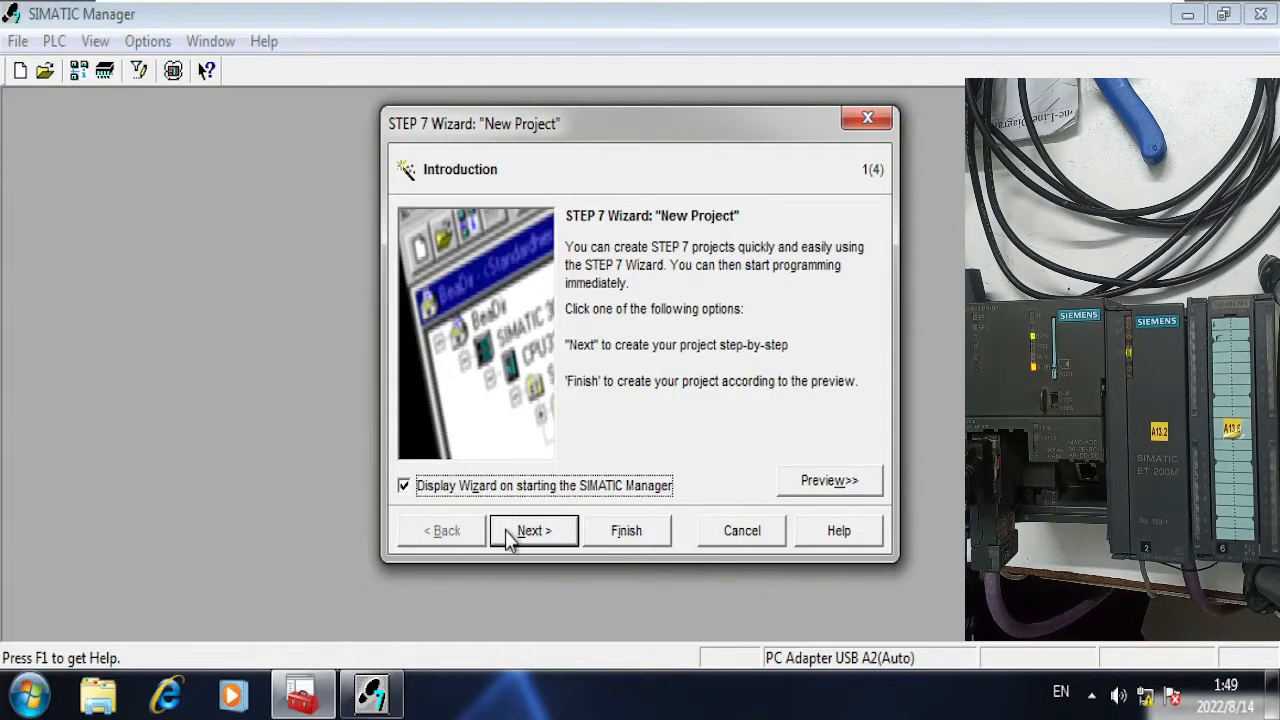
mouse_move(512, 516)
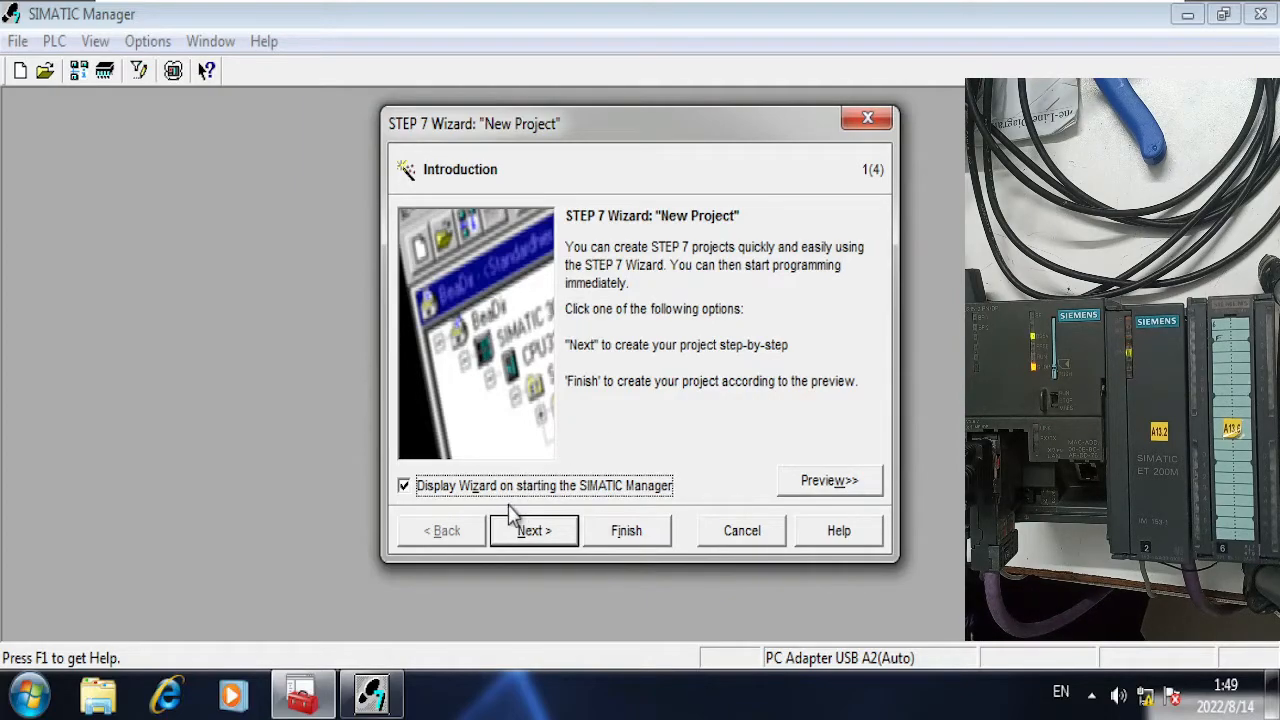
mouse_move(510, 470)
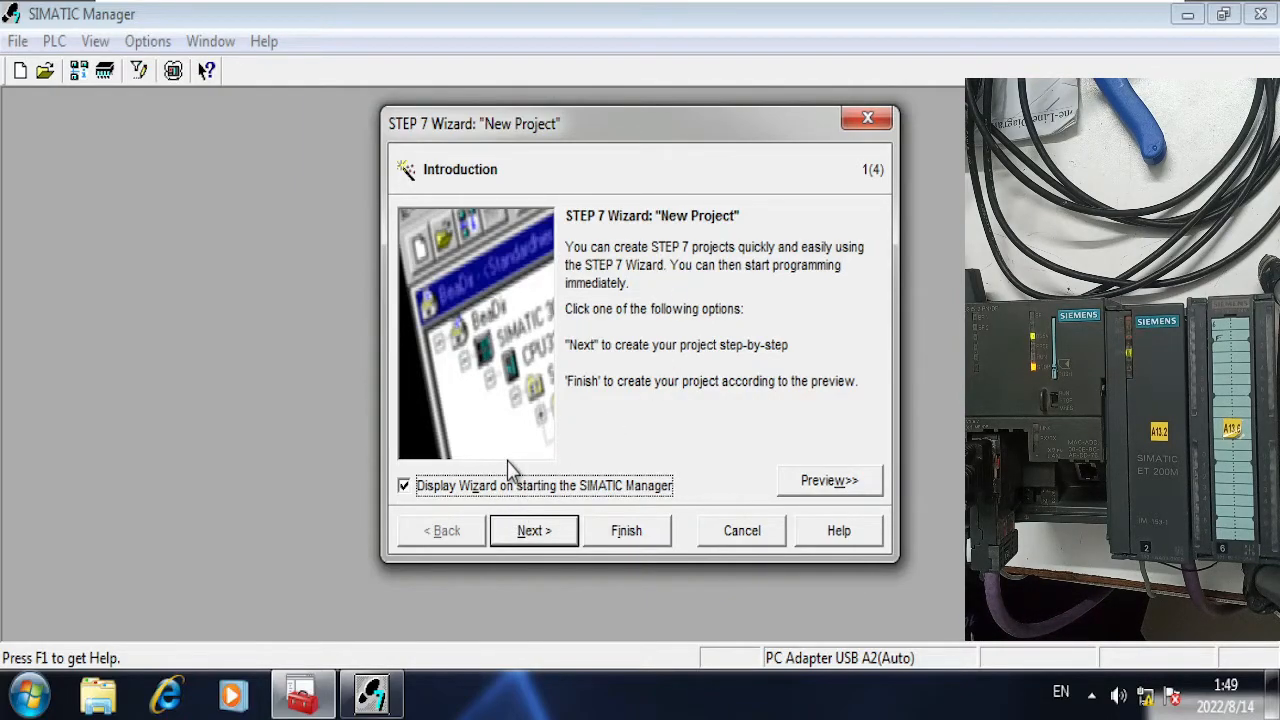
mouse_move(556, 468)
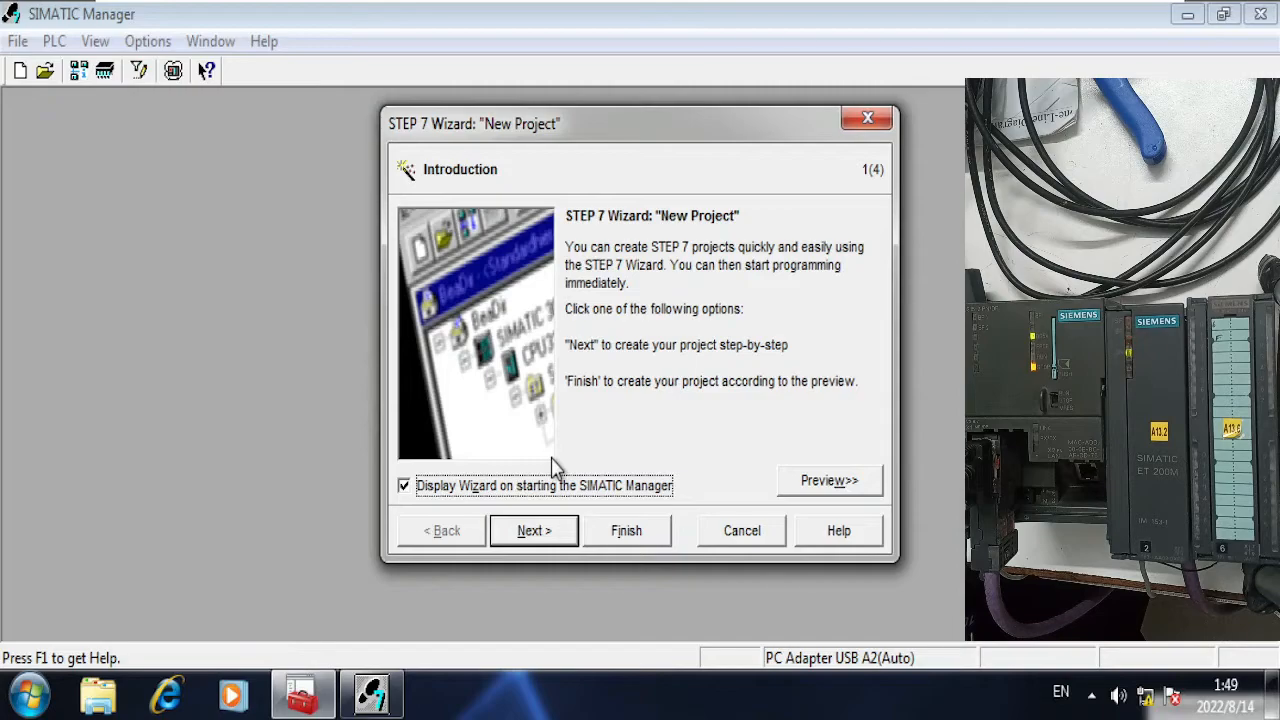
Step: Choose CPU 315-2 PN/DP in the New Project wizard and set OB1 to LAD
click(532, 530)
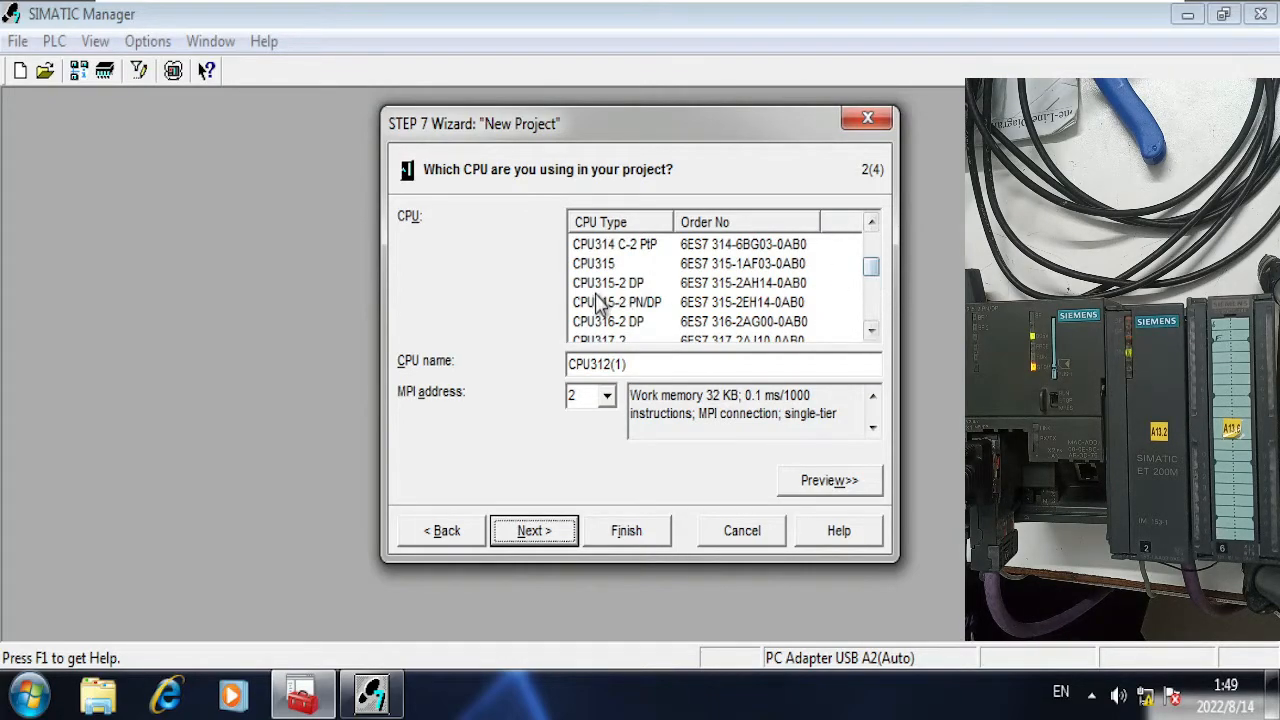
click(616, 302)
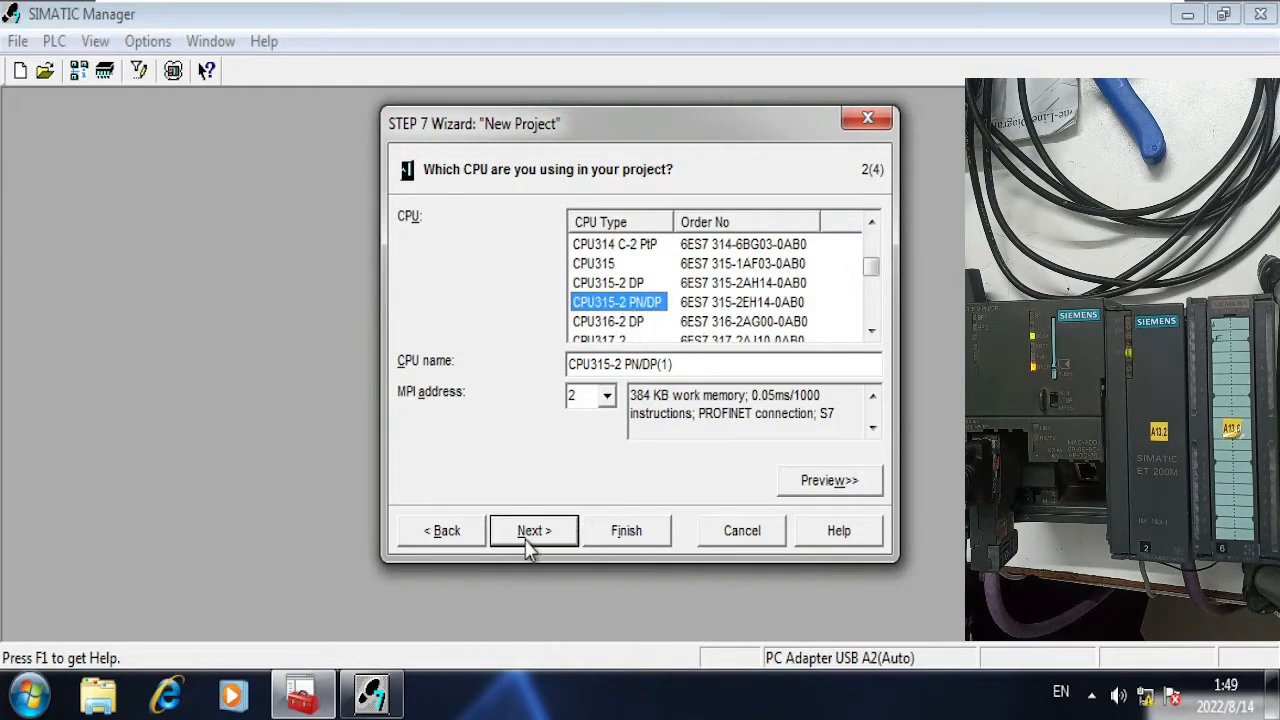
click(532, 530)
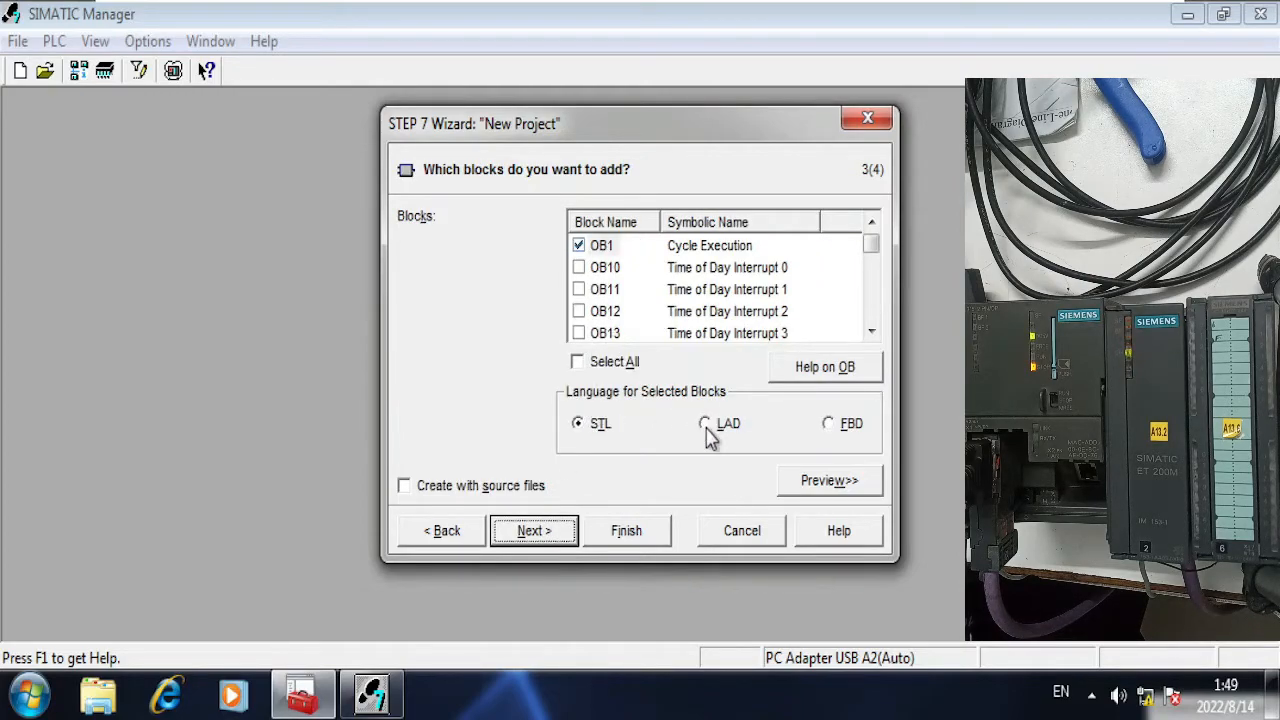
click(704, 424)
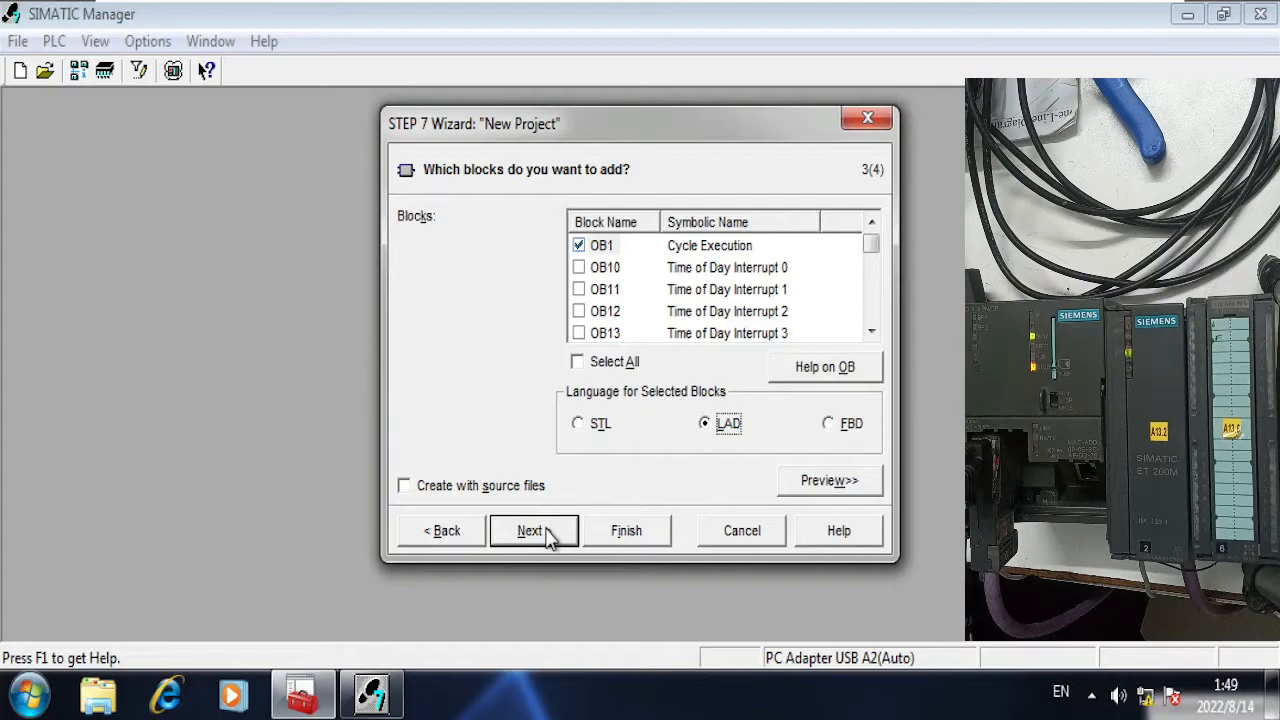
Step: Name the project 'test PB with ETH200m HWC' minus typo — 'test PB with ET200m HWC' — and finish the wizard
click(532, 530)
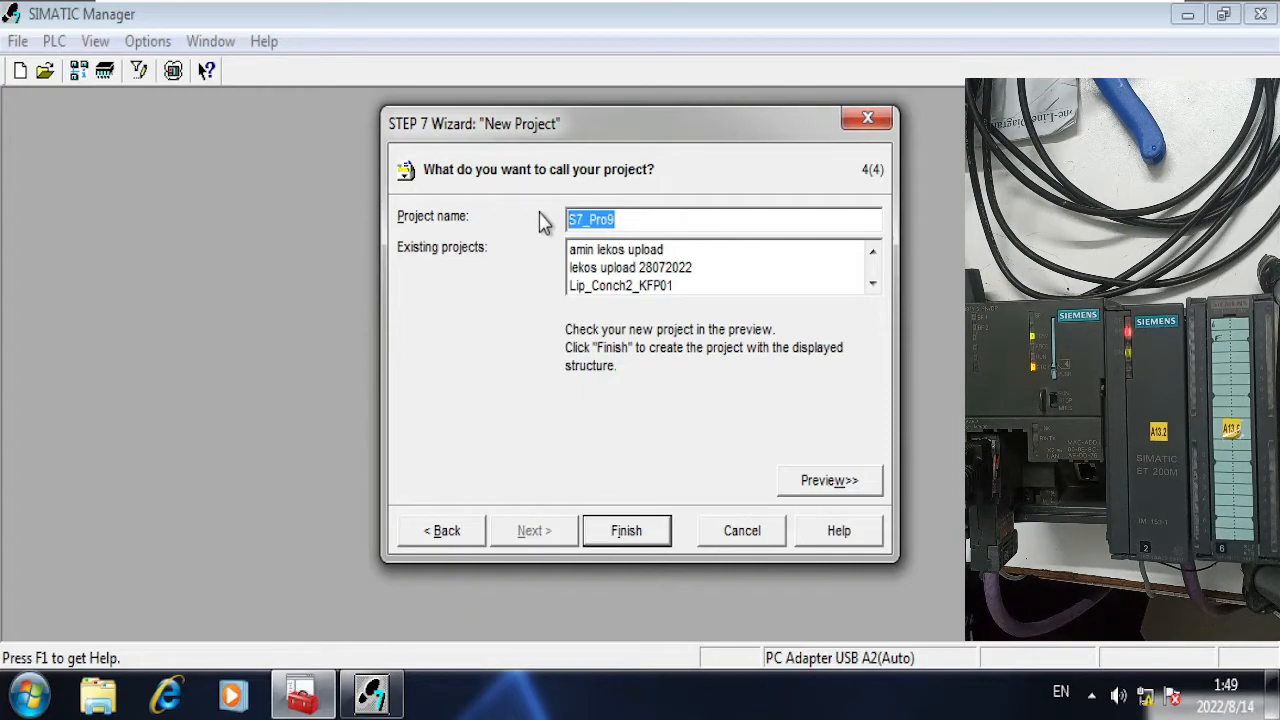
text(test)
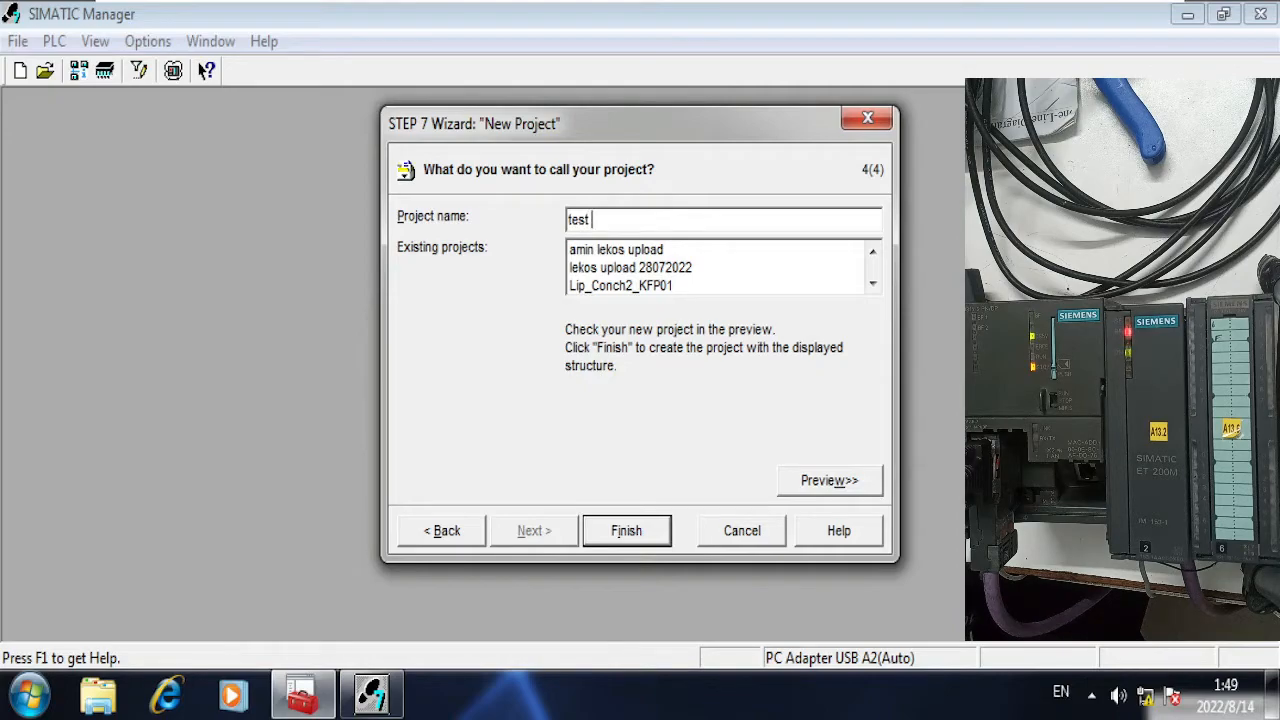
text(p)
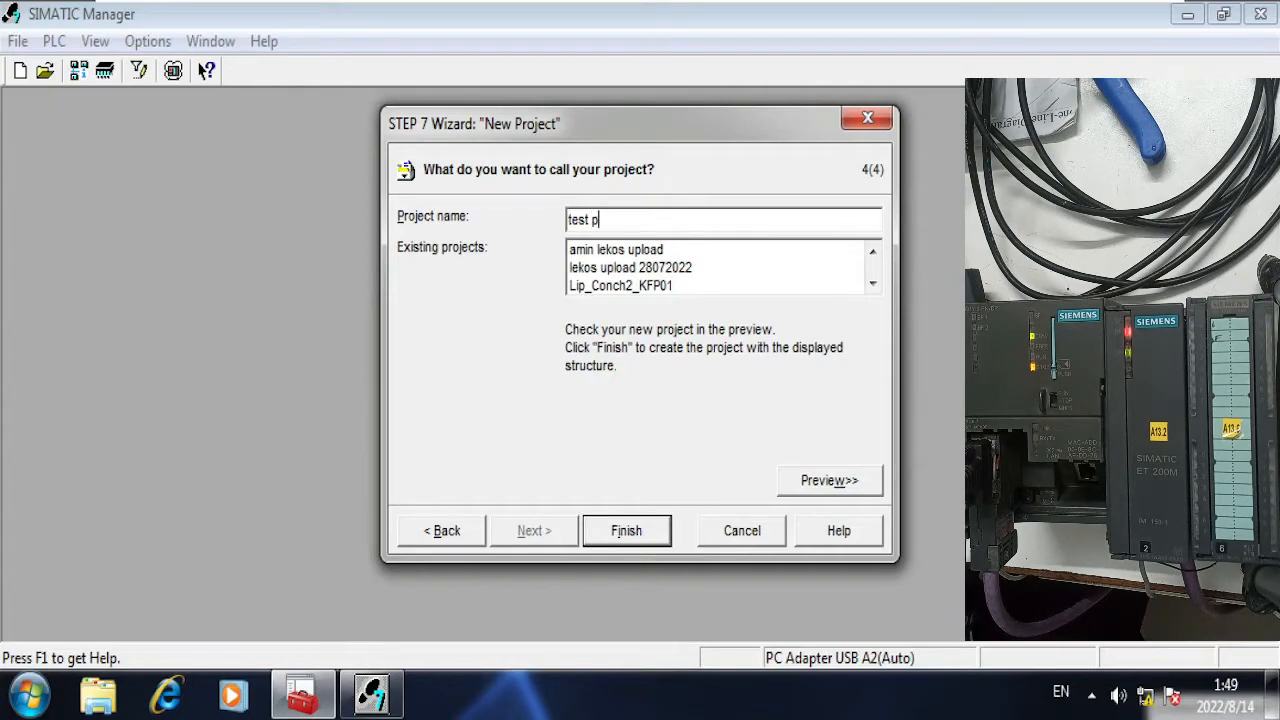
key(Backspace)
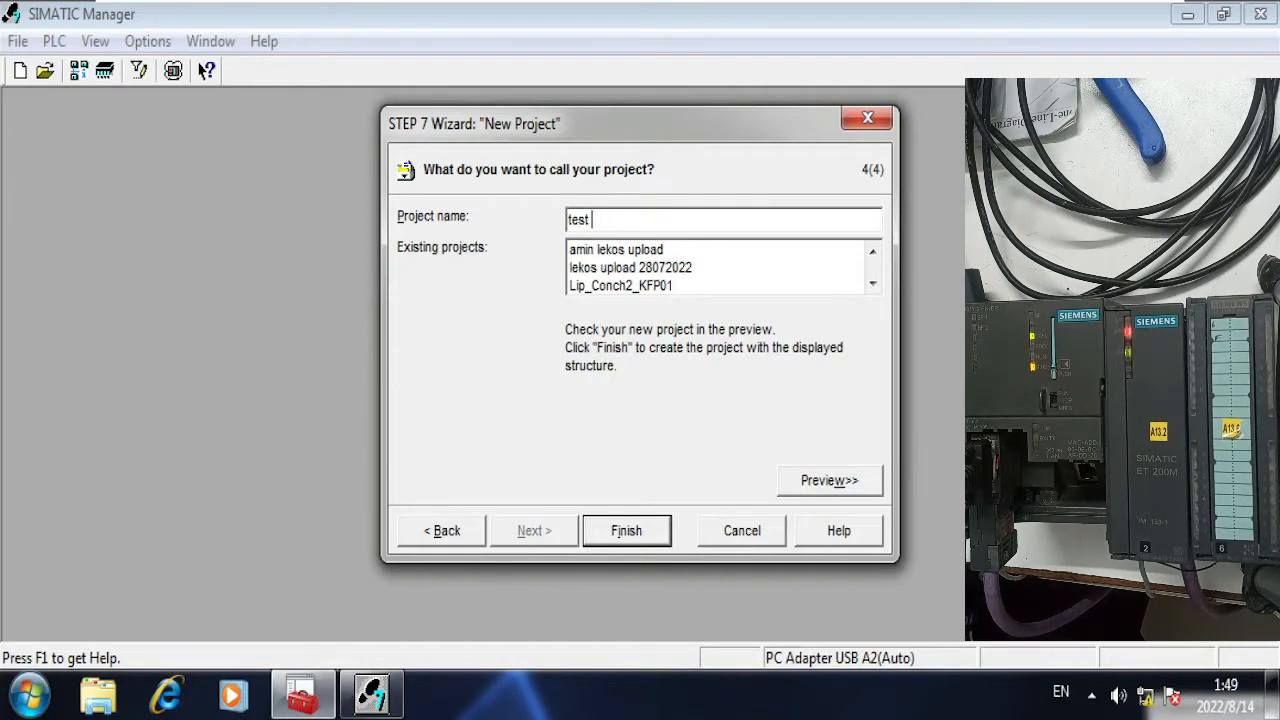
text(PB w)
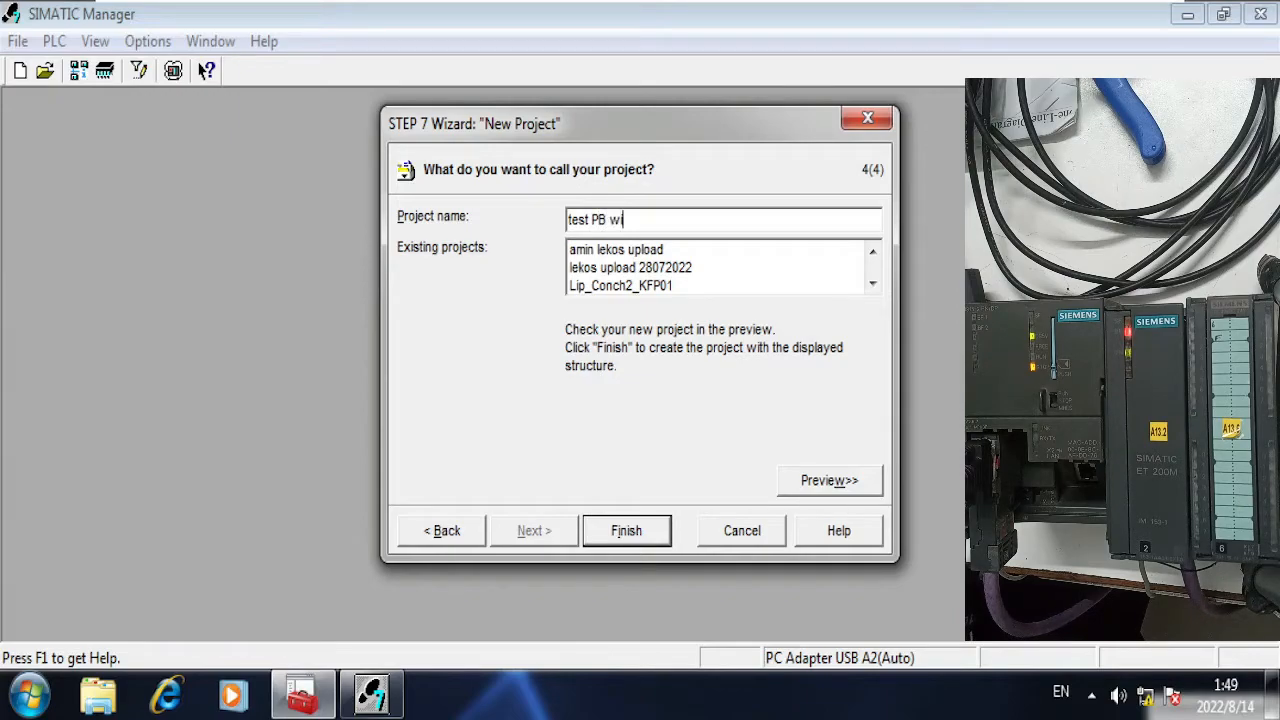
text(ith ET)
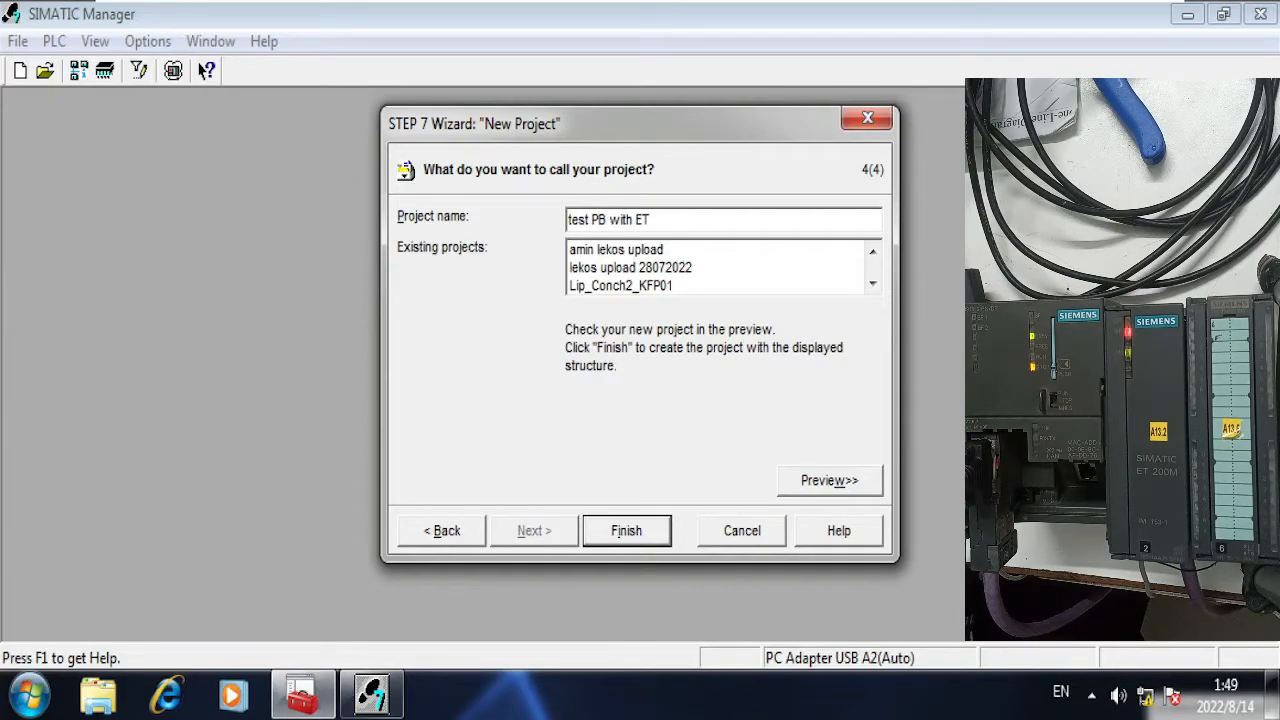
text(200m)
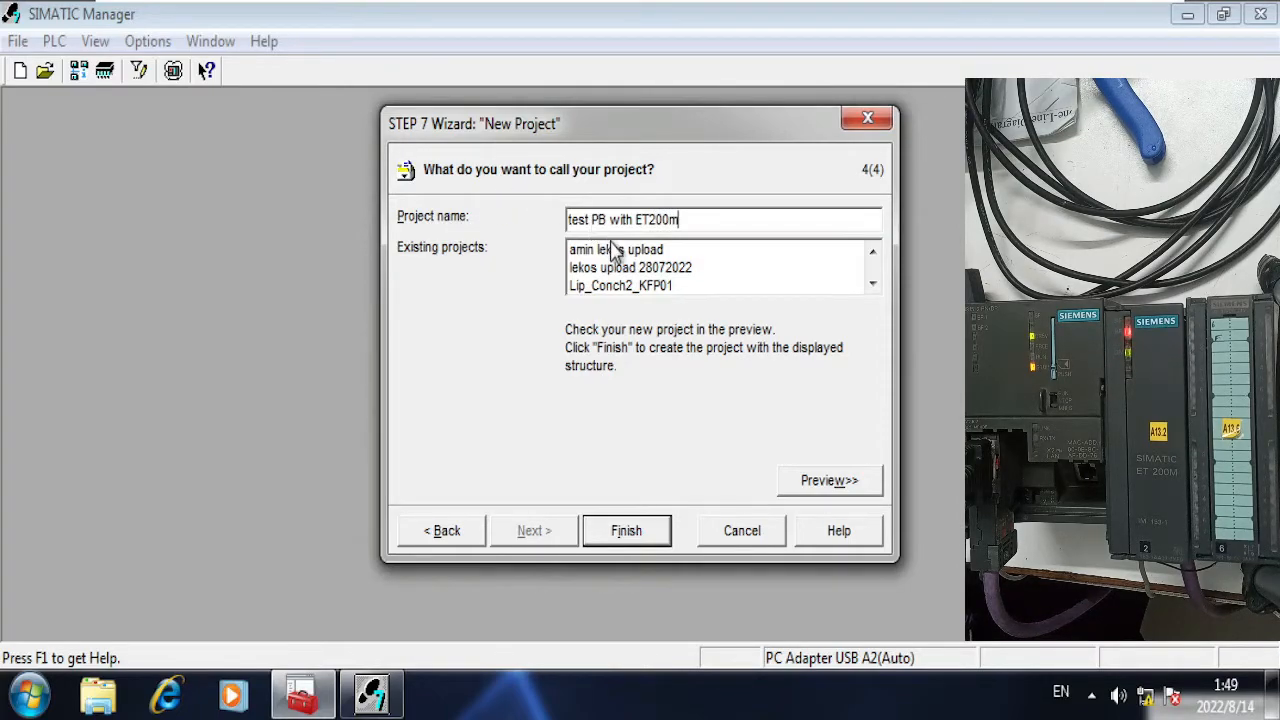
mouse_move(678, 244)
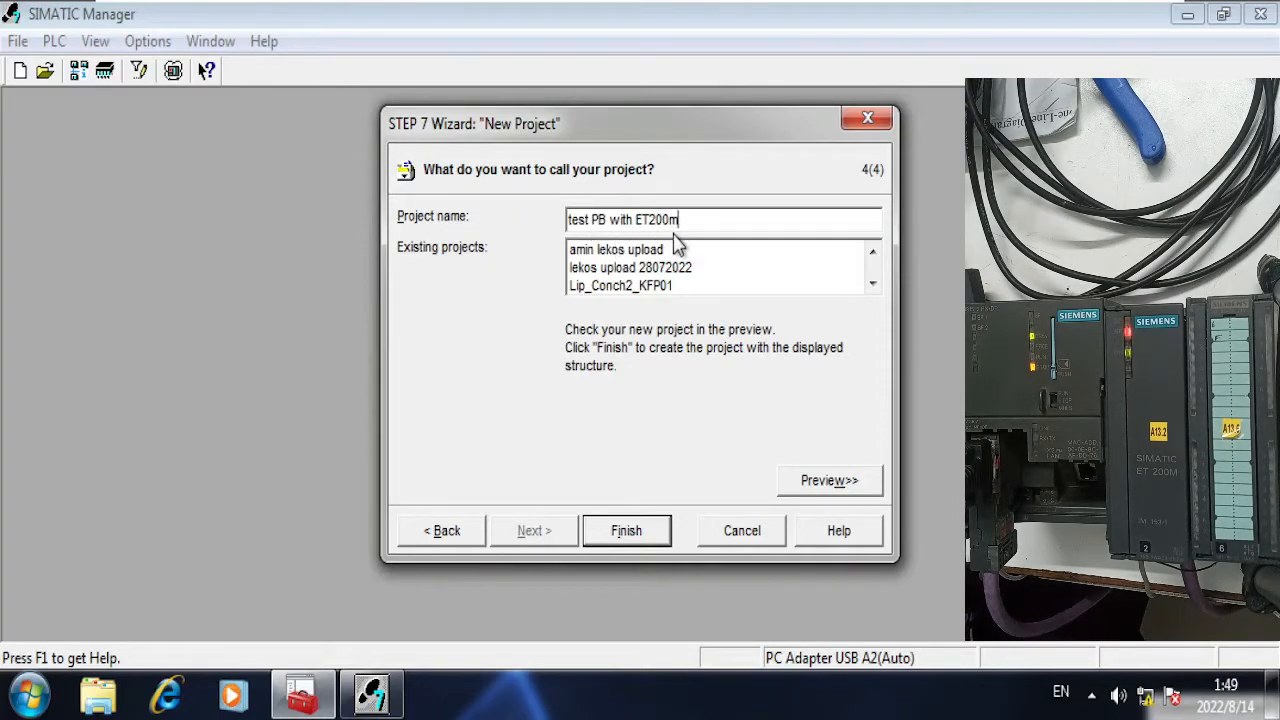
text(HWC)
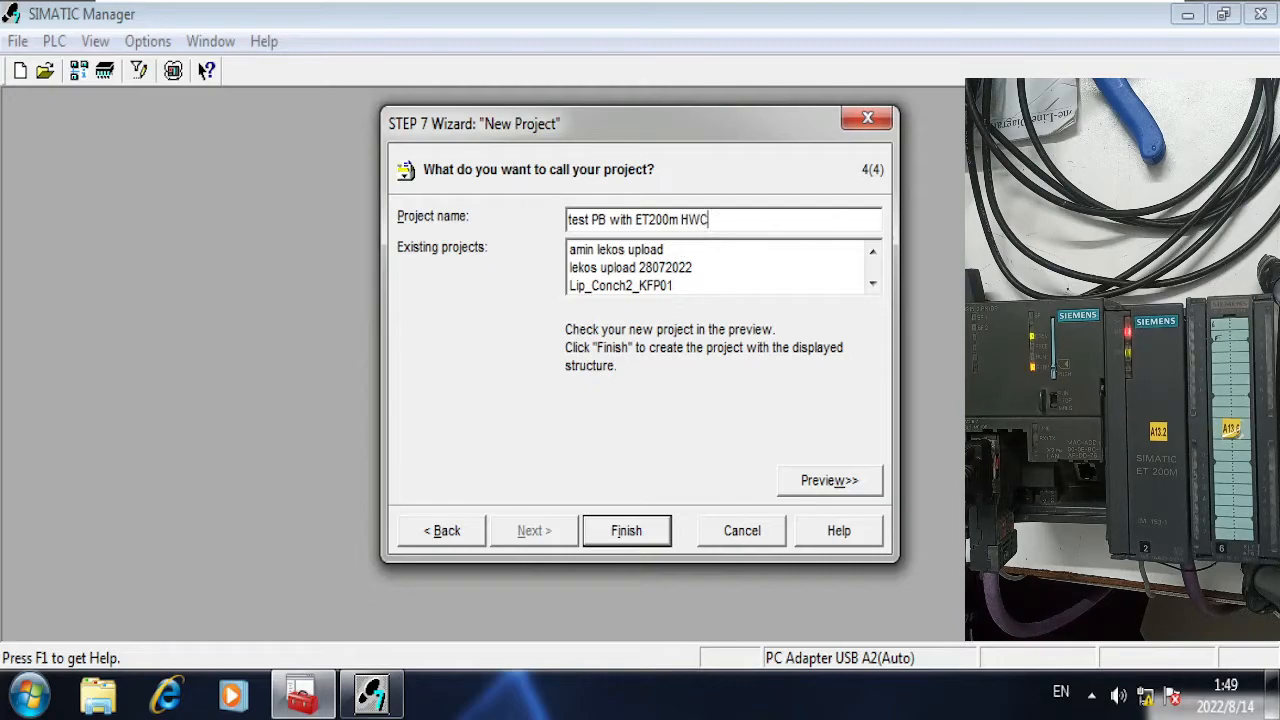
mouse_move(620, 364)
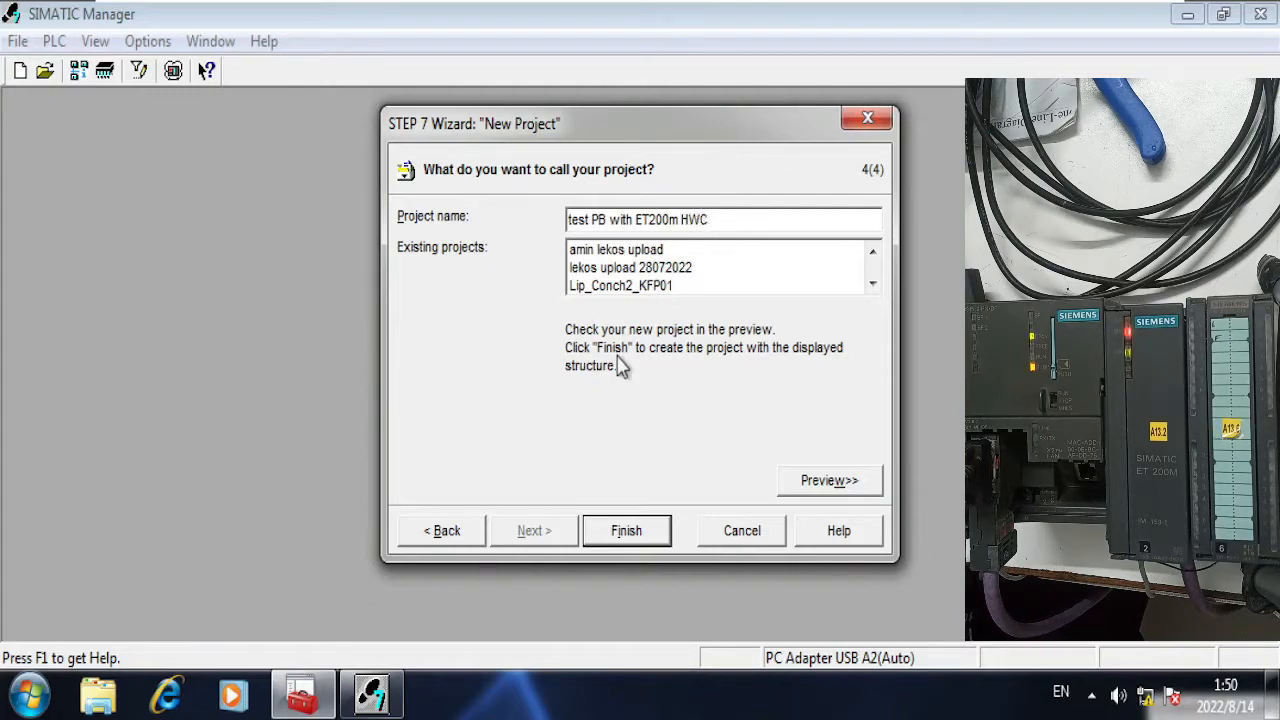
mouse_move(596, 544)
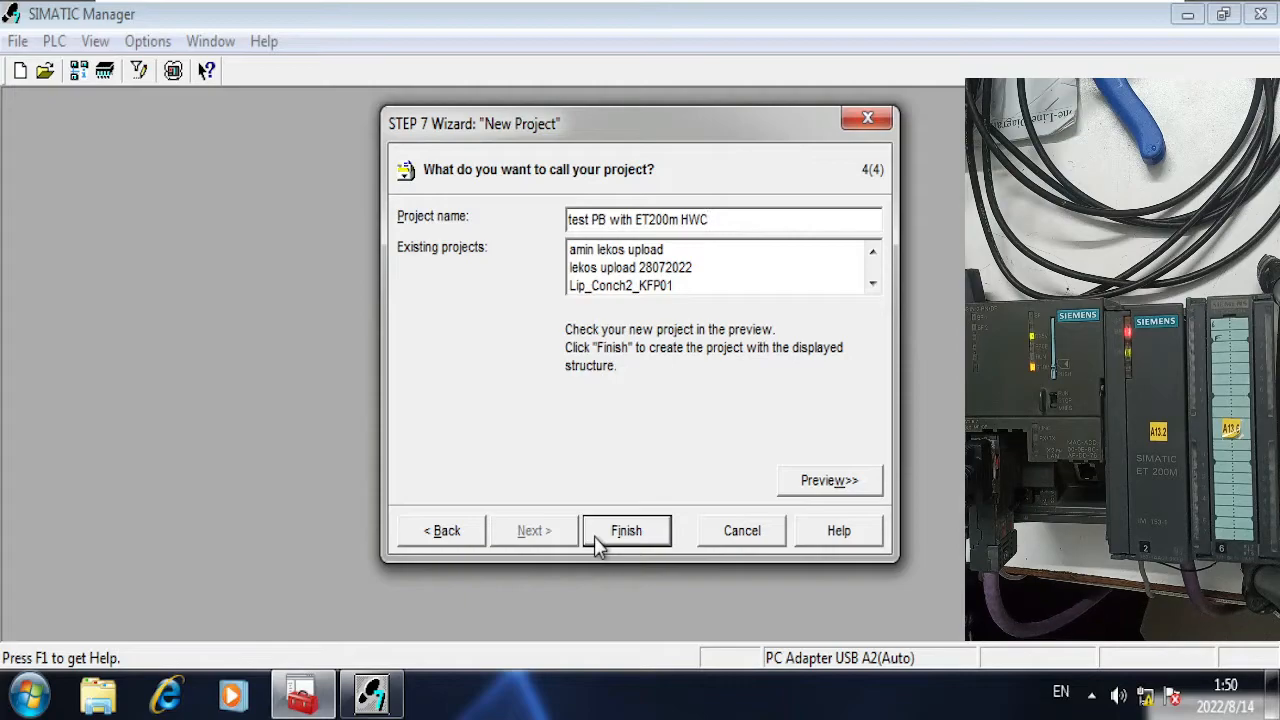
click(626, 530)
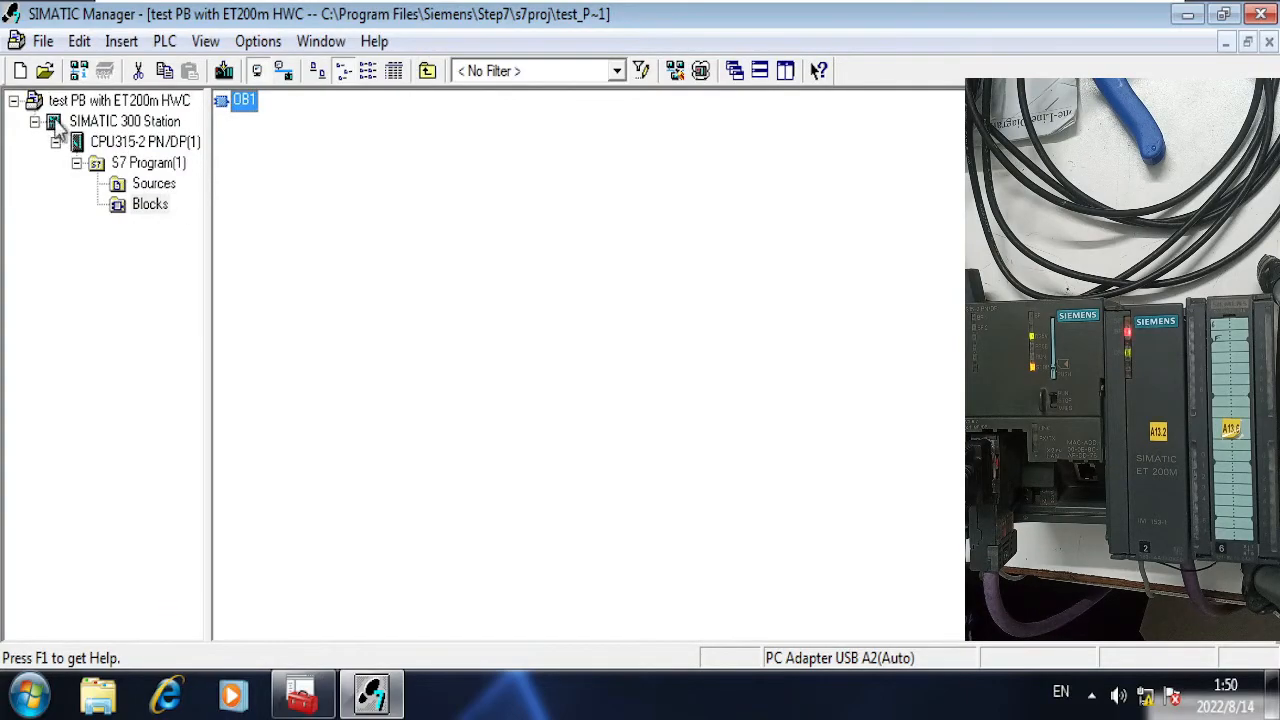
Step: Delete the generated UR rack with its CPU and program, then maximize the station window
click(124, 122)
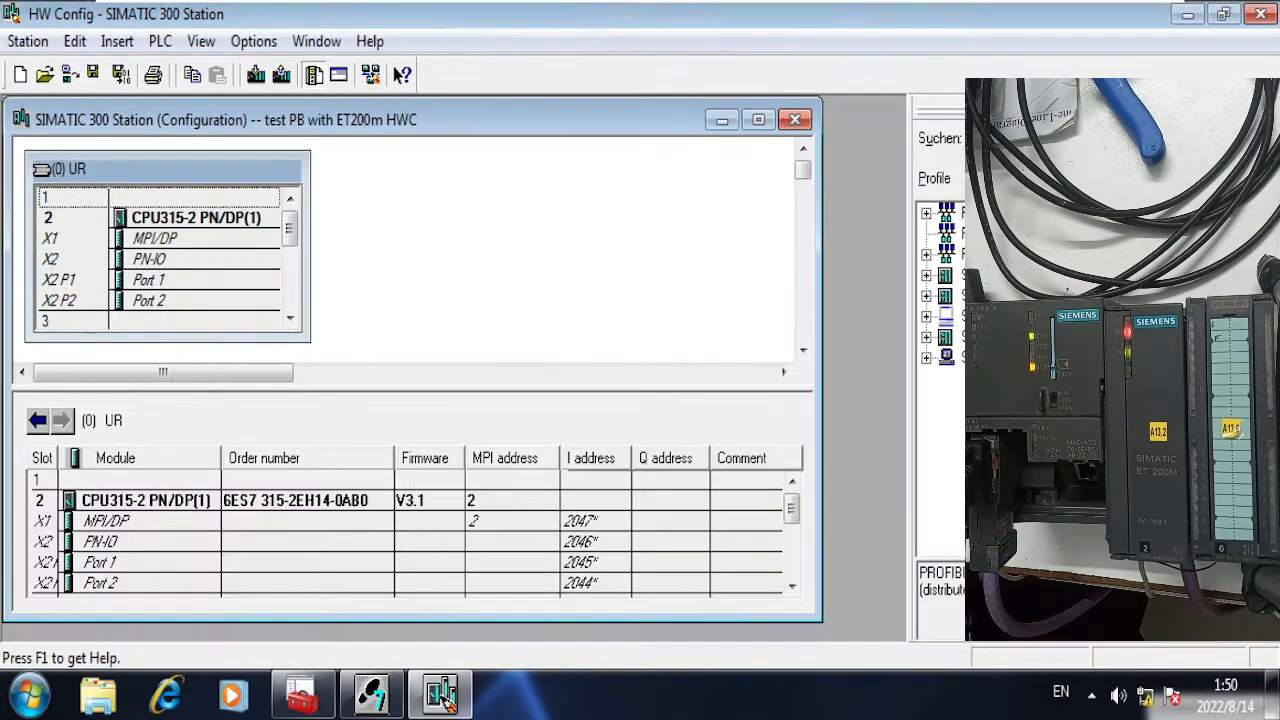
right_click(196, 216)
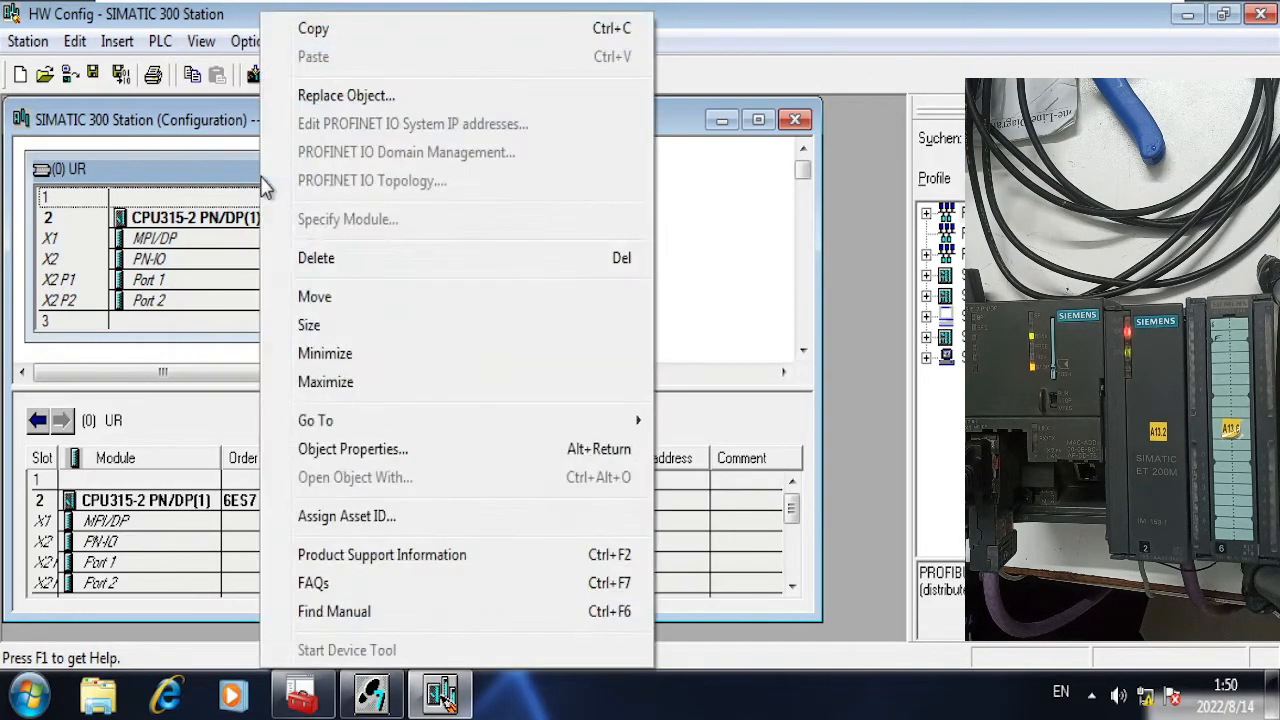
click(316, 256)
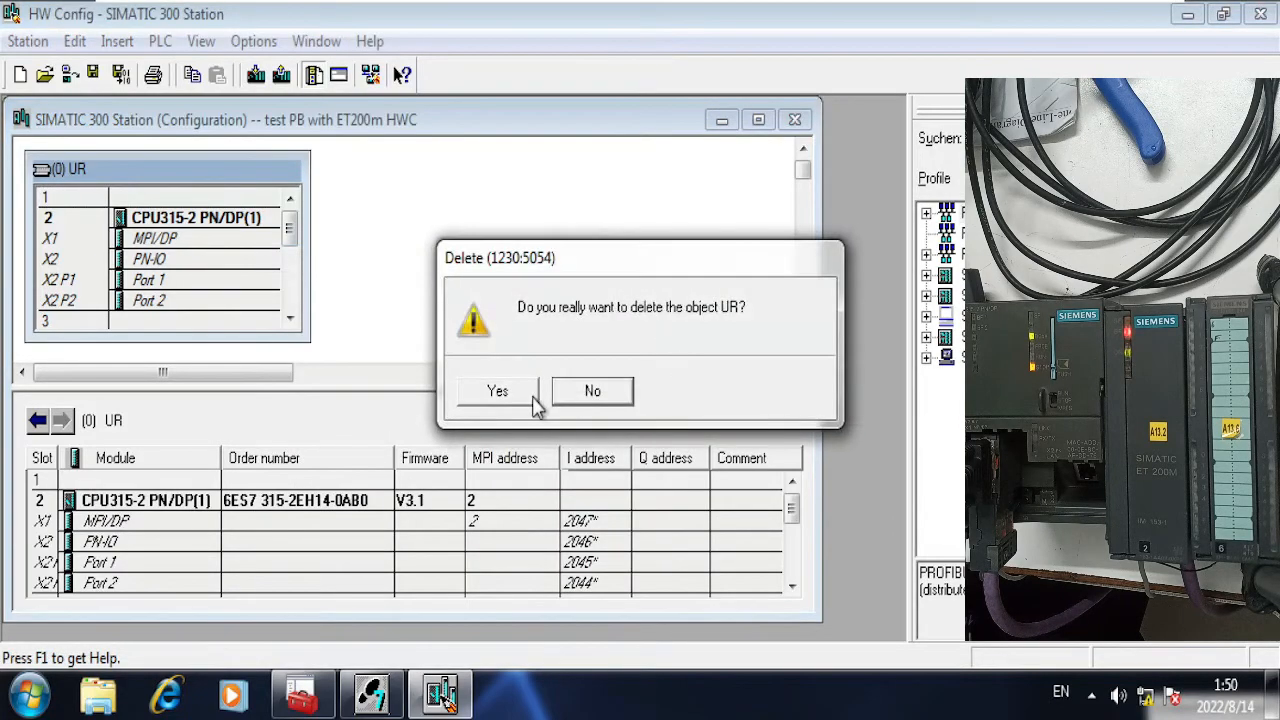
click(496, 390)
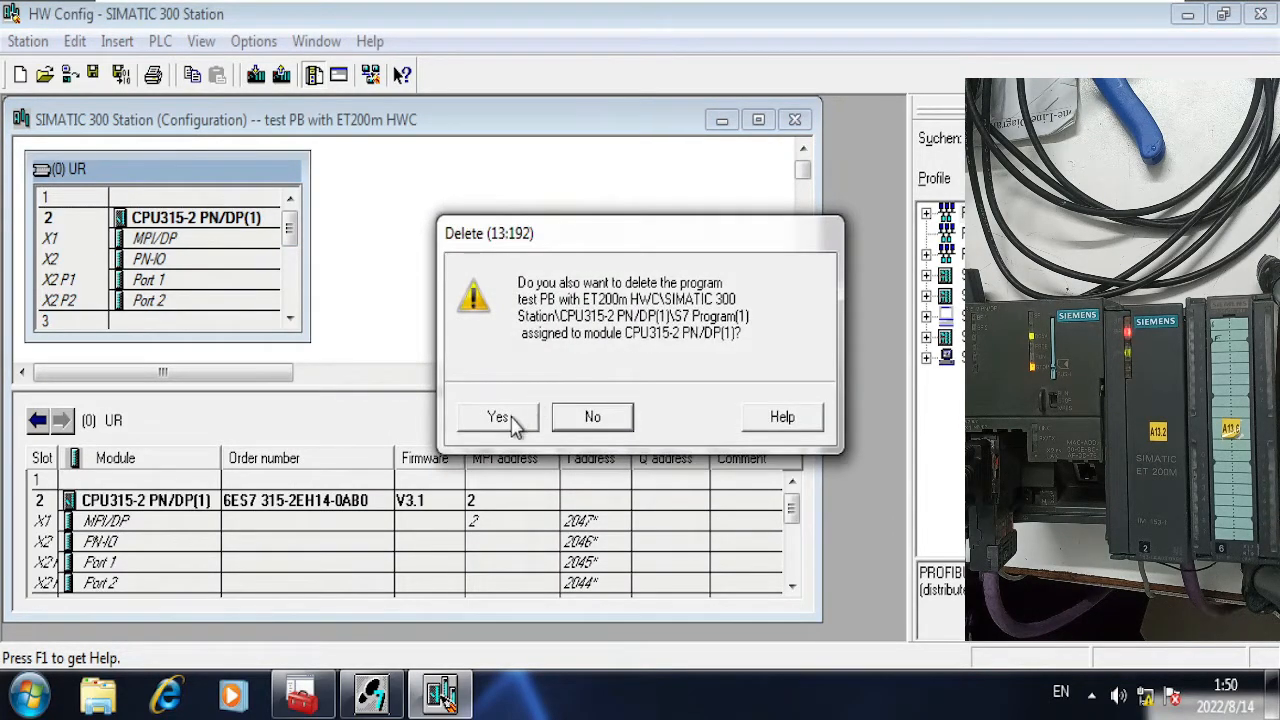
click(496, 418)
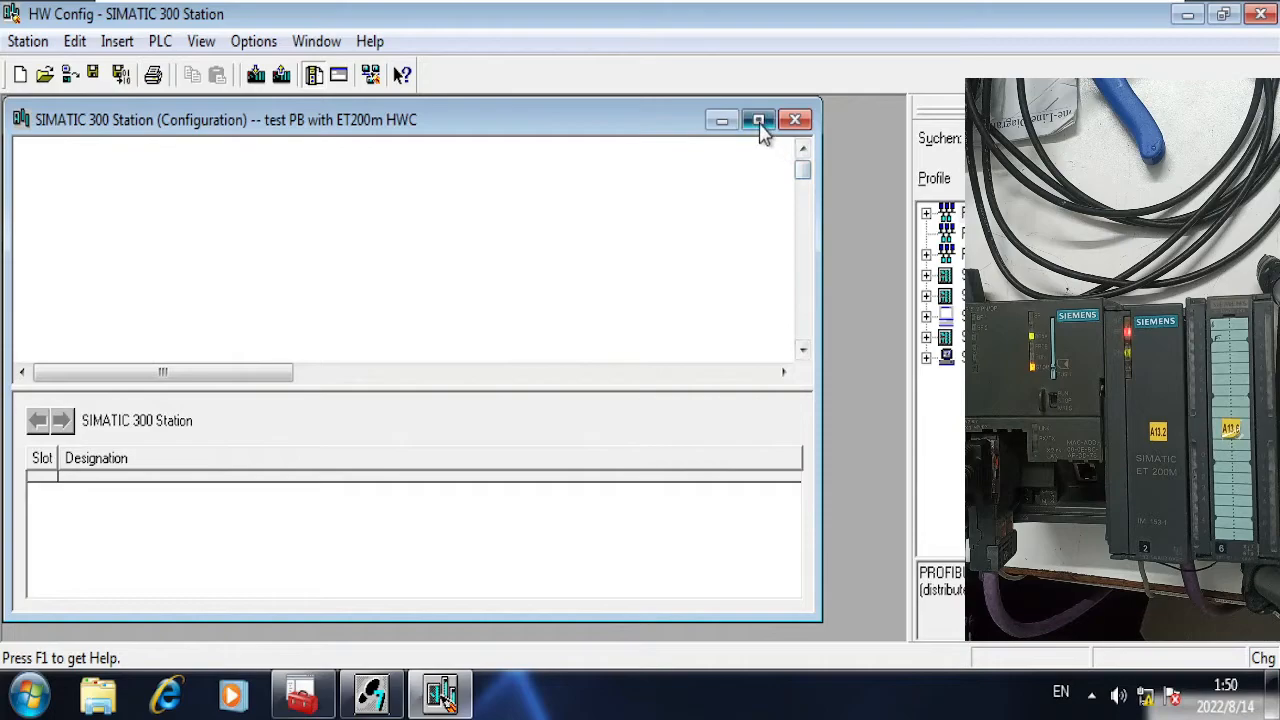
click(758, 120)
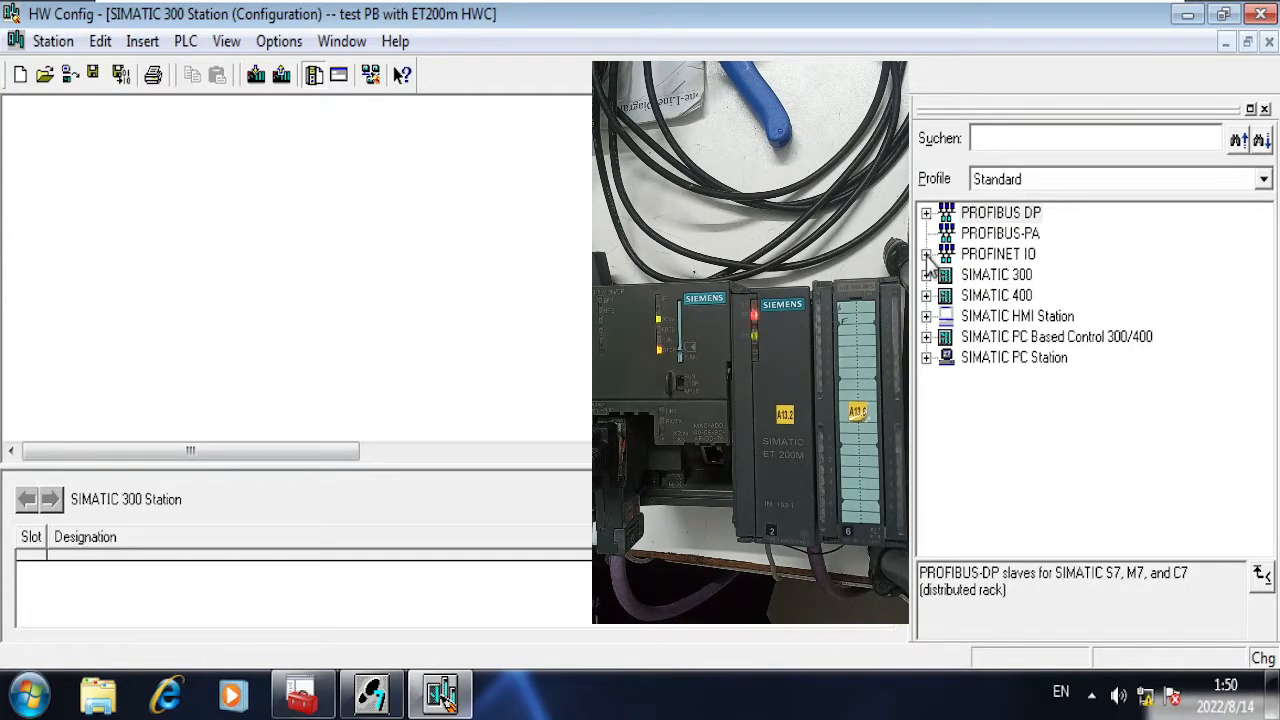
Step: Insert a rail from RACK-300 as the empty station rack and reposition it
click(926, 276)
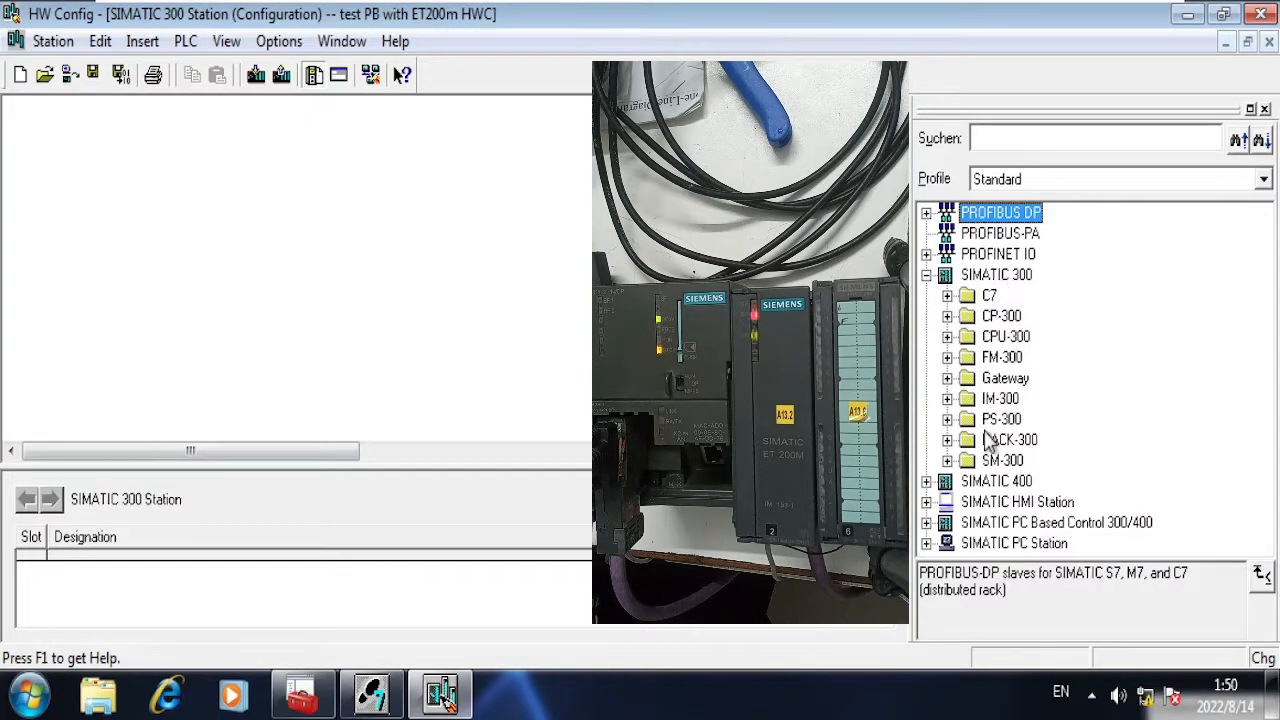
click(948, 440)
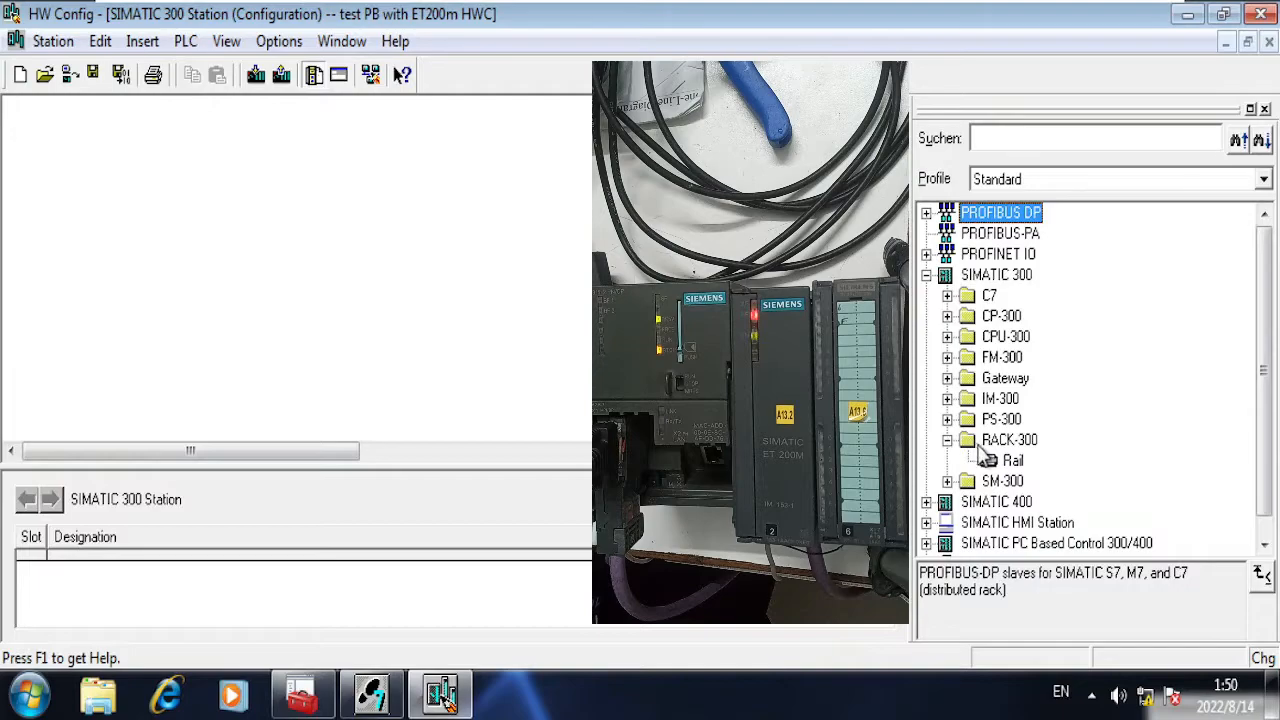
click(1012, 460)
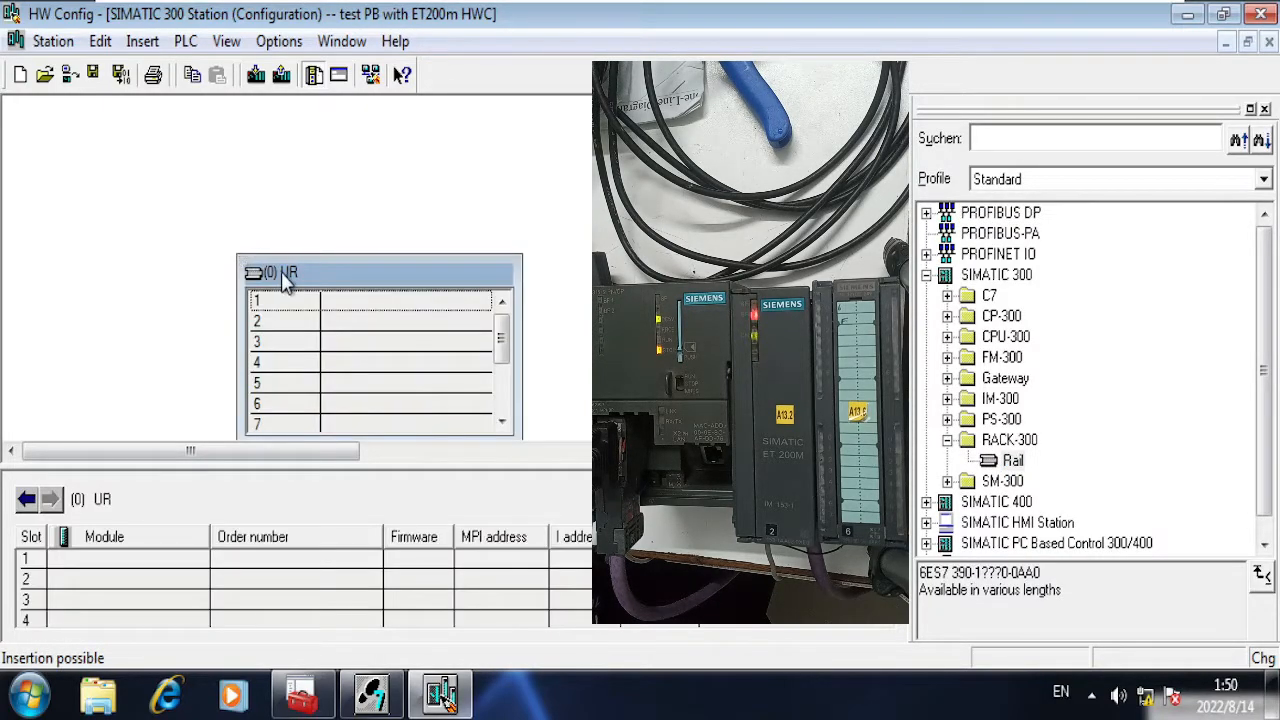
drag(290, 272, 230, 176)
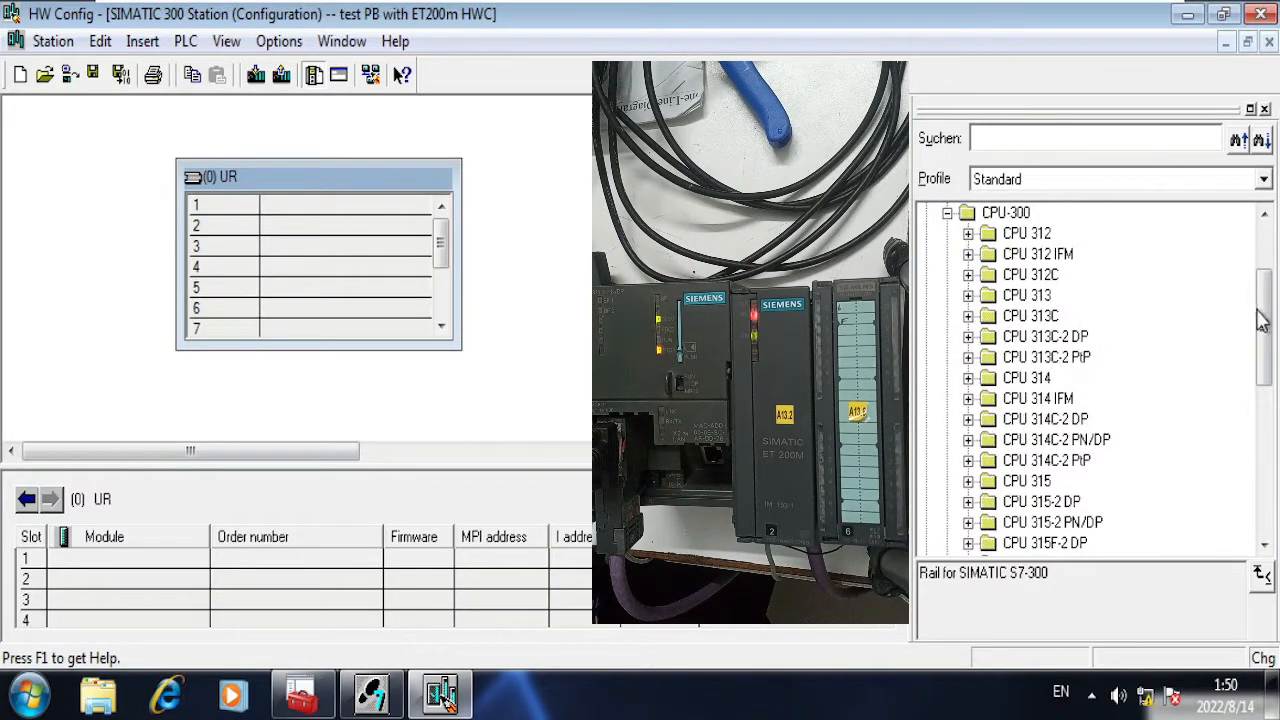
Step: Expand CPU 315-2 PN/DP 6ES7 315-2EH13-0AB0 in the catalogue to show its firmware versions
scroll(down, 3)
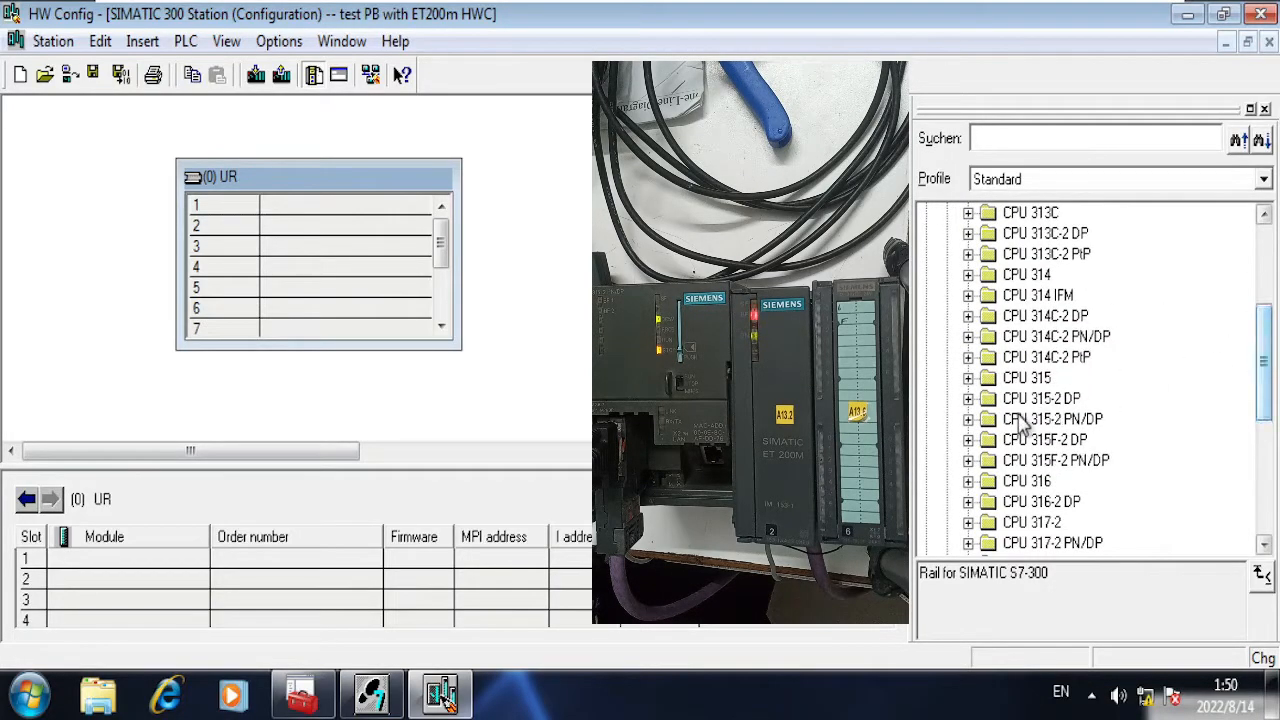
click(968, 420)
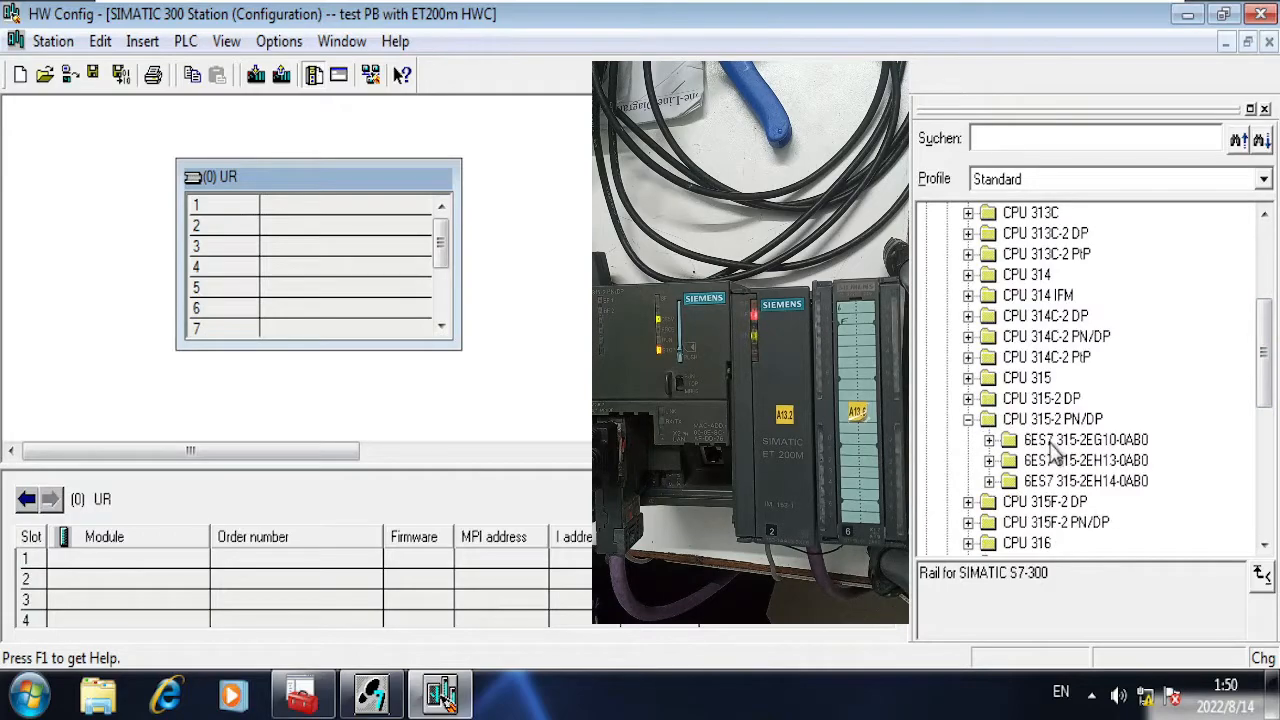
click(1004, 460)
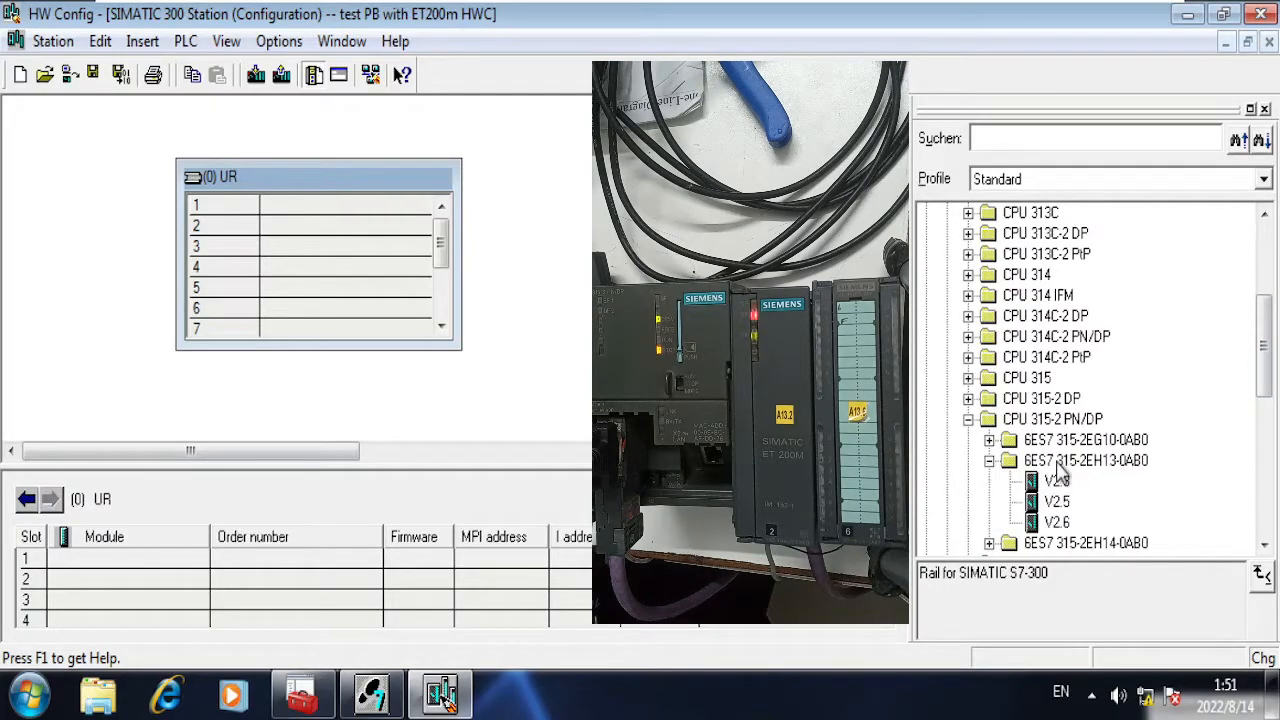
mouse_move(1120, 478)
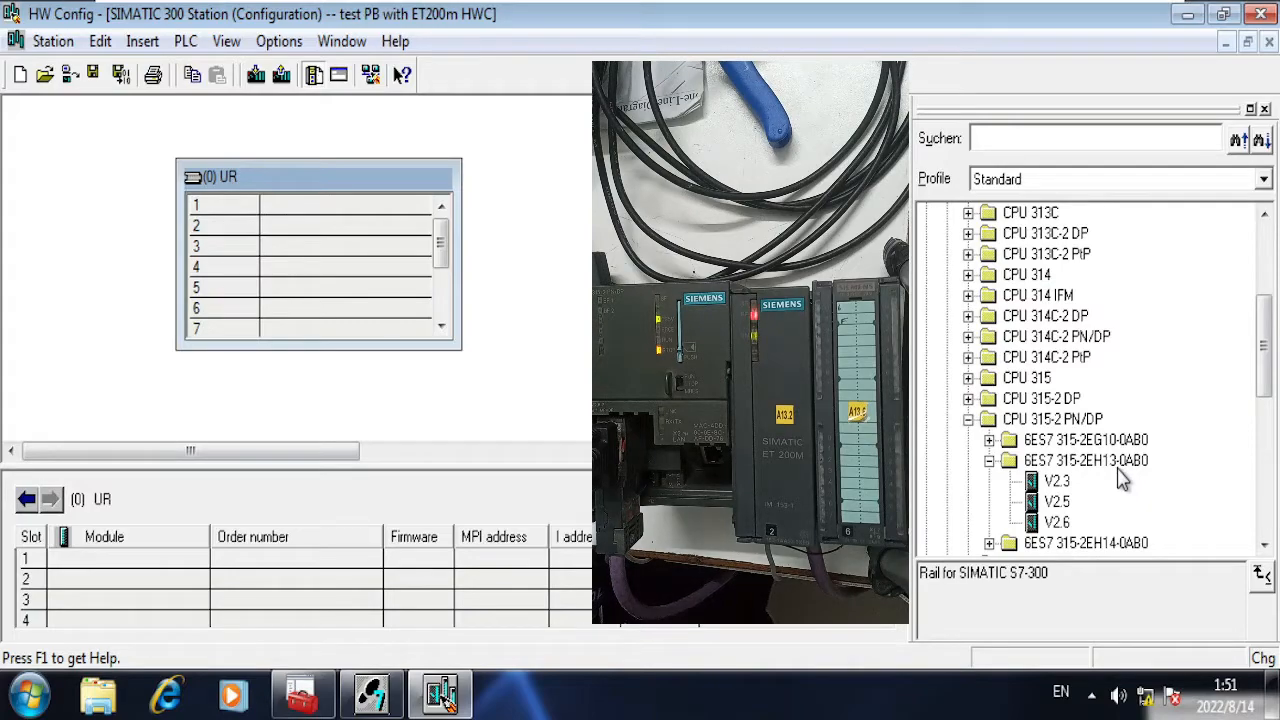
Step: Place CPU 315-2 PN/DP V2.6 in slot 2, accepting the default unnetworked PN-IO interface
click(1084, 460)
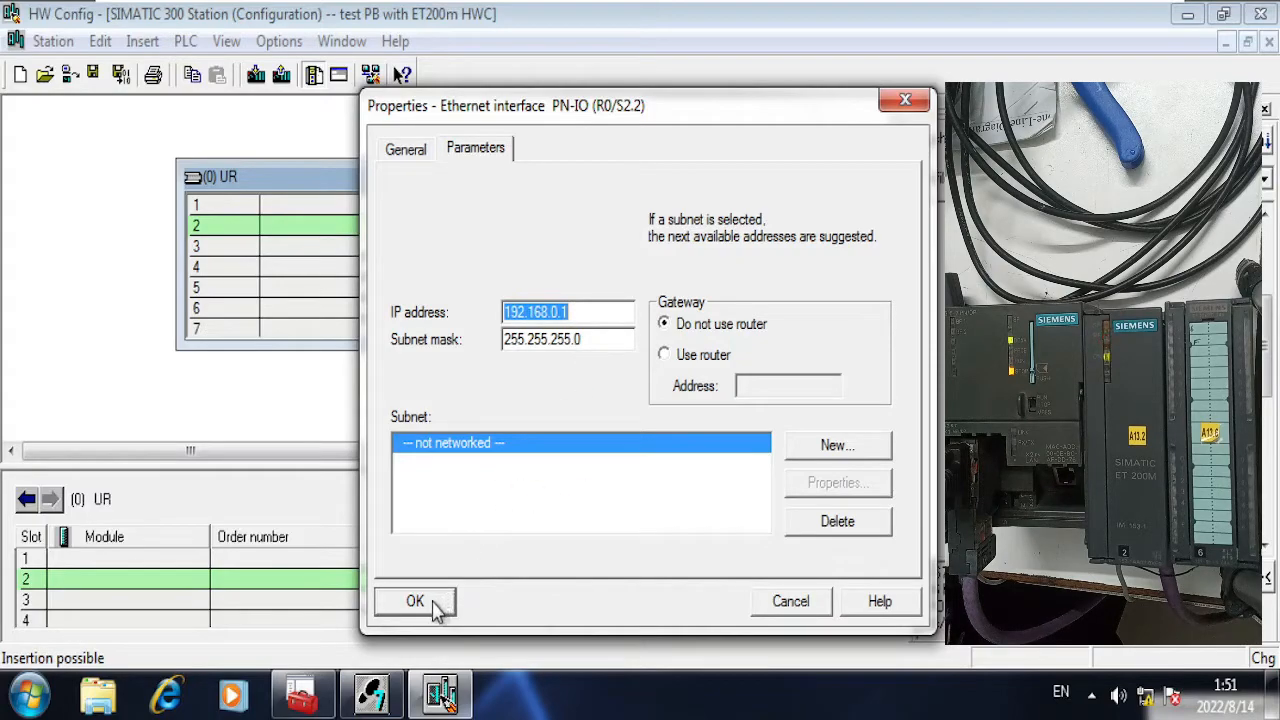
mouse_move(484, 548)
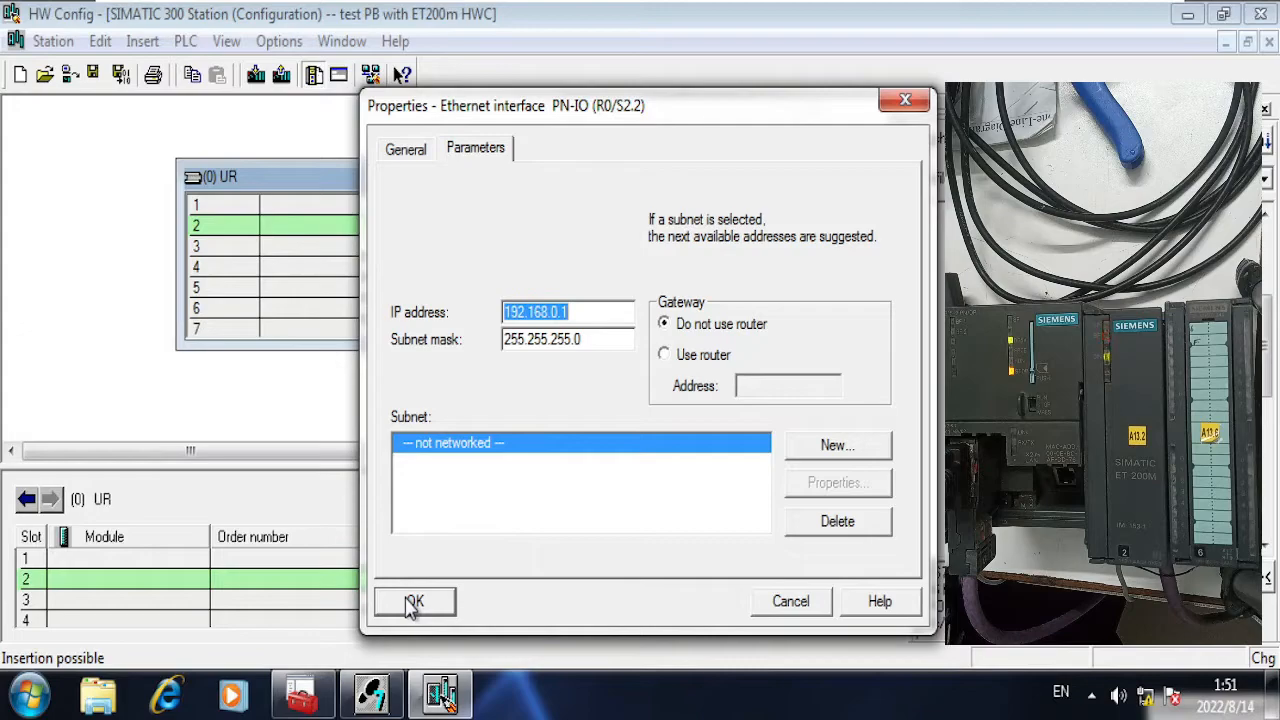
click(414, 600)
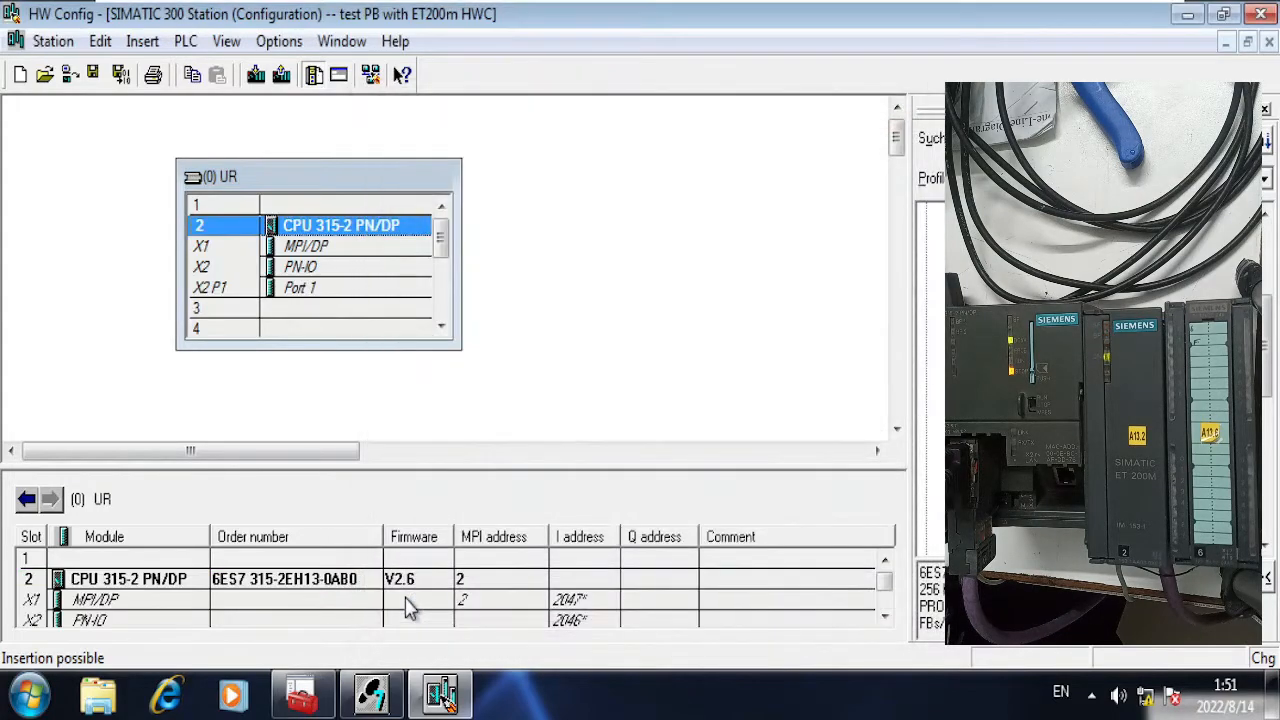
mouse_move(304, 256)
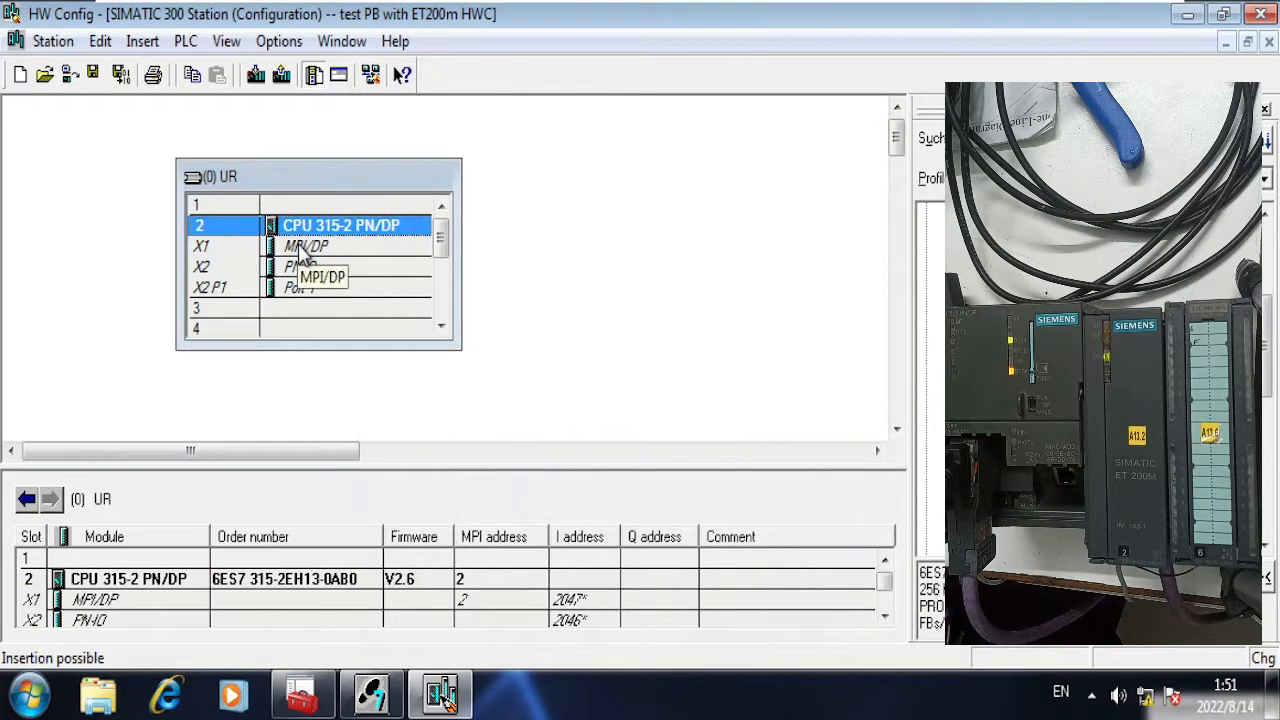
mouse_move(360, 256)
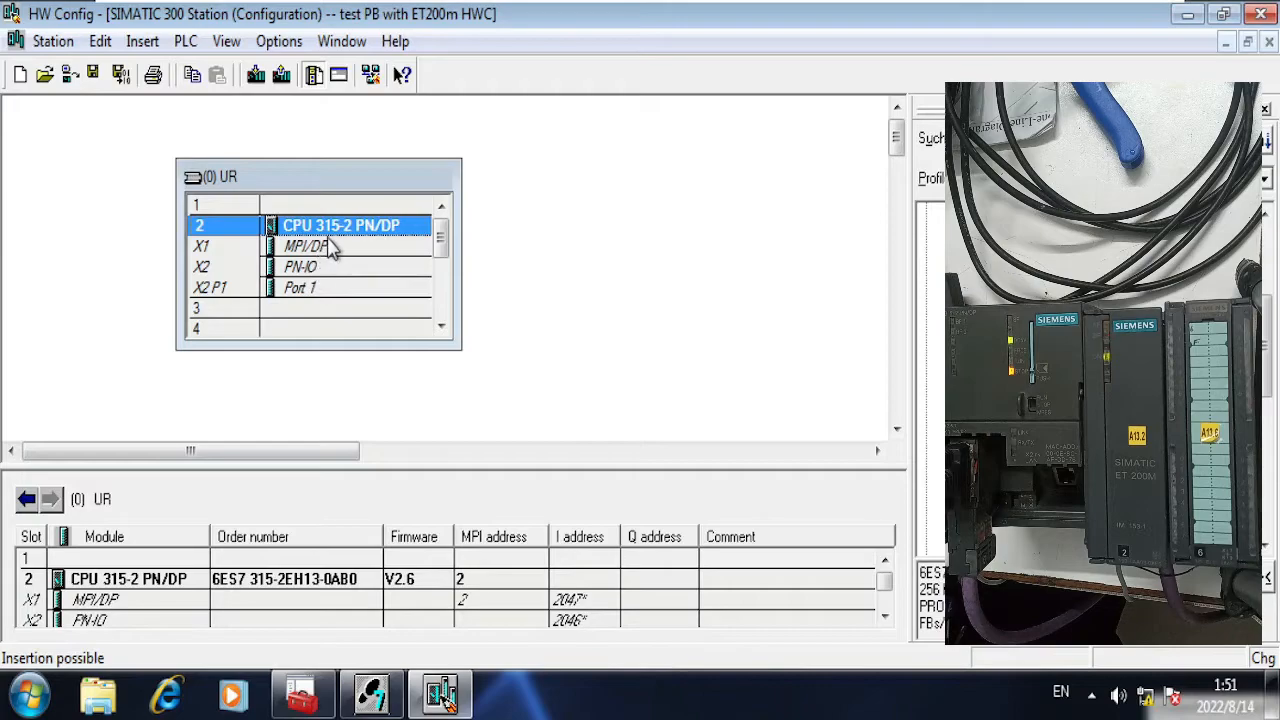
mouse_move(364, 268)
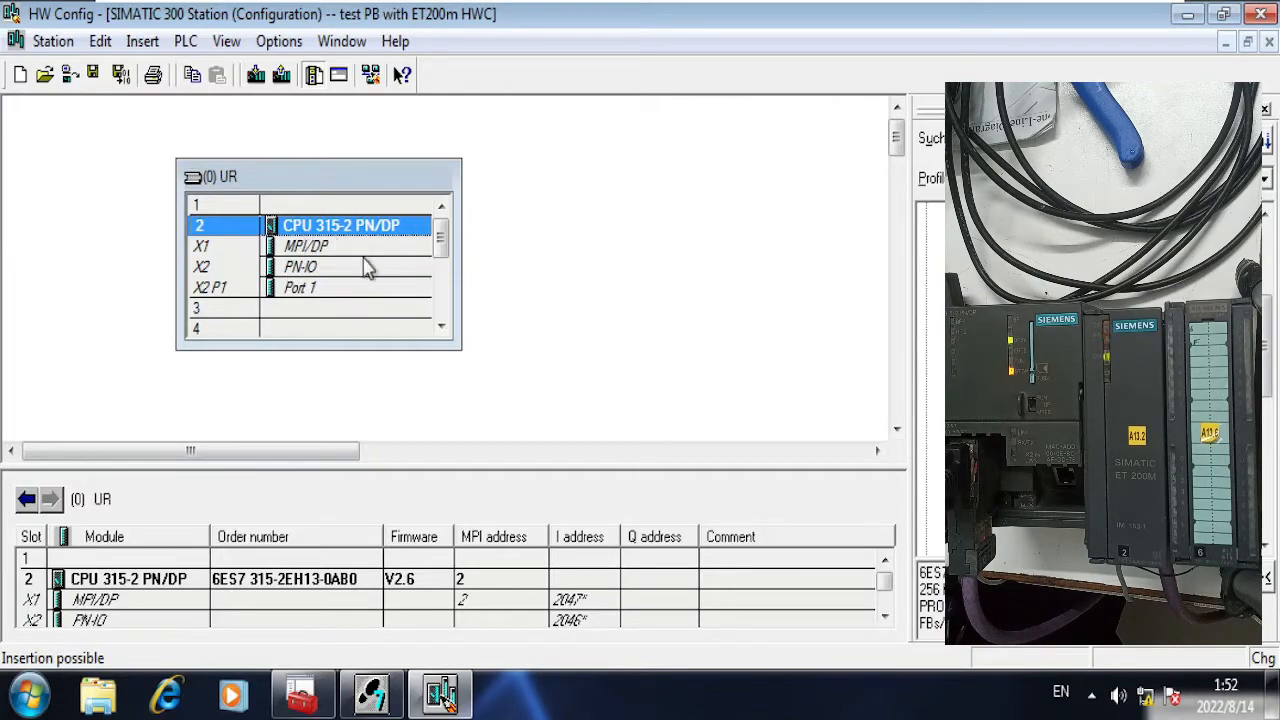
mouse_move(330, 280)
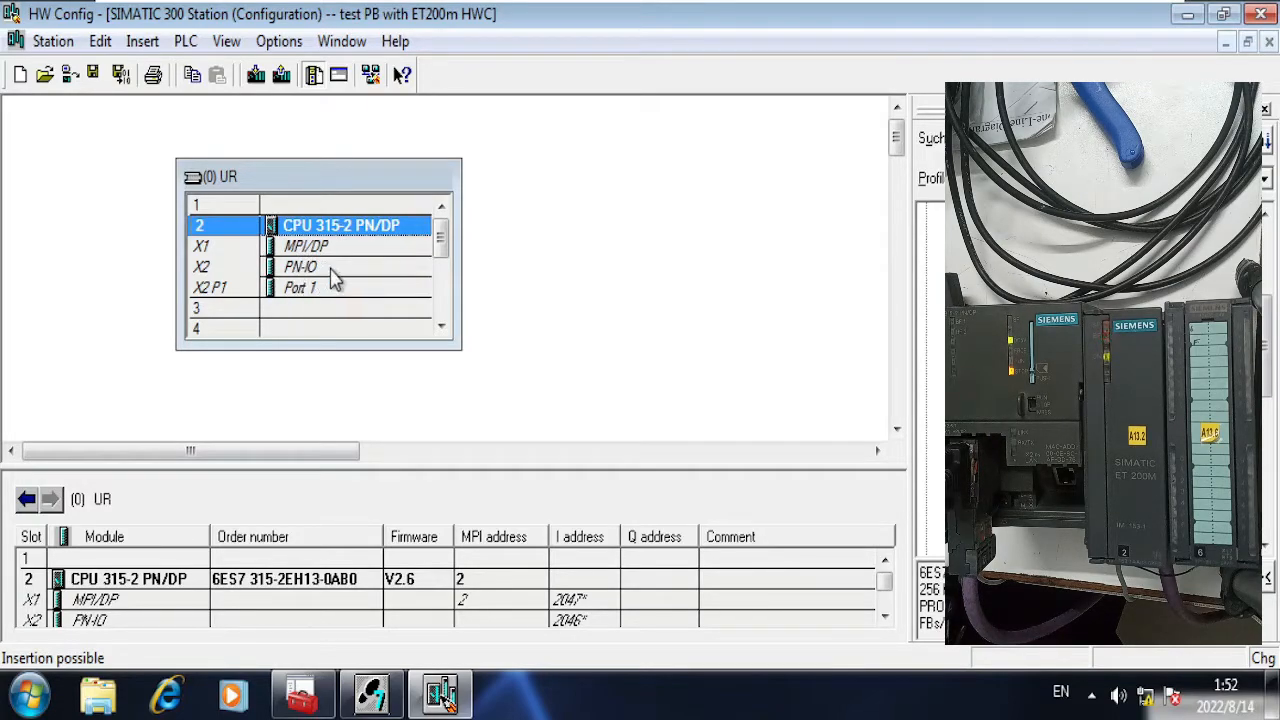
mouse_move(330, 250)
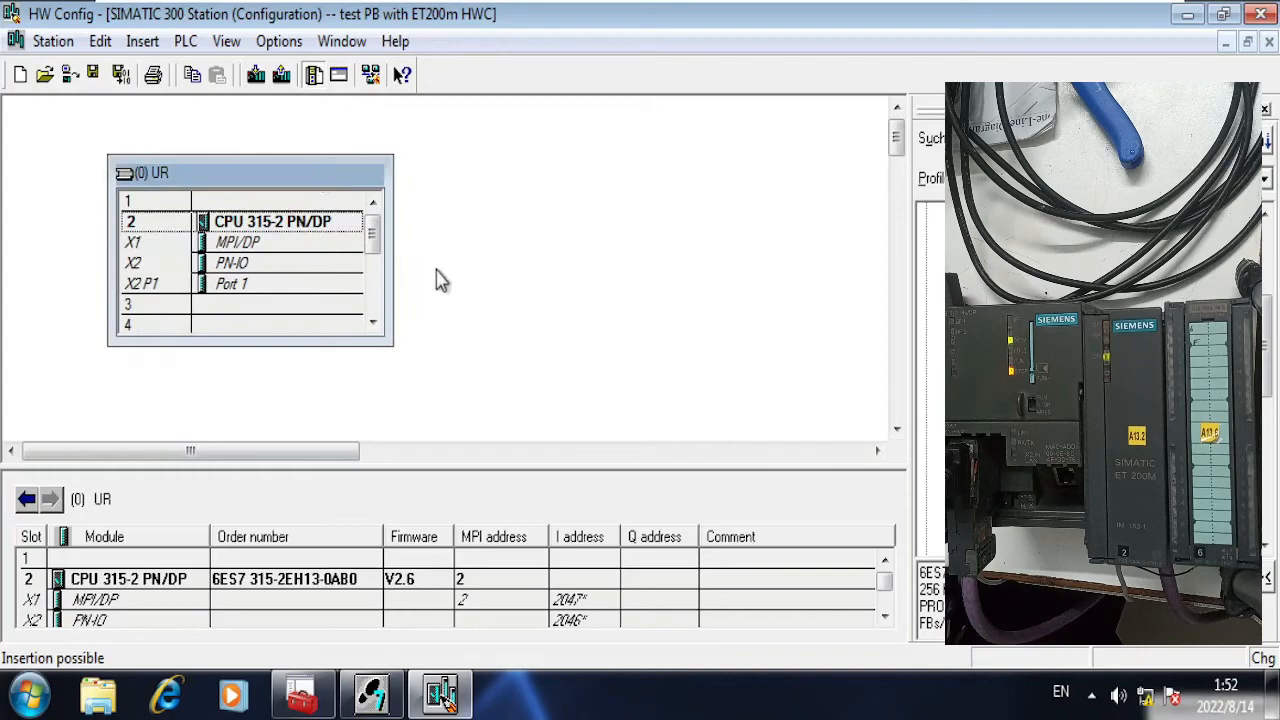
mouse_move(458, 288)
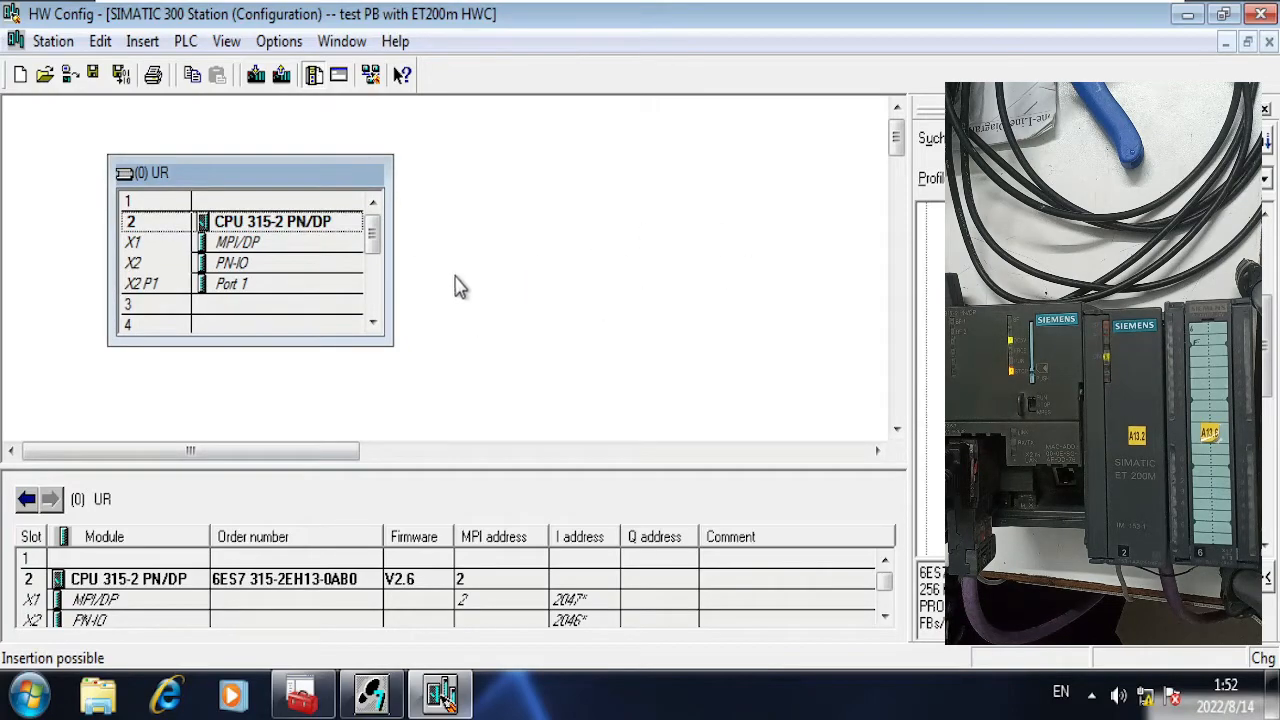
mouse_move(256, 248)
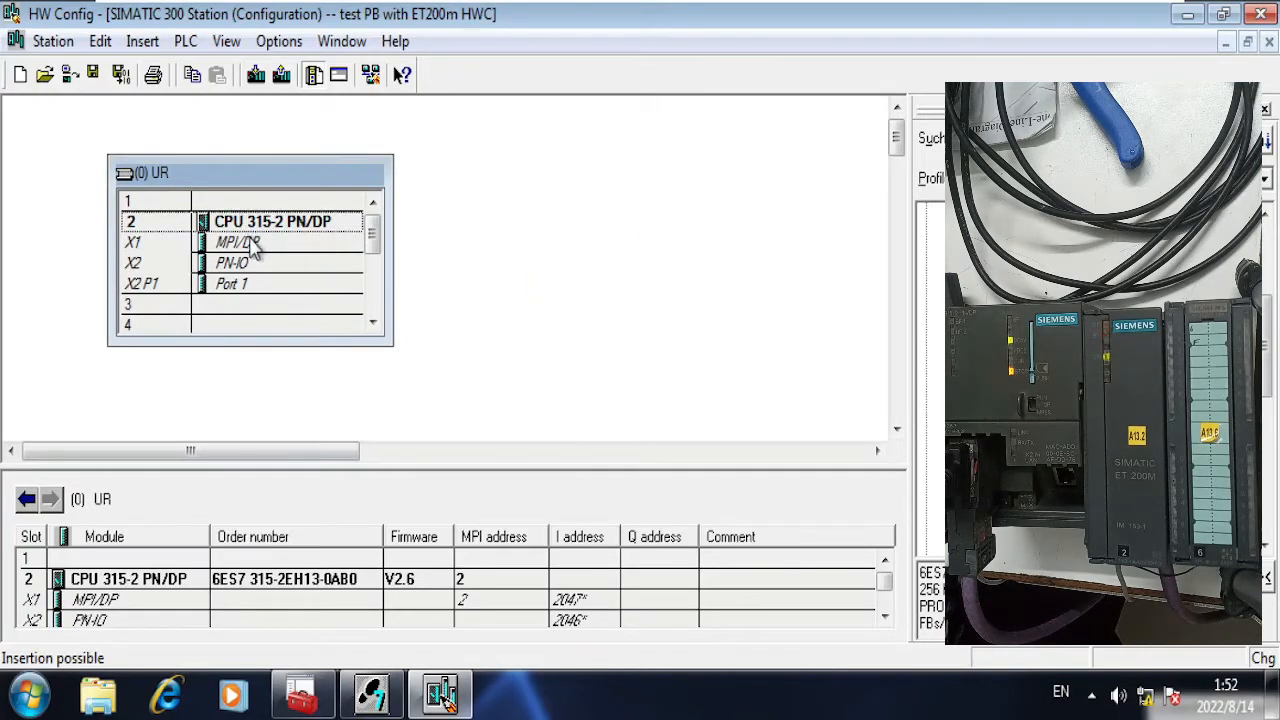
Step: Set the CPU's MPI/DP interface type to PROFIBUS at address 2
double_click(236, 242)
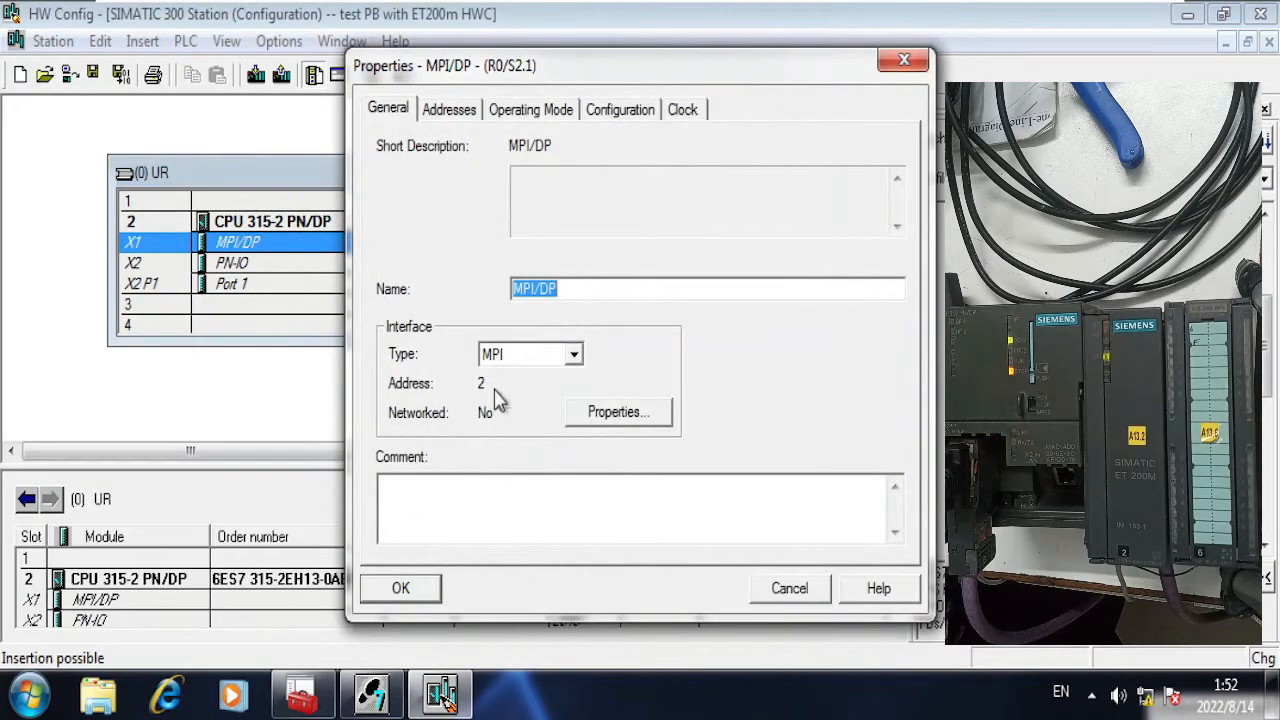
click(572, 354)
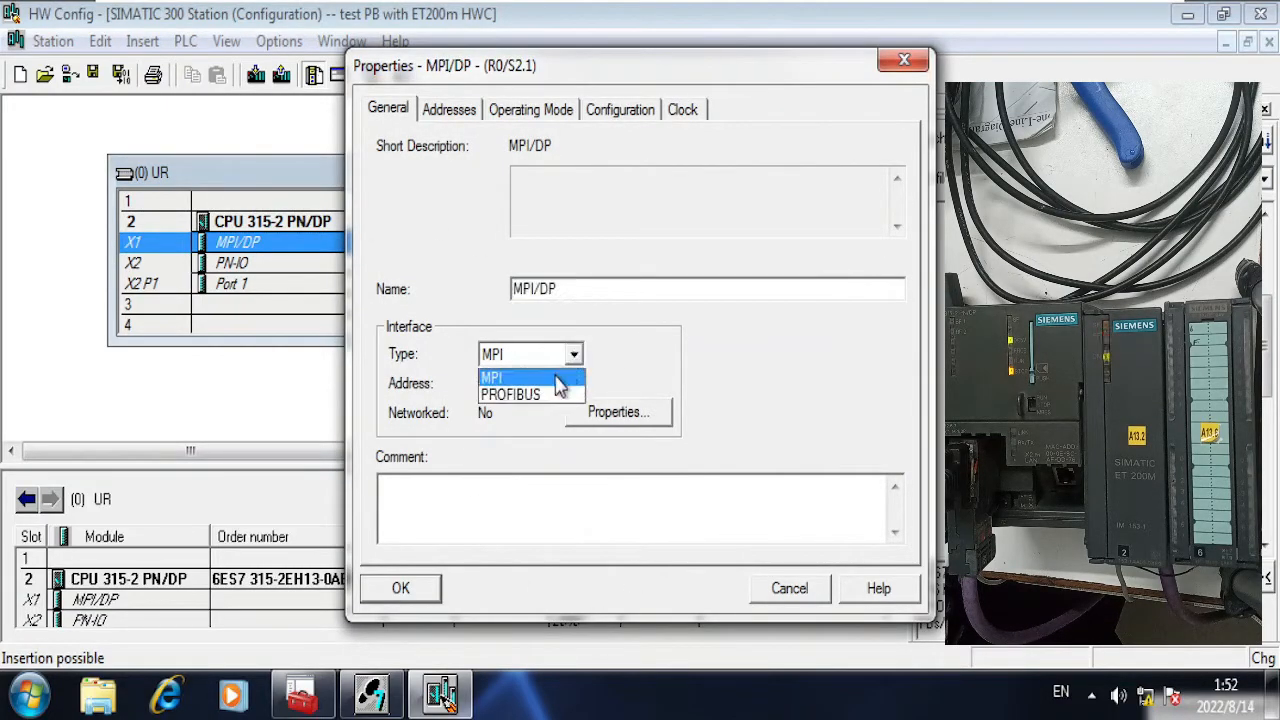
click(510, 394)
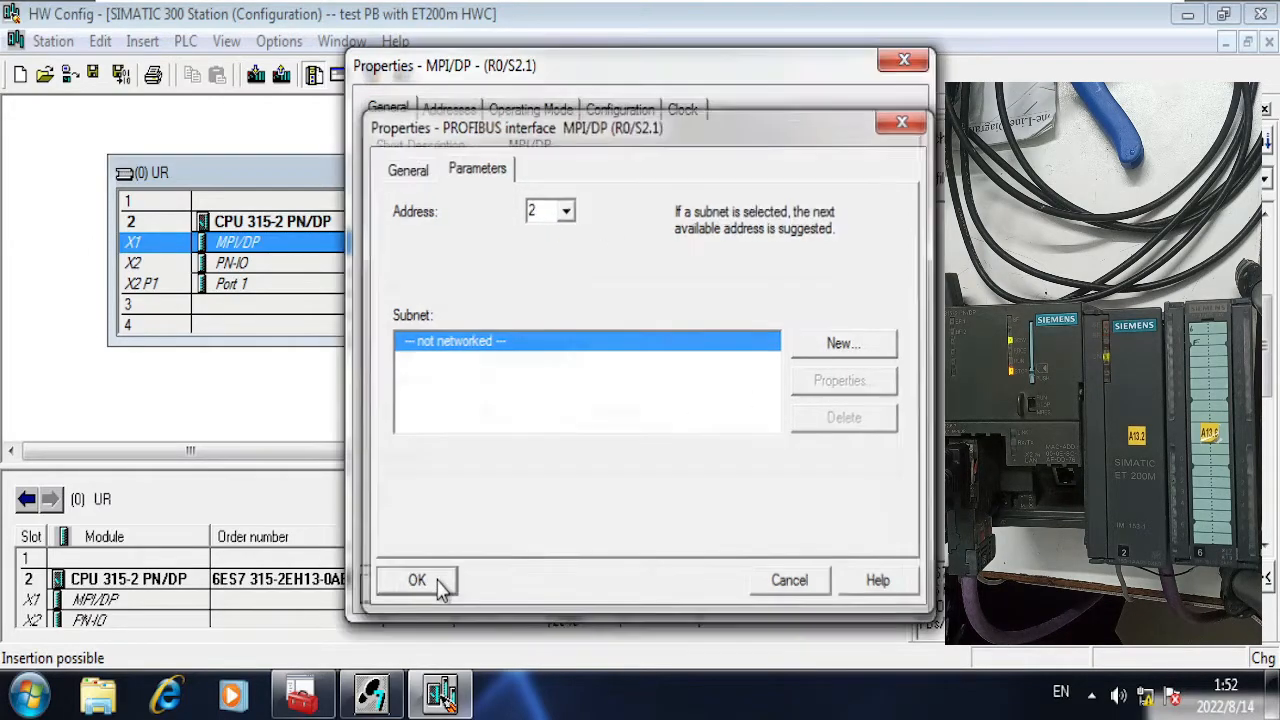
click(416, 580)
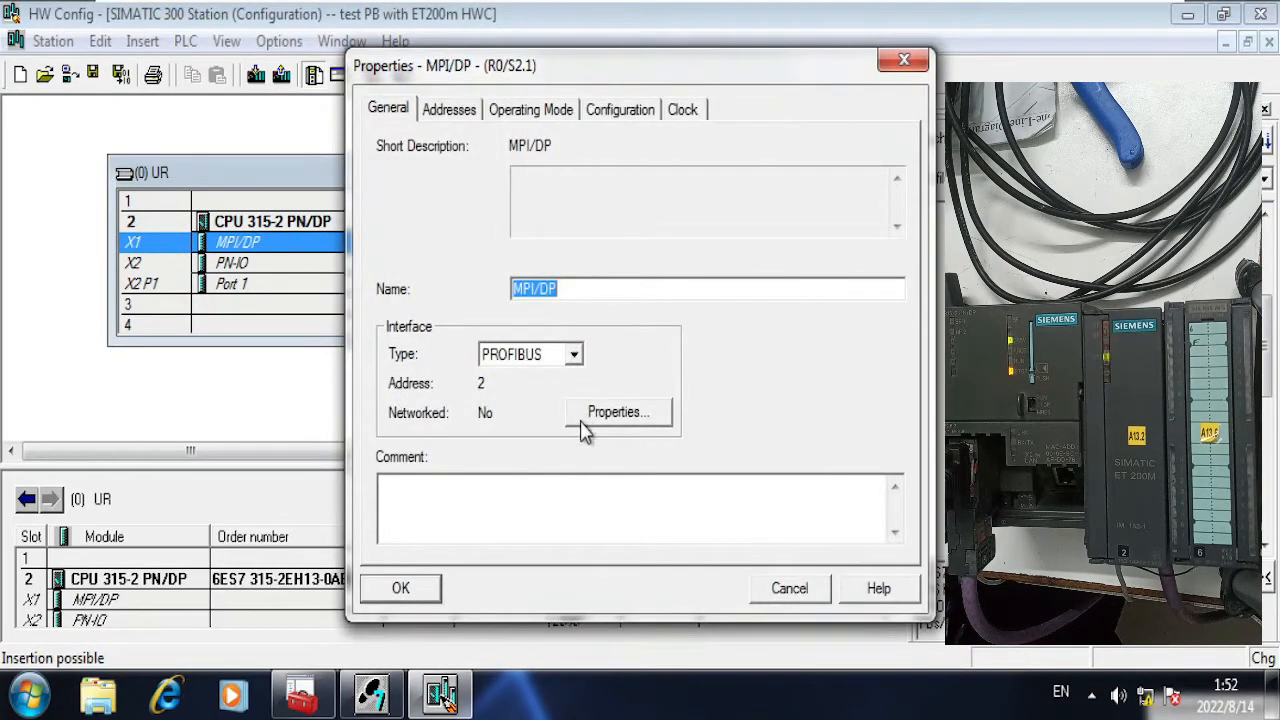
Step: Create the PROFIBUS(1) subnet at 1.5 Mbps and attach the DP master interface to it
click(616, 412)
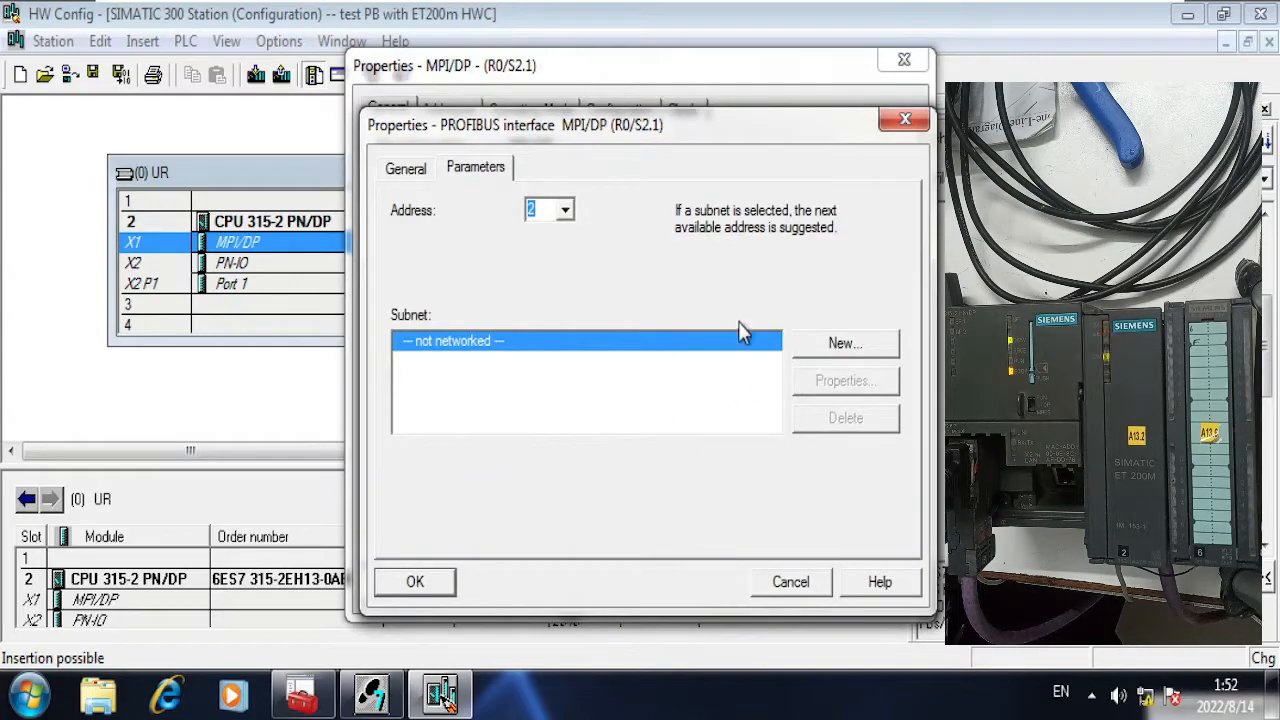
click(844, 344)
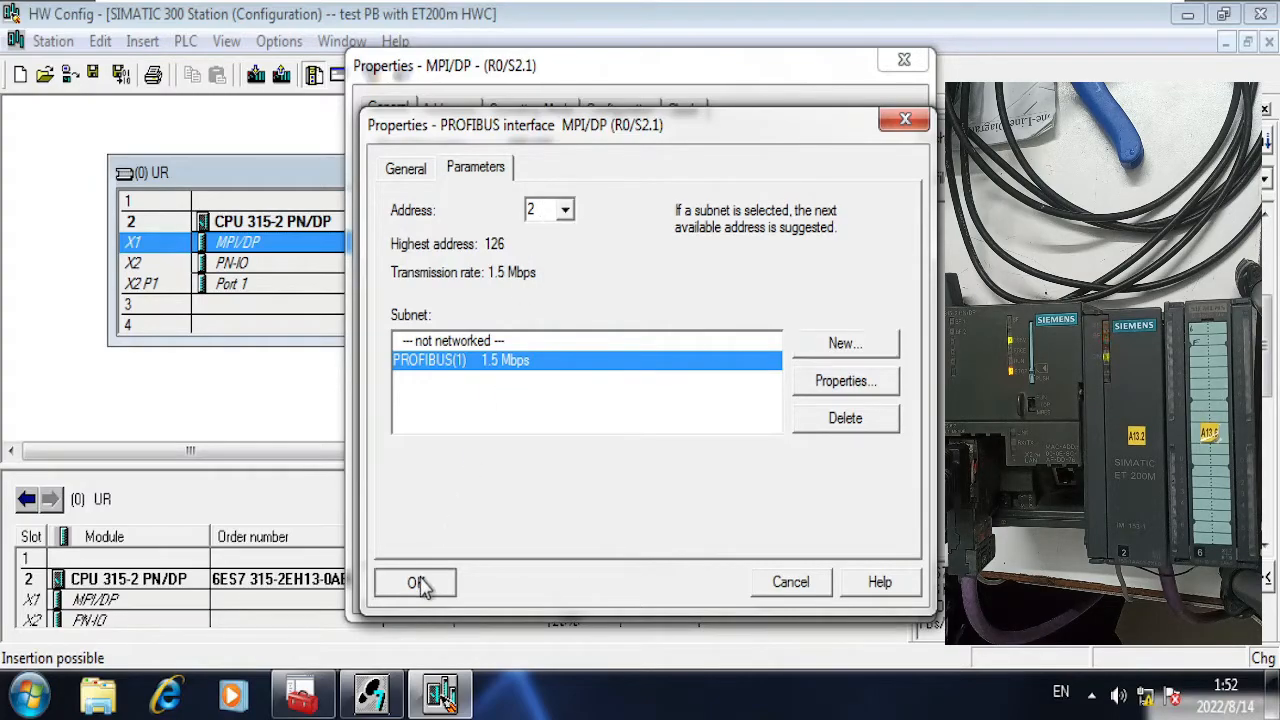
click(416, 582)
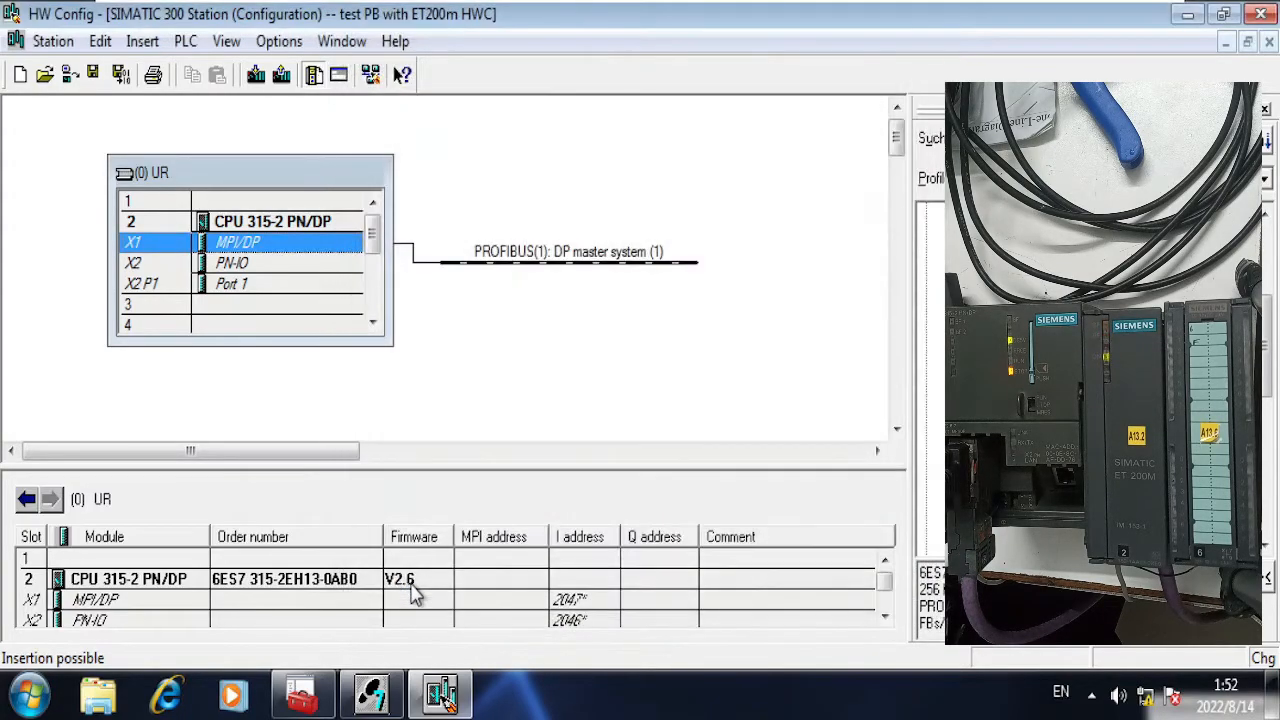
mouse_move(424, 322)
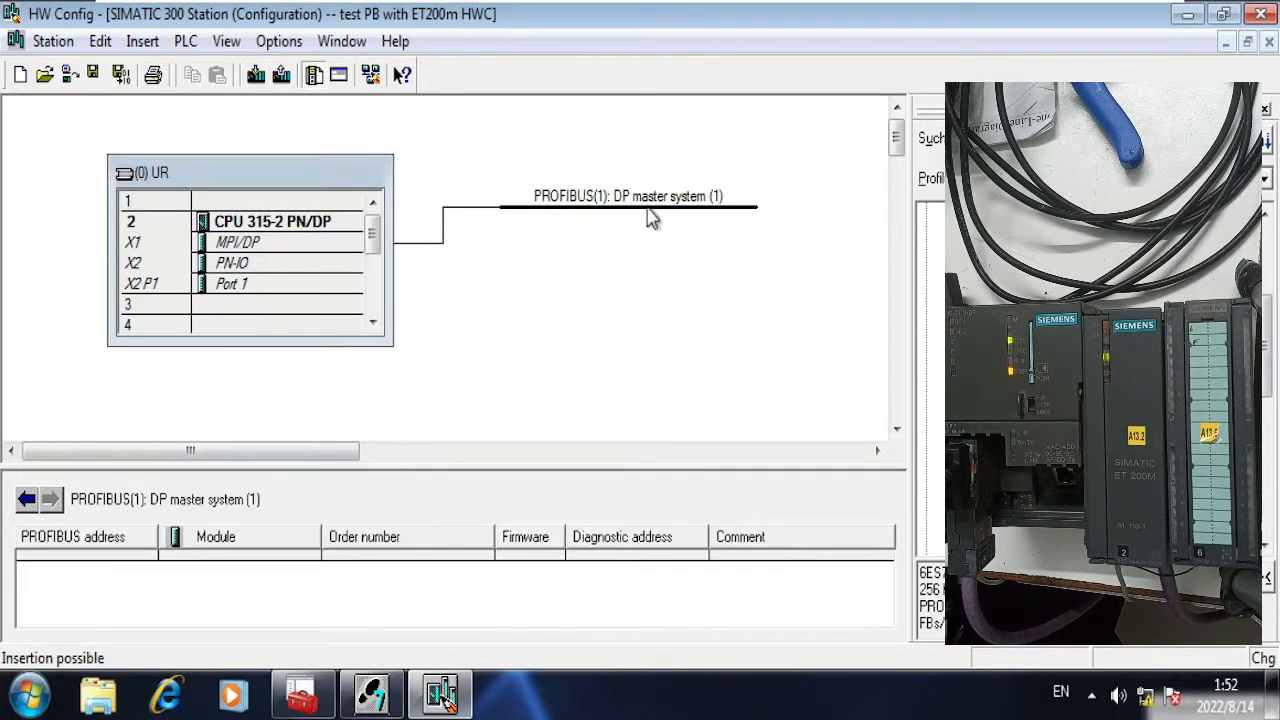
mouse_move(630, 222)
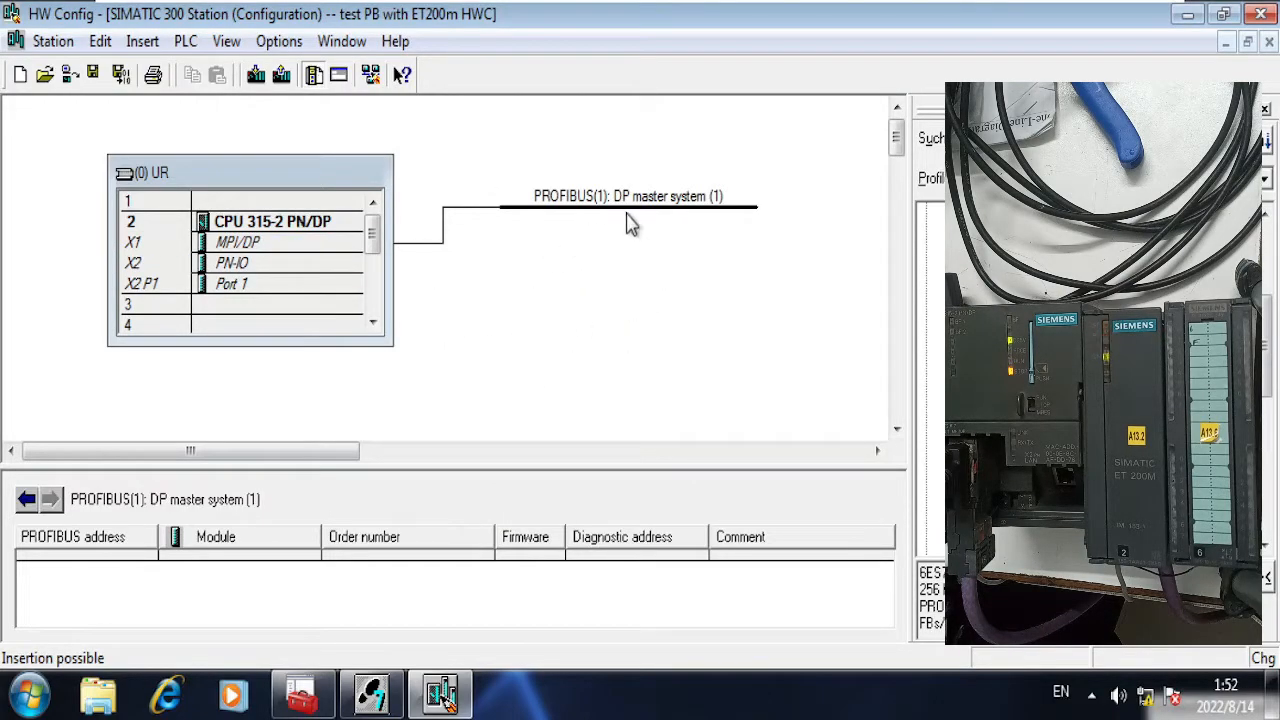
mouse_move(516, 220)
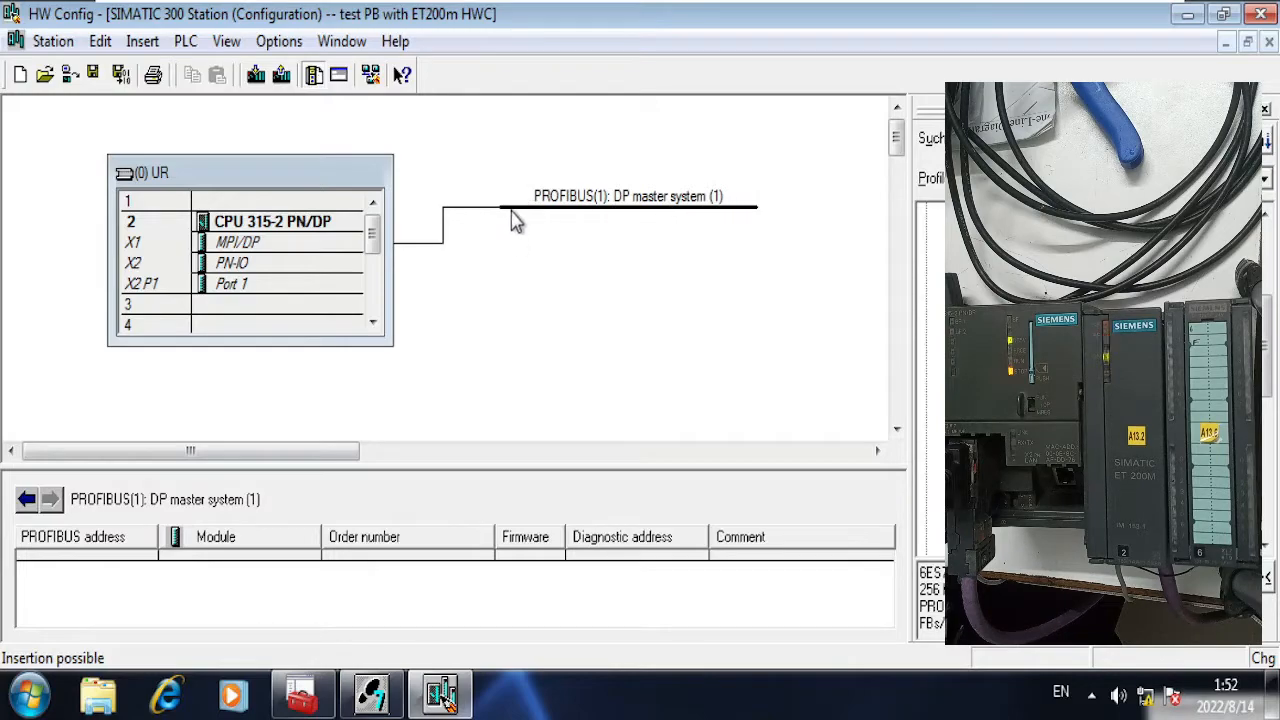
mouse_move(758, 224)
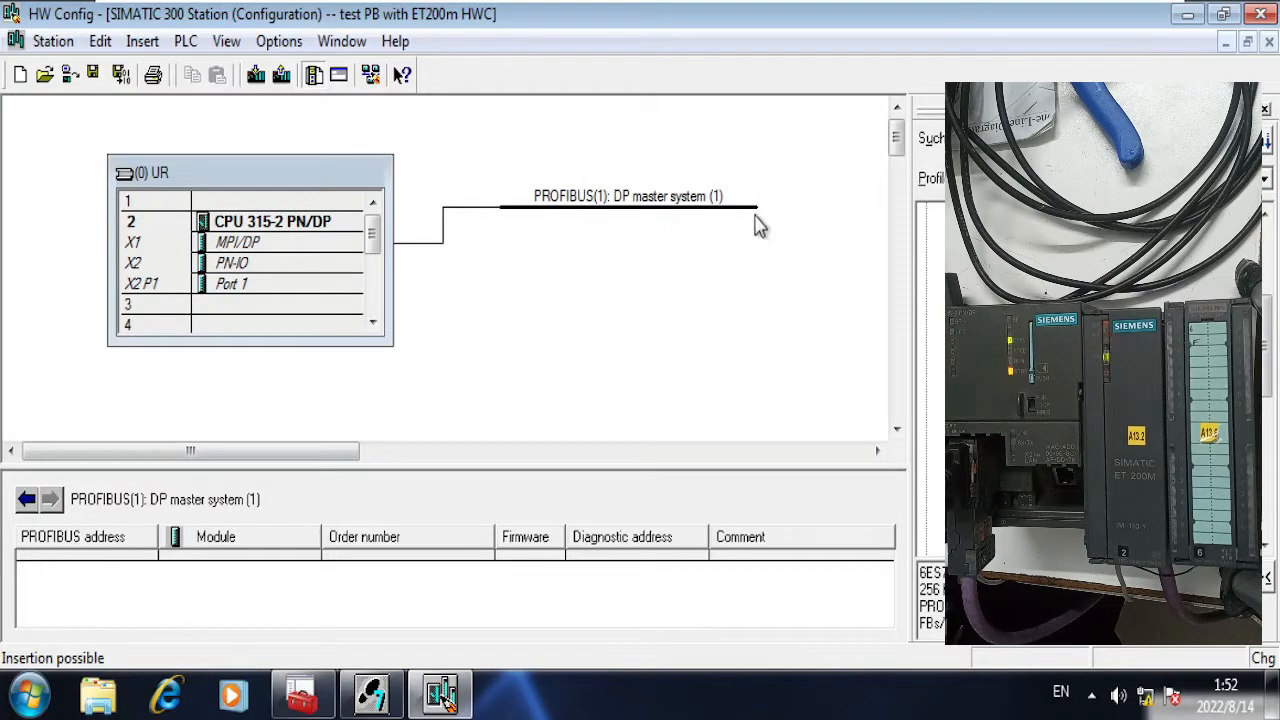
mouse_move(578, 250)
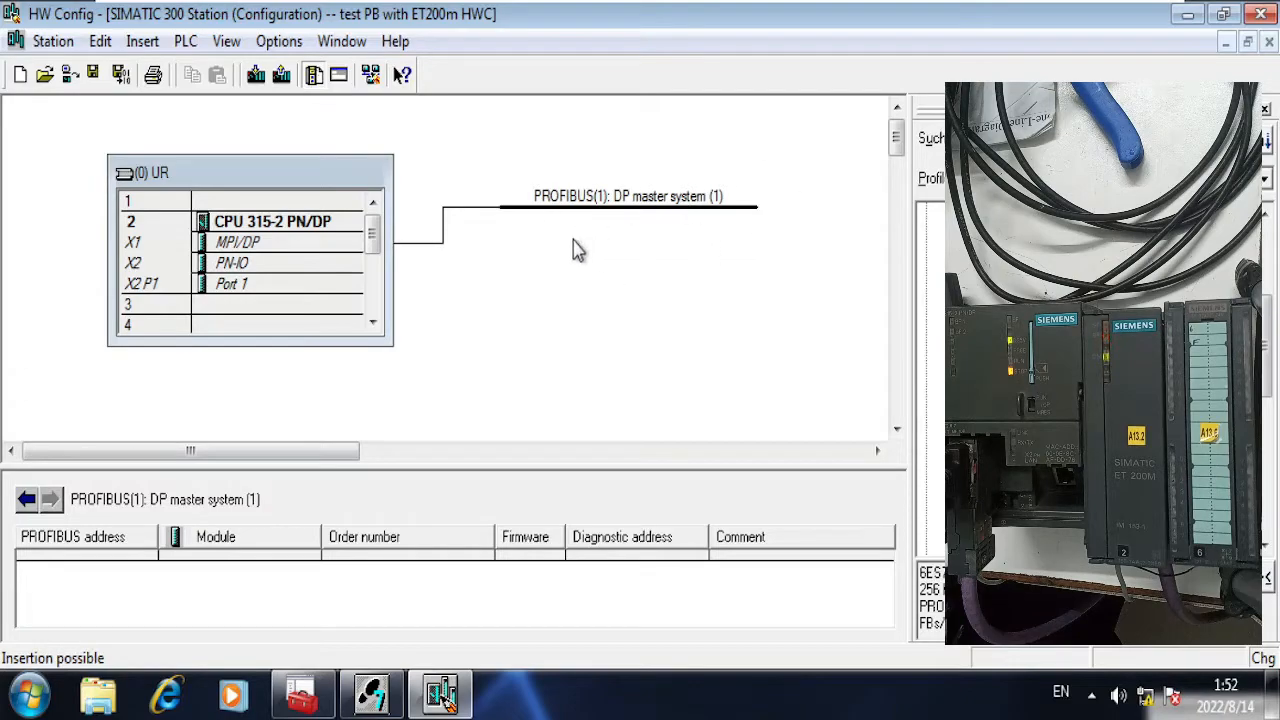
mouse_move(568, 246)
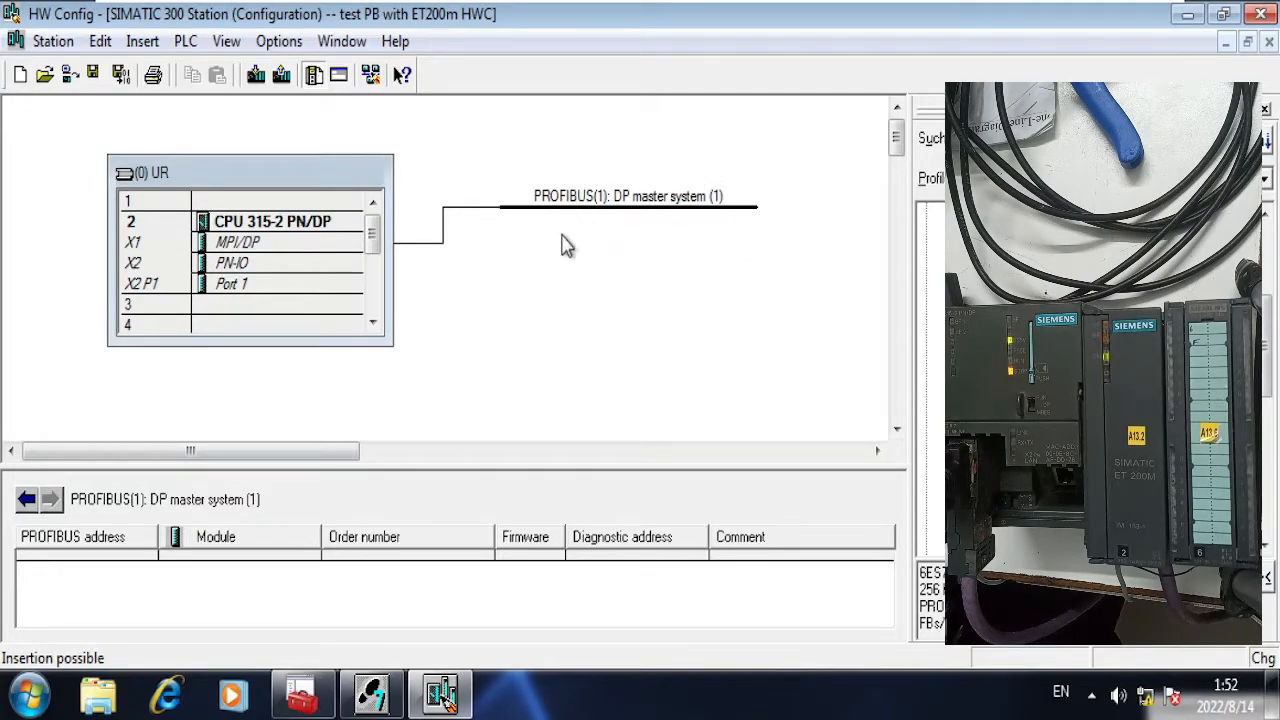
mouse_move(352, 262)
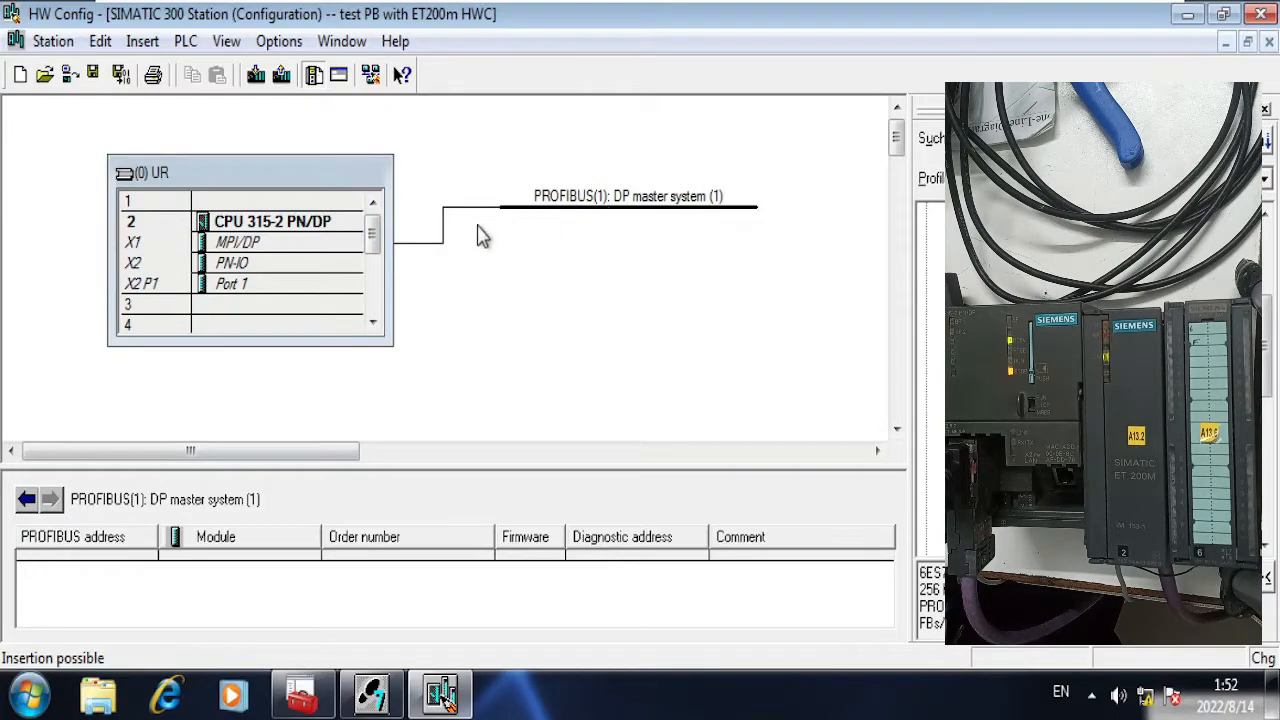
mouse_move(780, 182)
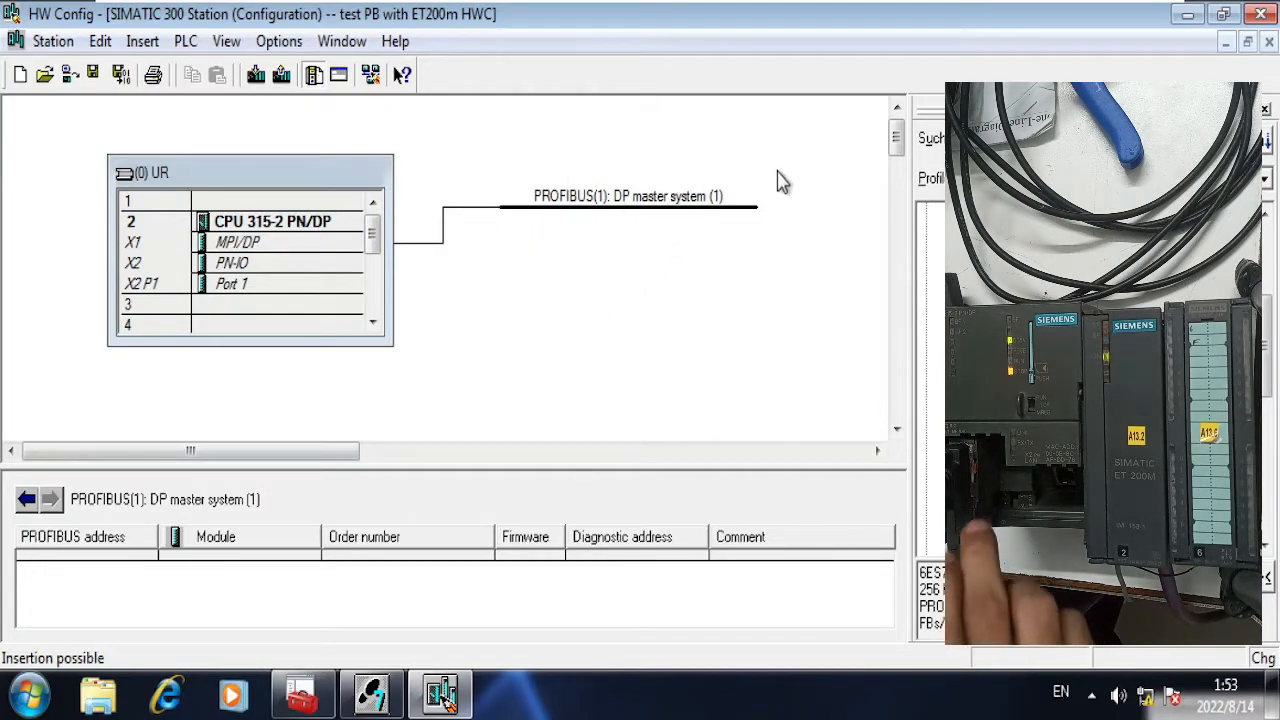
mouse_move(630, 220)
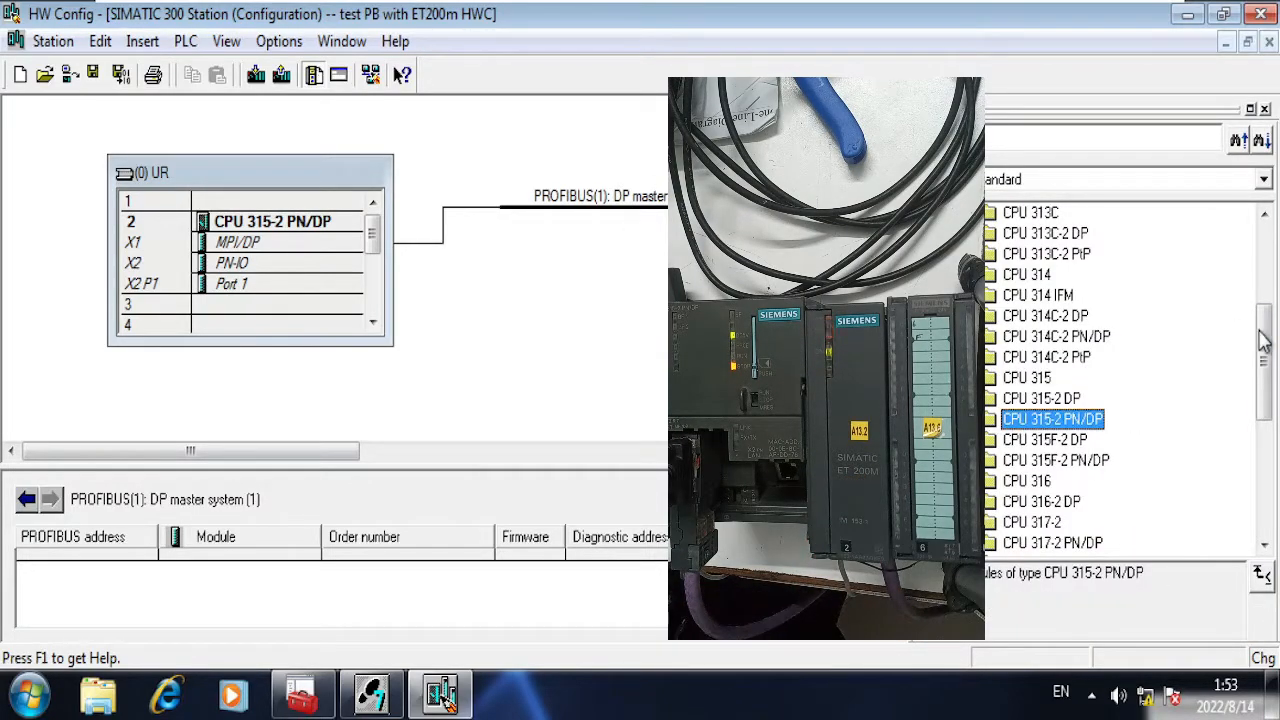
Step: Attach an IM 153-1 slave at PROFIBUS address 6 on PROFIBUS(1) to the DP master system
scroll(up, 3)
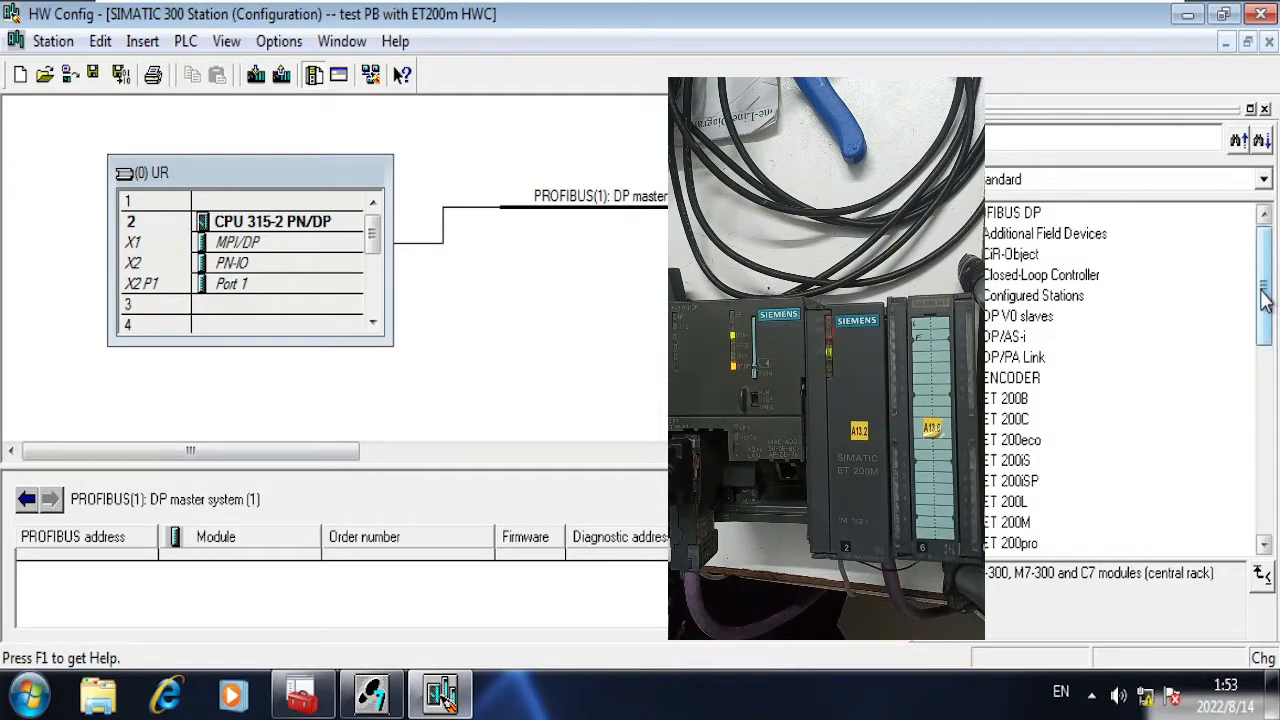
scroll(down, 3)
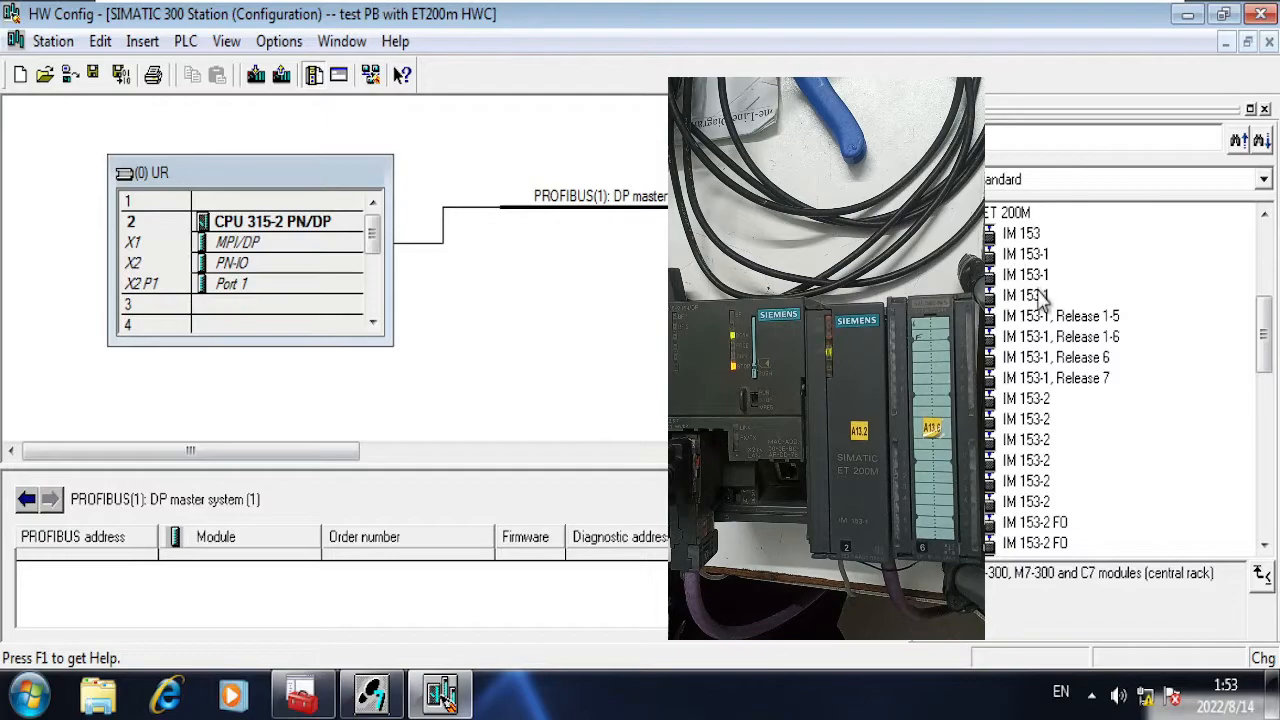
click(1024, 274)
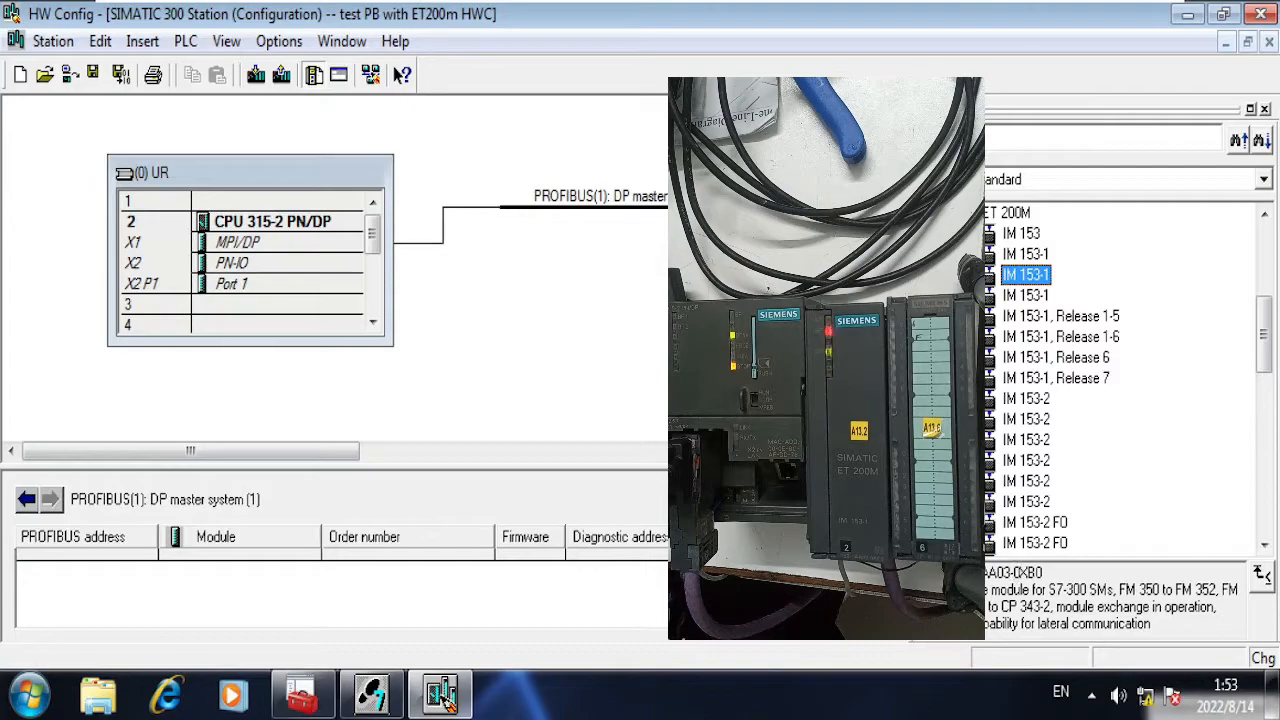
click(990, 296)
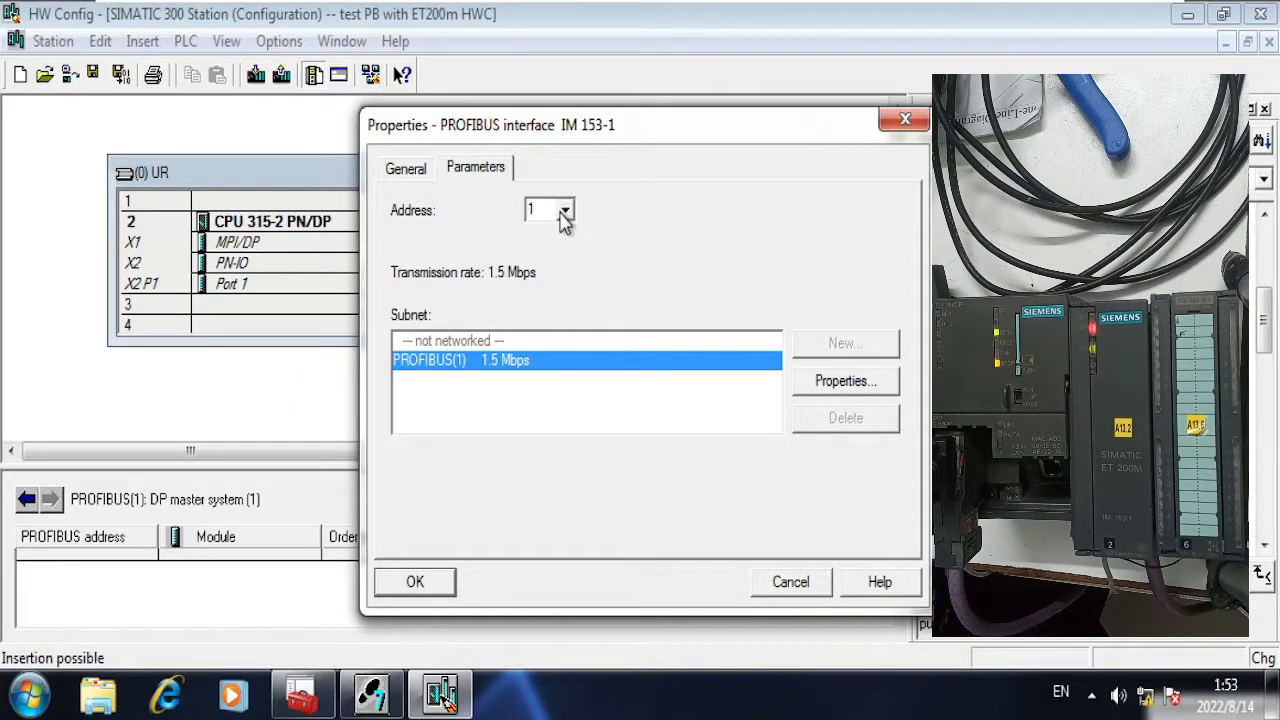
triple_click(544, 210)
text(6)
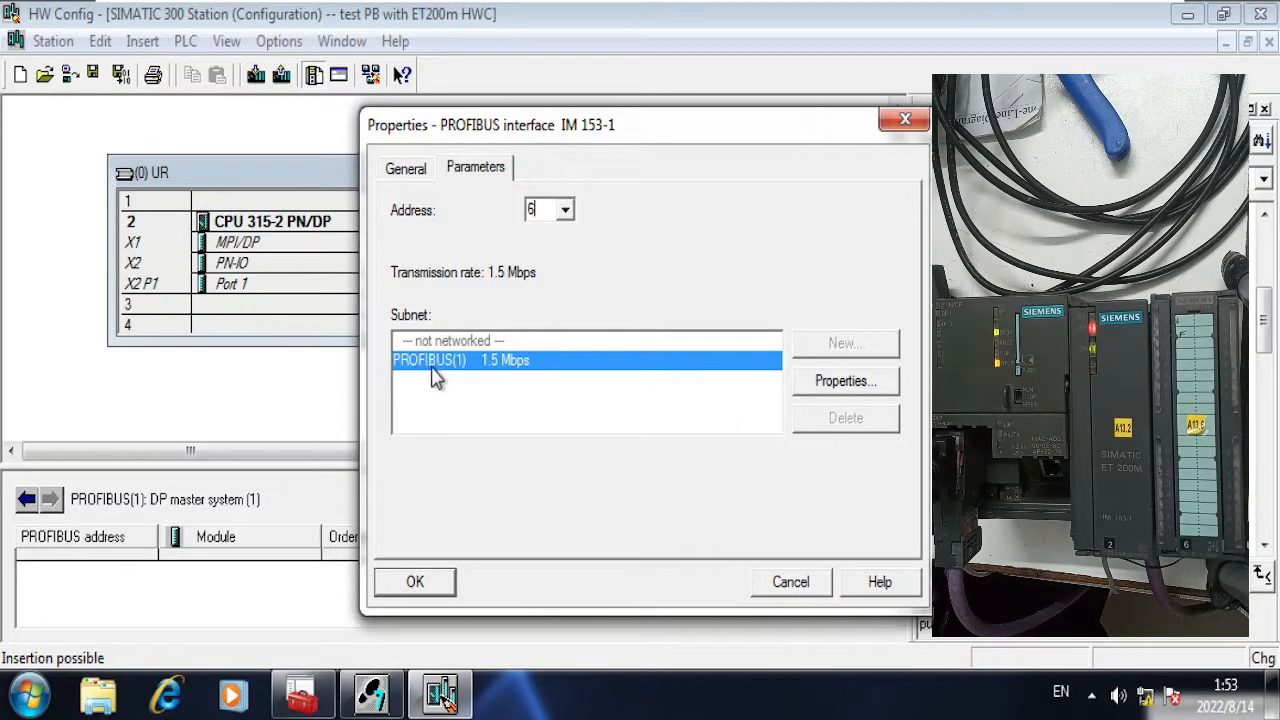
mouse_move(416, 582)
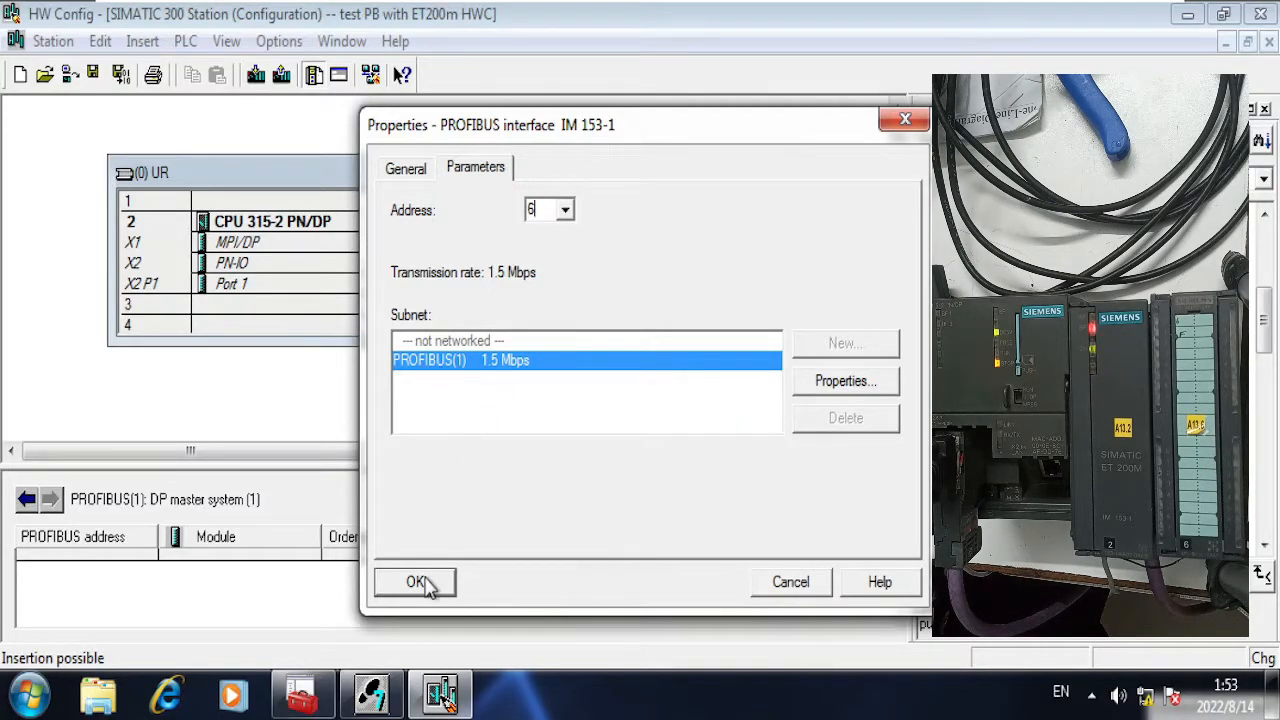
click(416, 582)
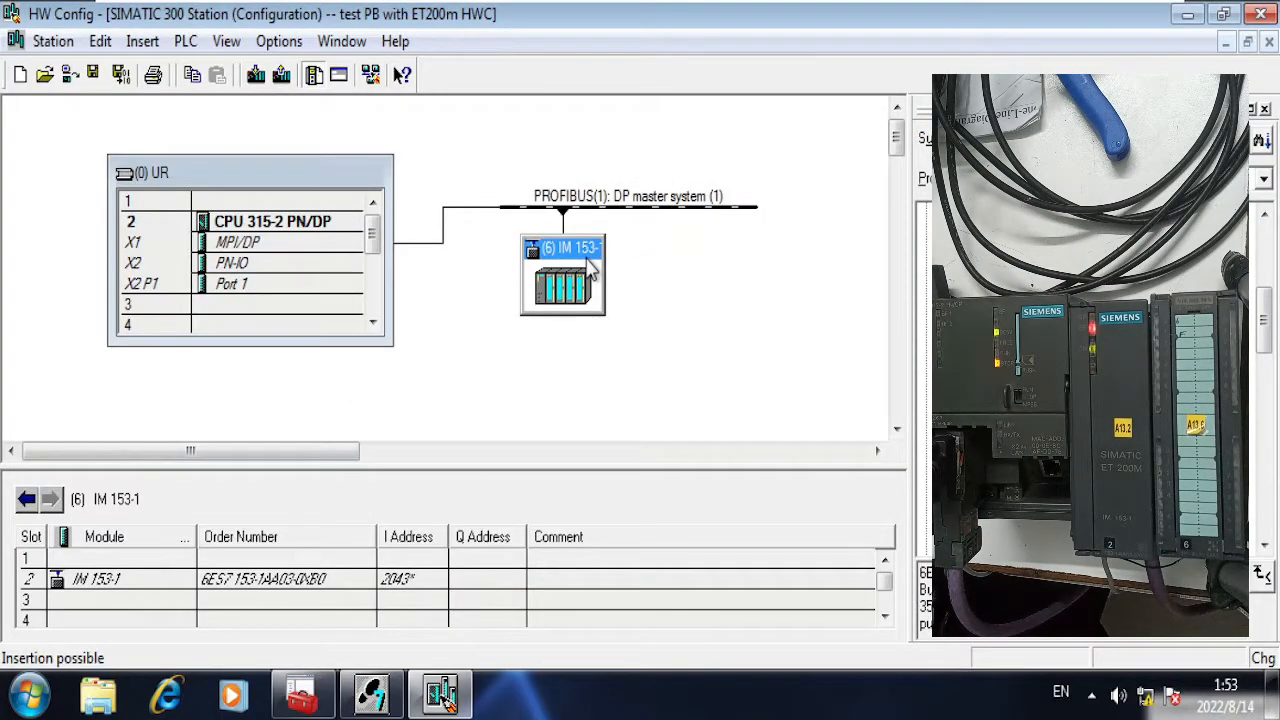
mouse_move(830, 336)
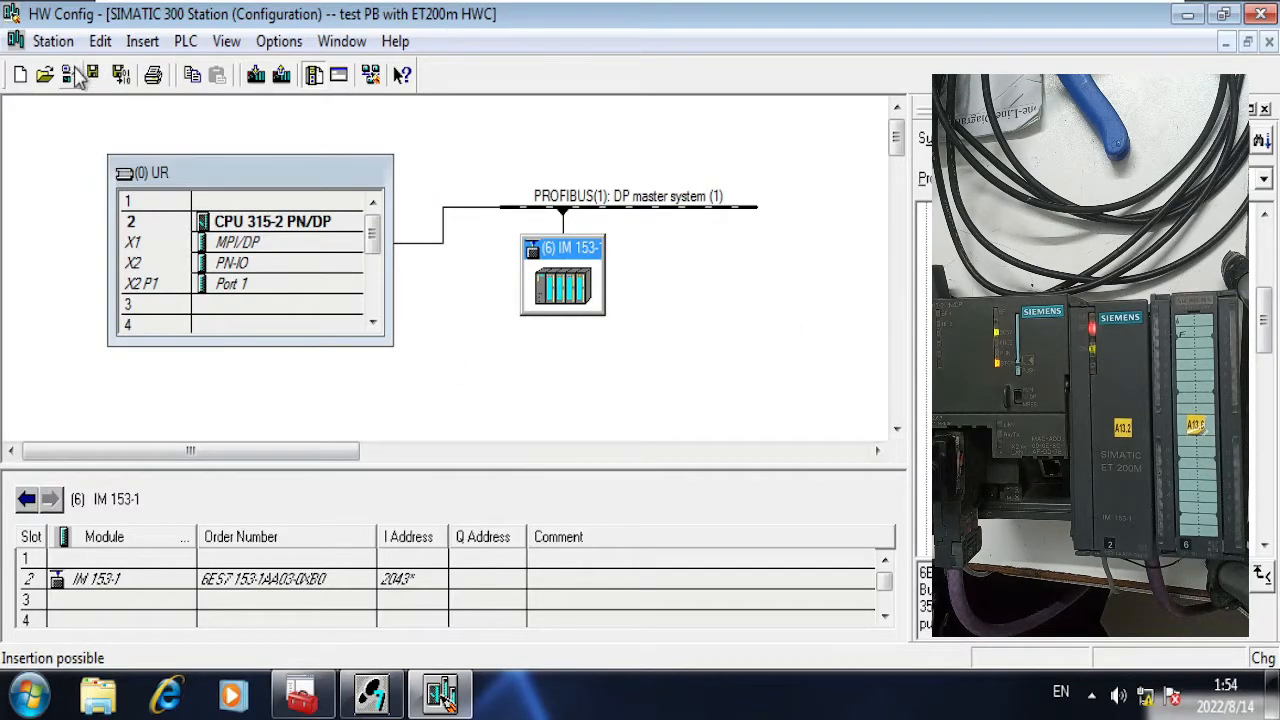
click(52, 40)
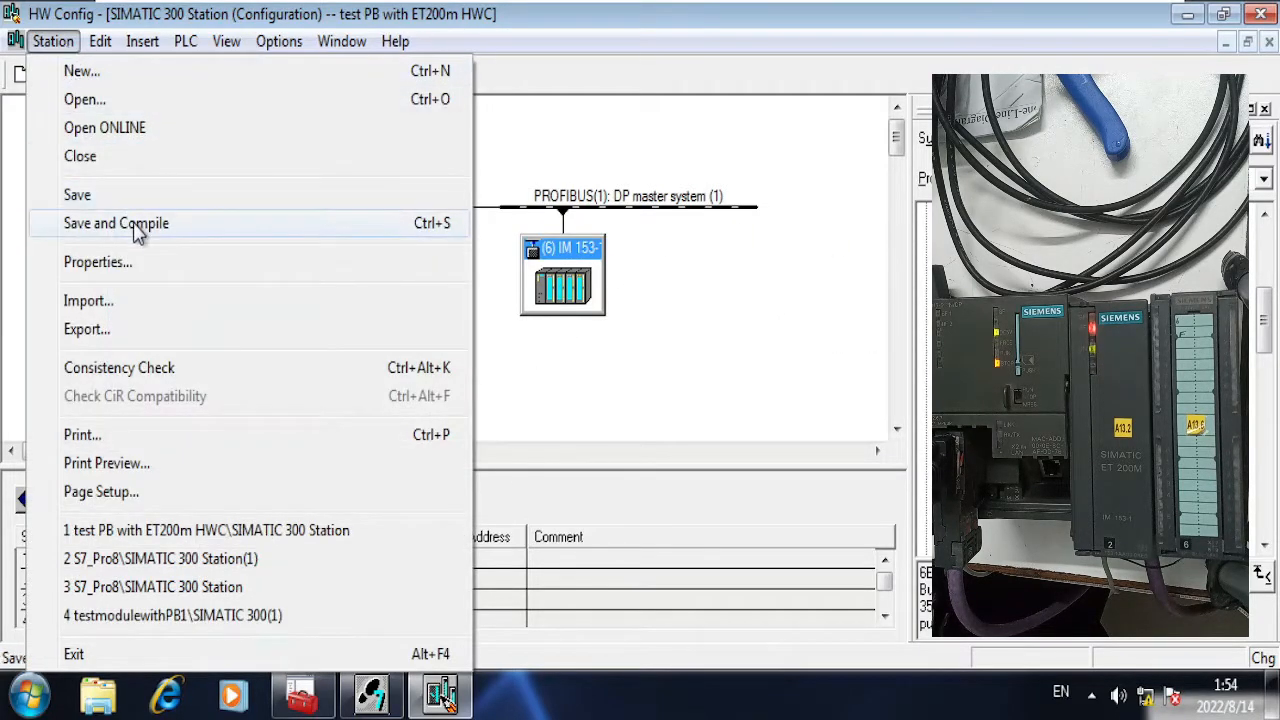
click(116, 224)
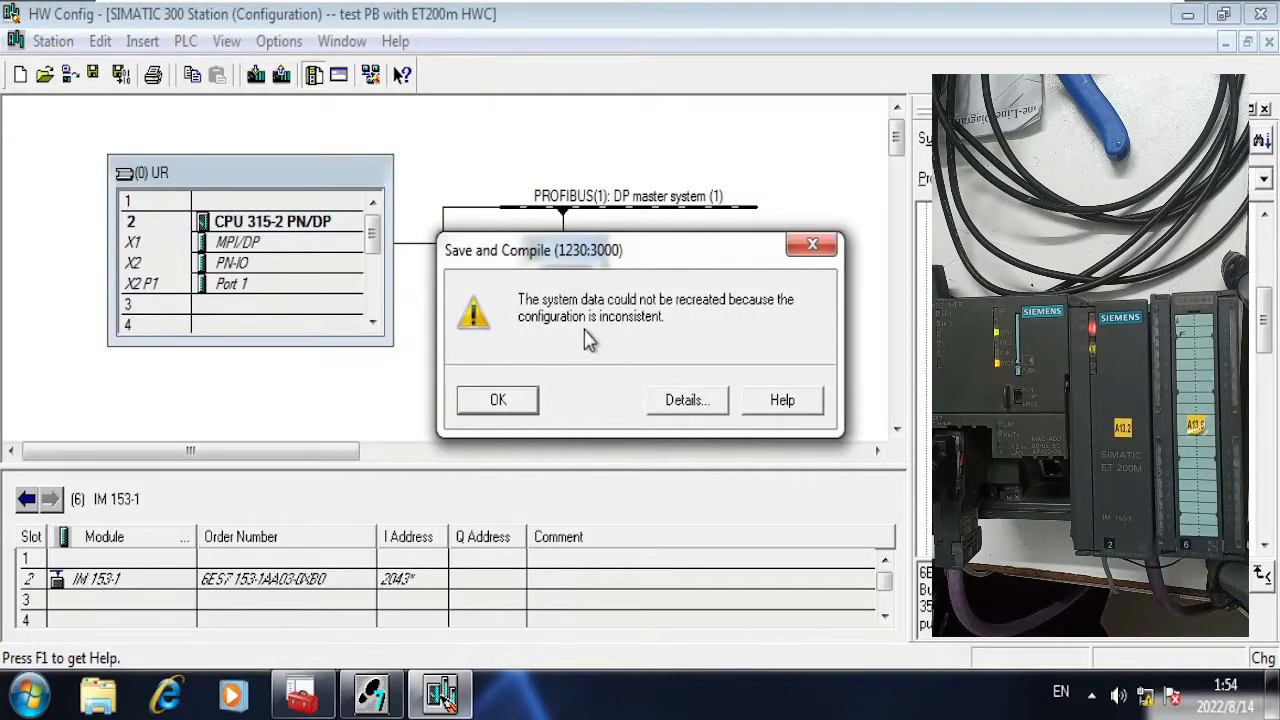
mouse_move(738, 316)
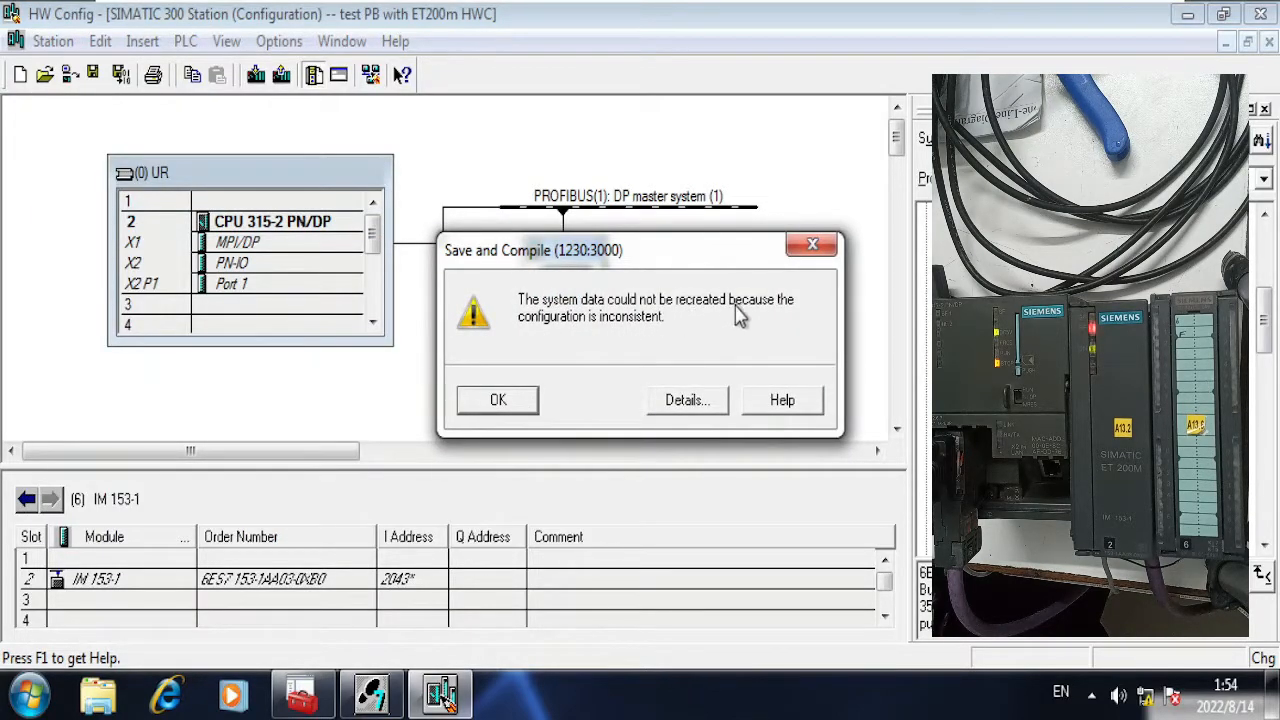
mouse_move(640, 340)
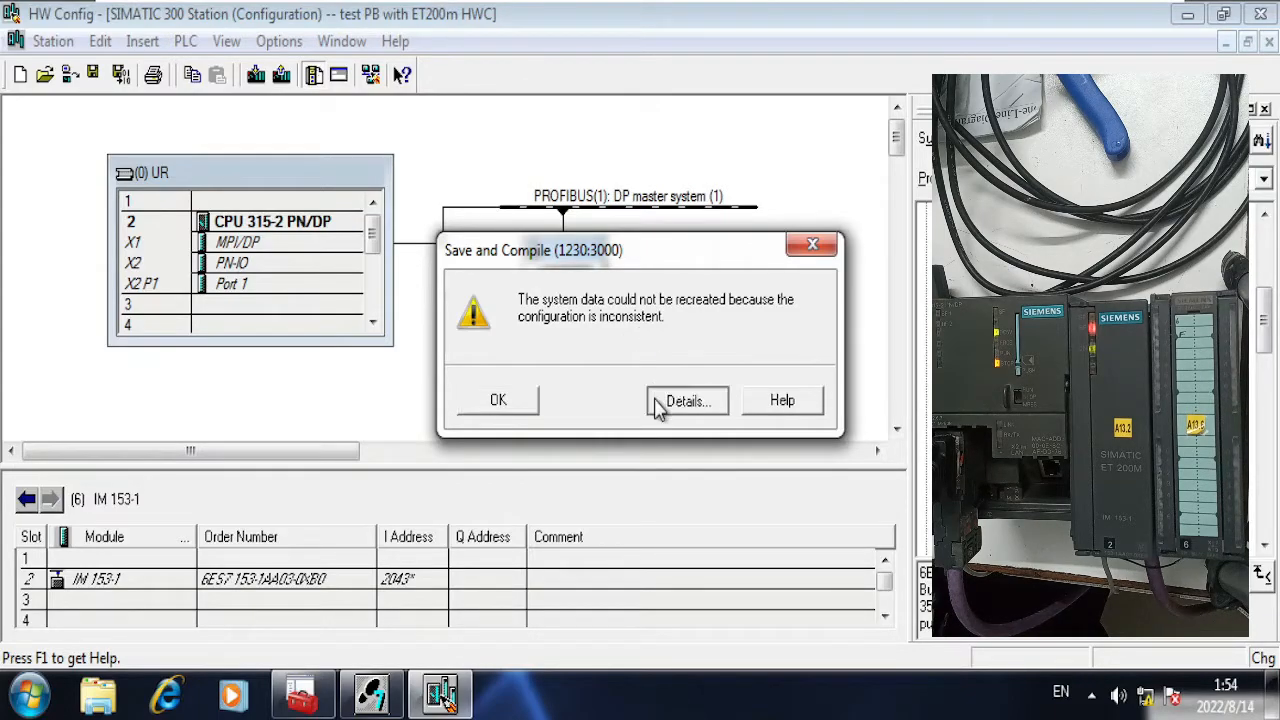
click(688, 400)
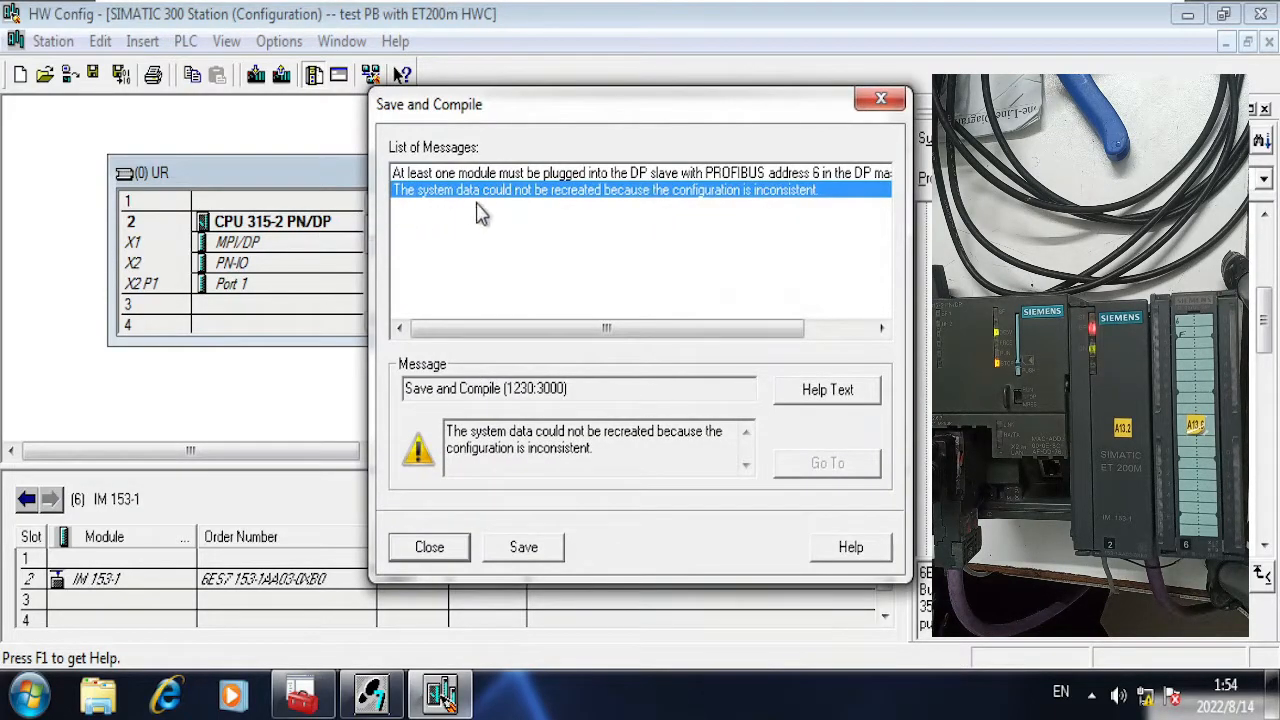
mouse_move(600, 212)
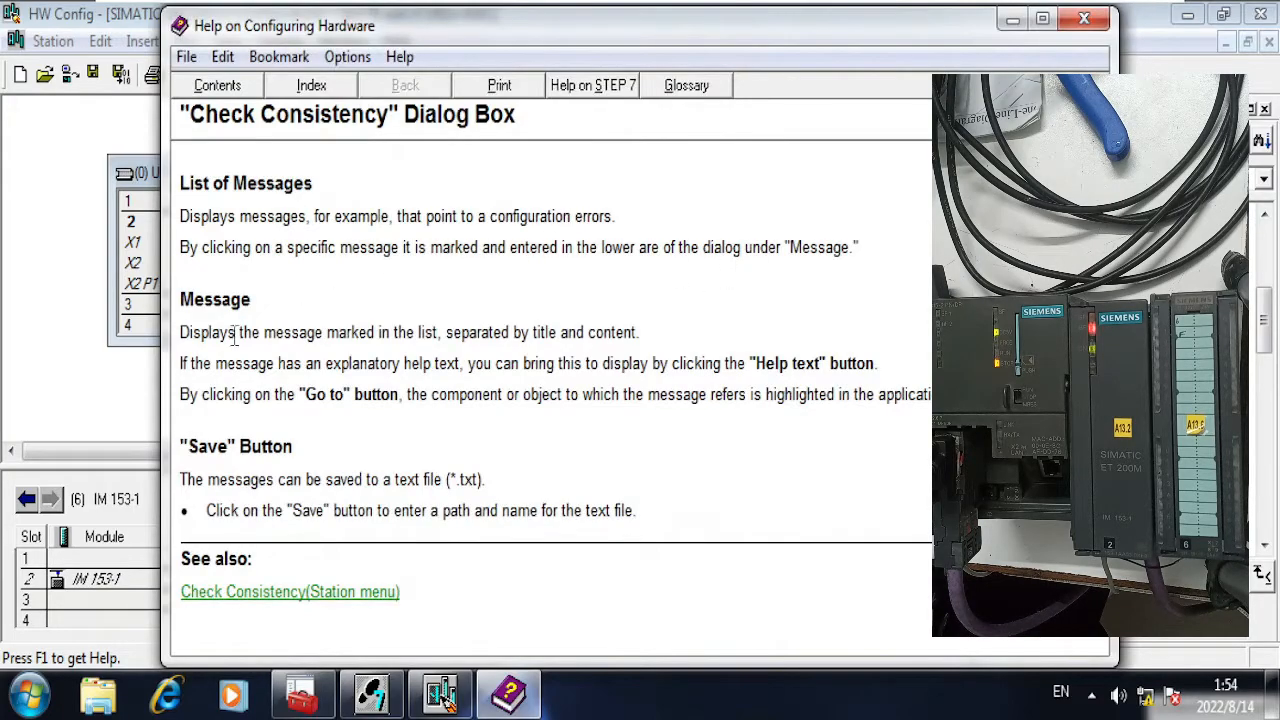
mouse_move(1084, 20)
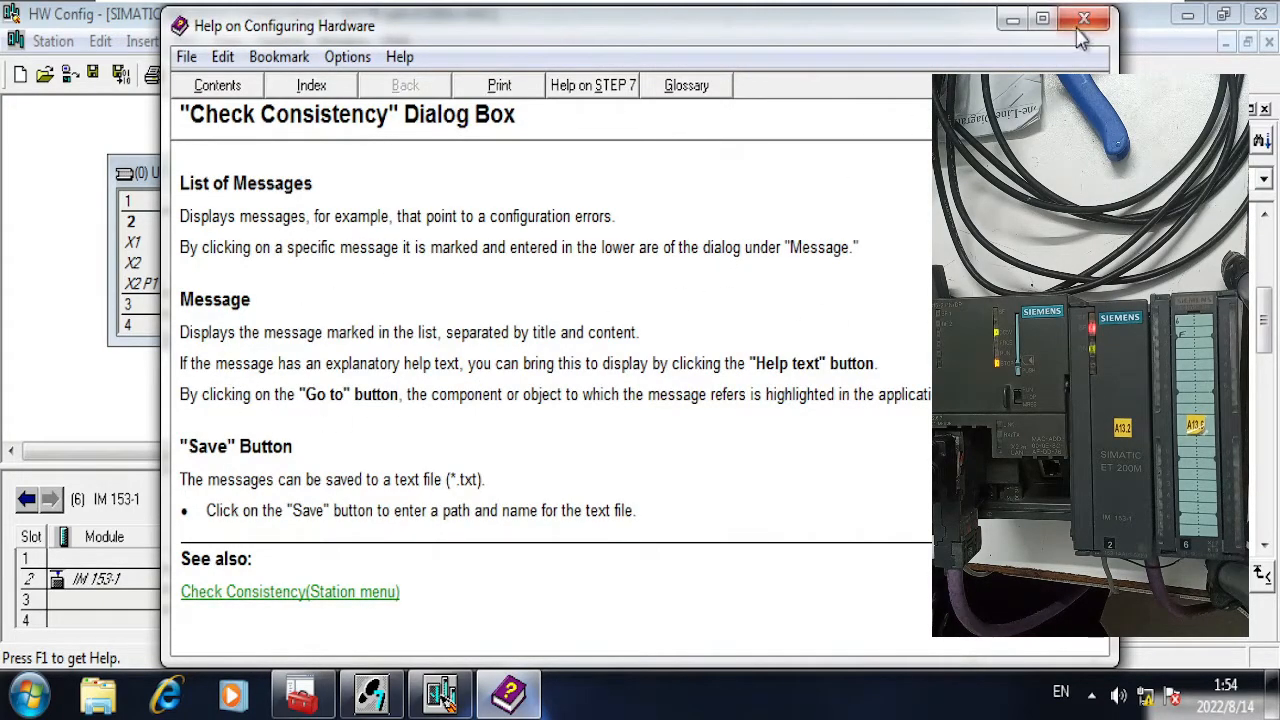
click(1084, 20)
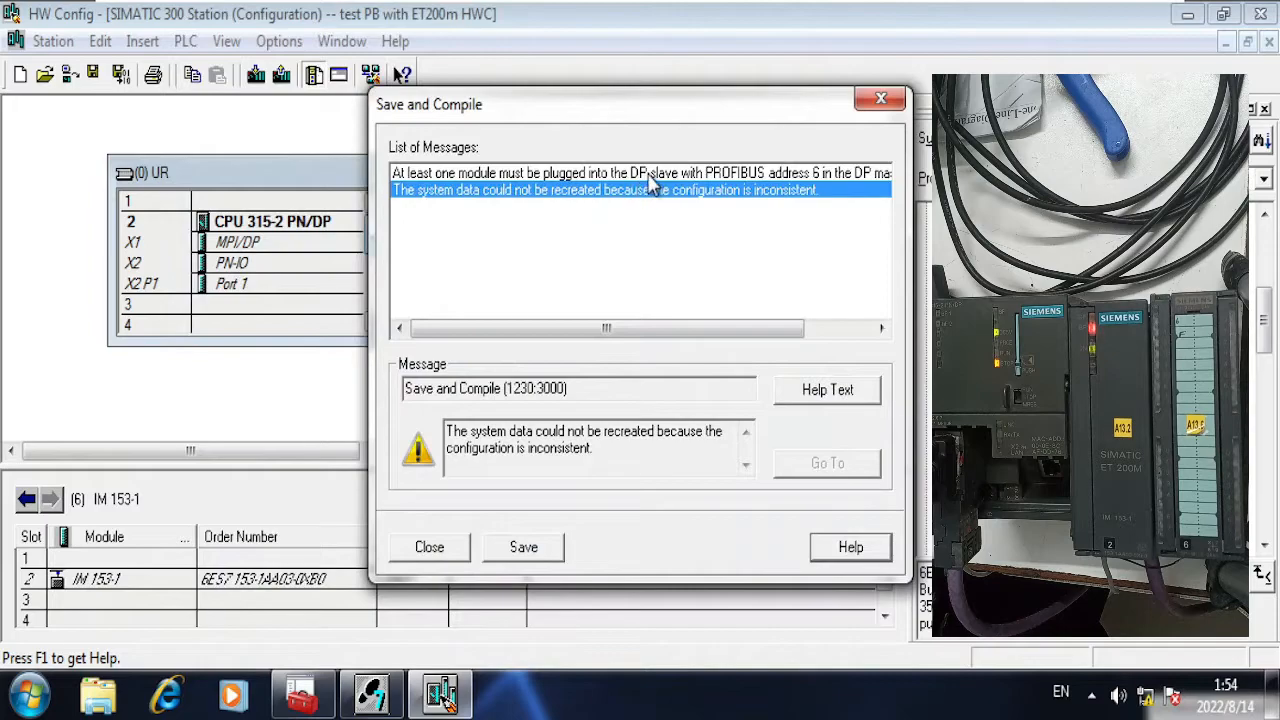
click(640, 172)
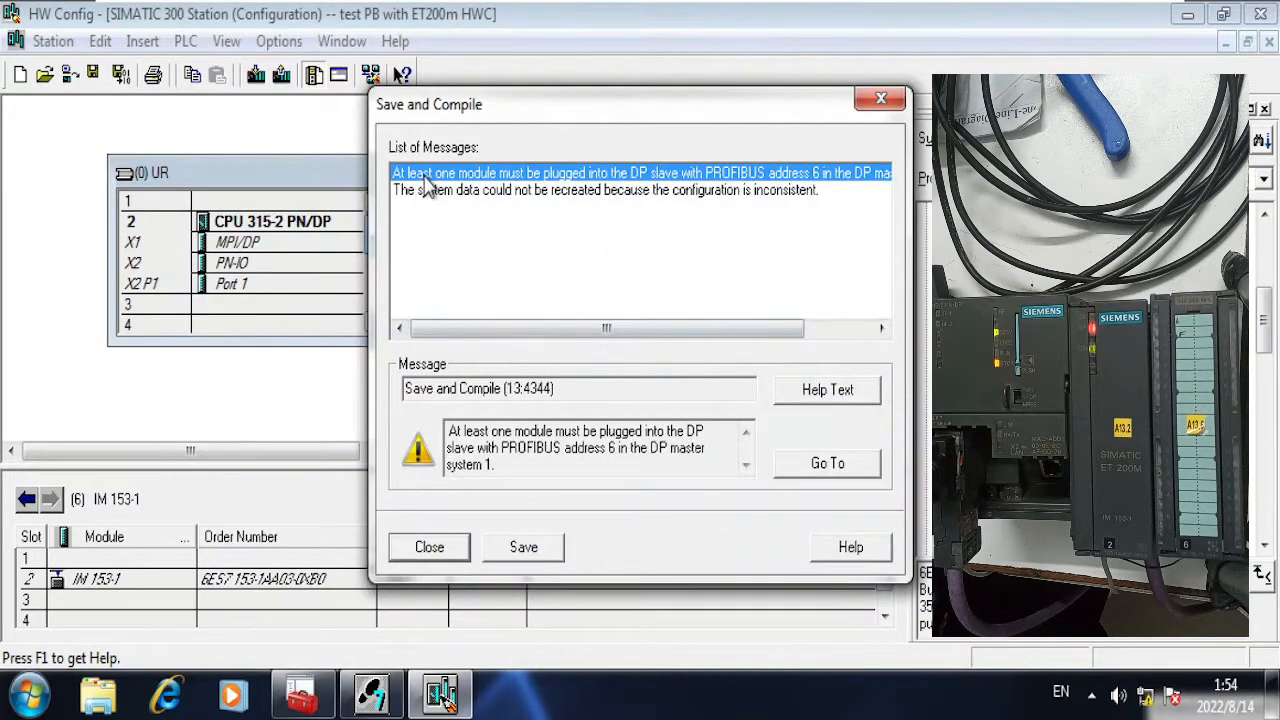
mouse_move(598, 192)
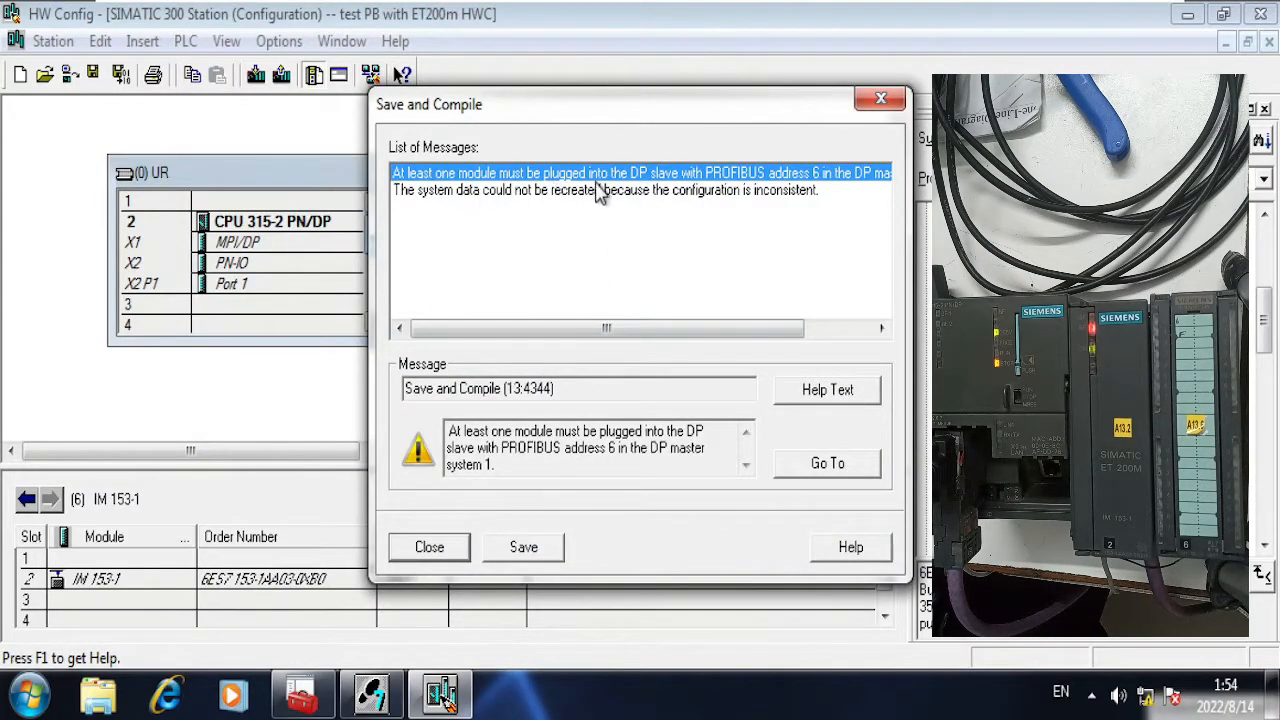
mouse_move(750, 190)
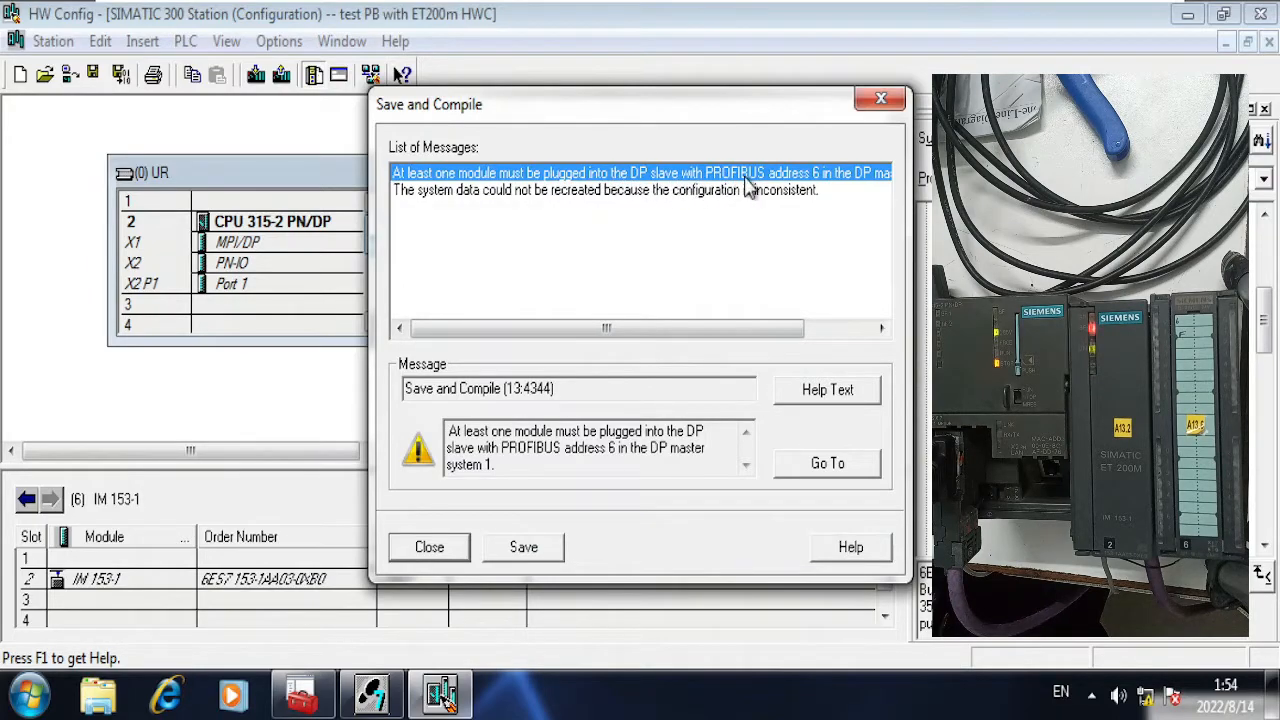
mouse_move(428, 548)
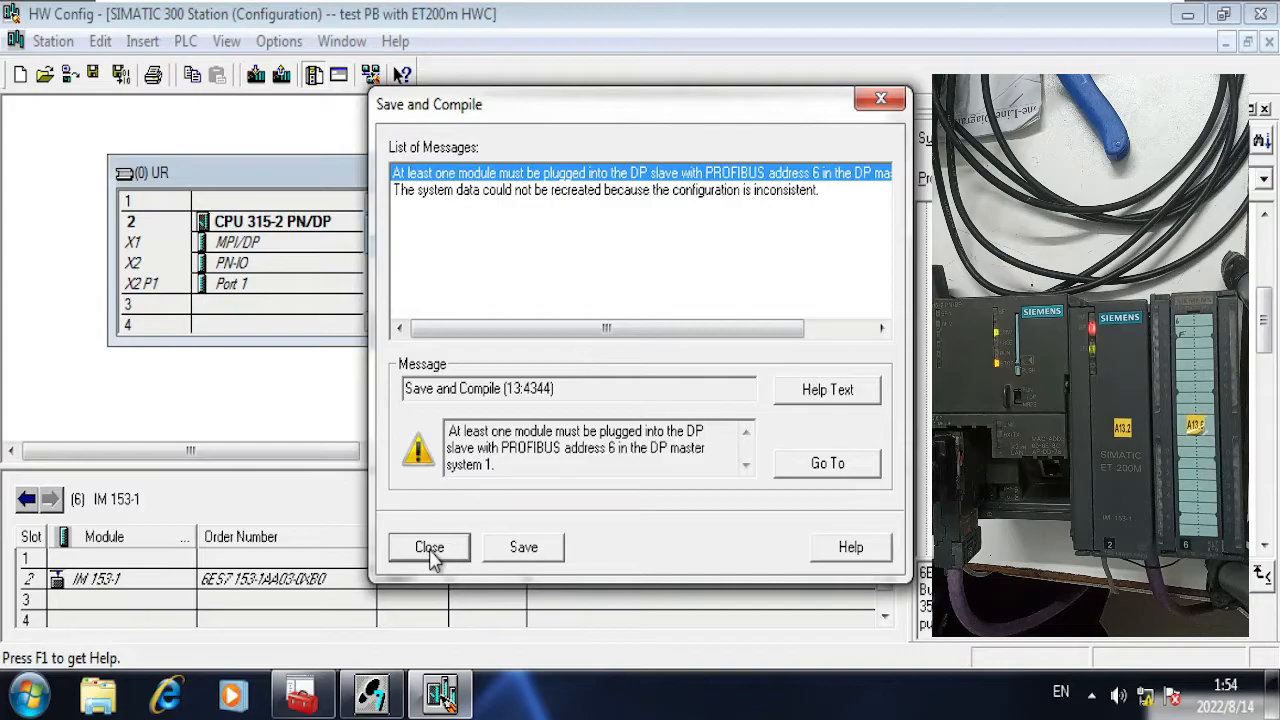
click(428, 548)
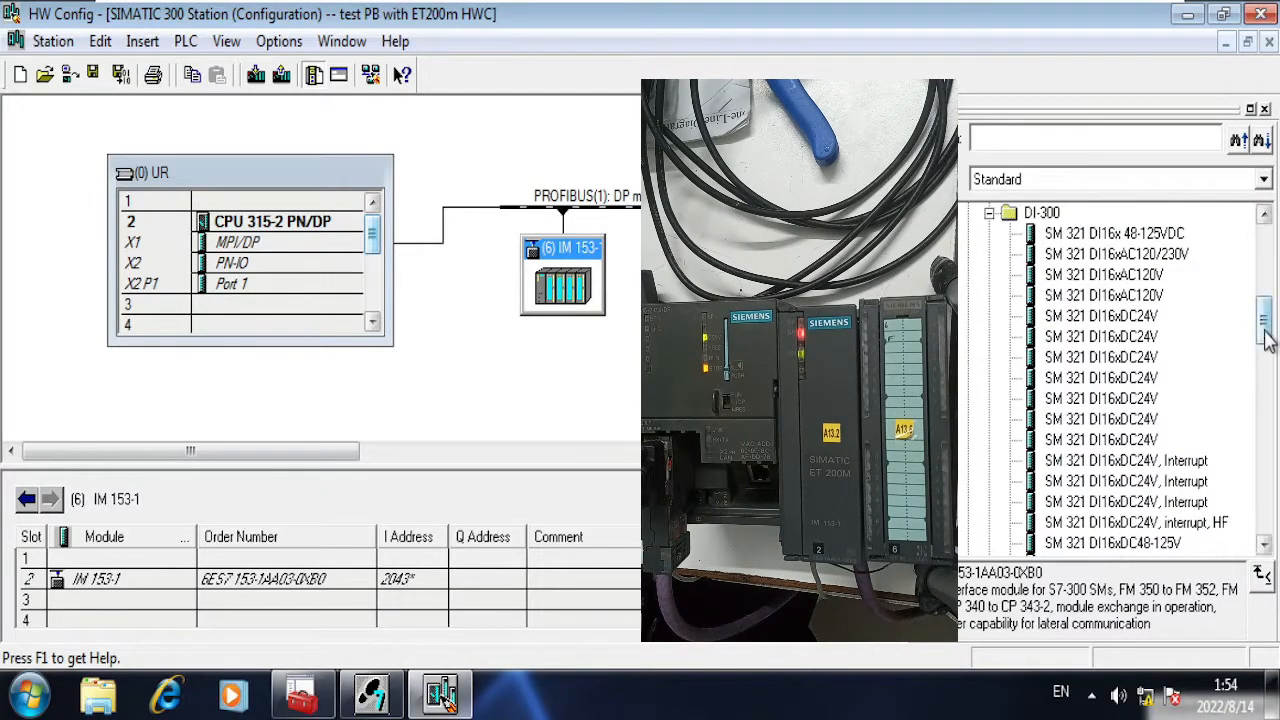
Step: Insert an SM 321 DI32xDC24V module into slot 4 of the IM 153-1 and start the download
scroll(down, 3)
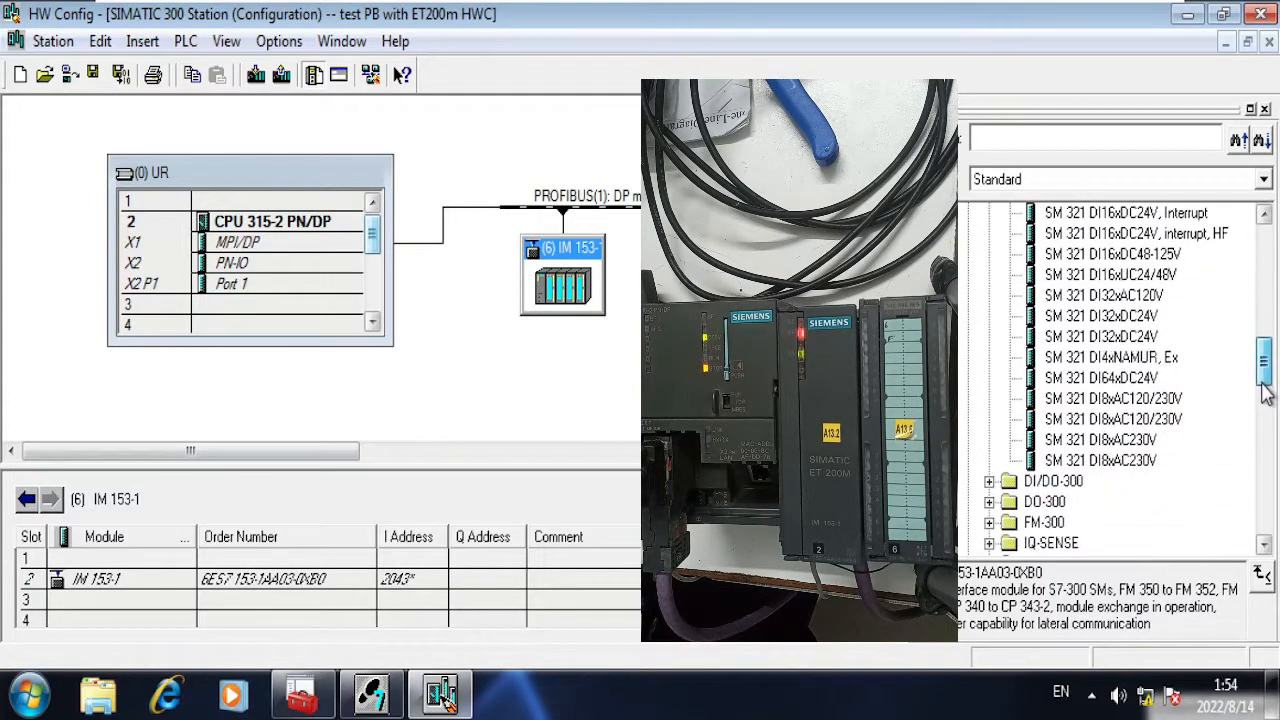
click(1100, 316)
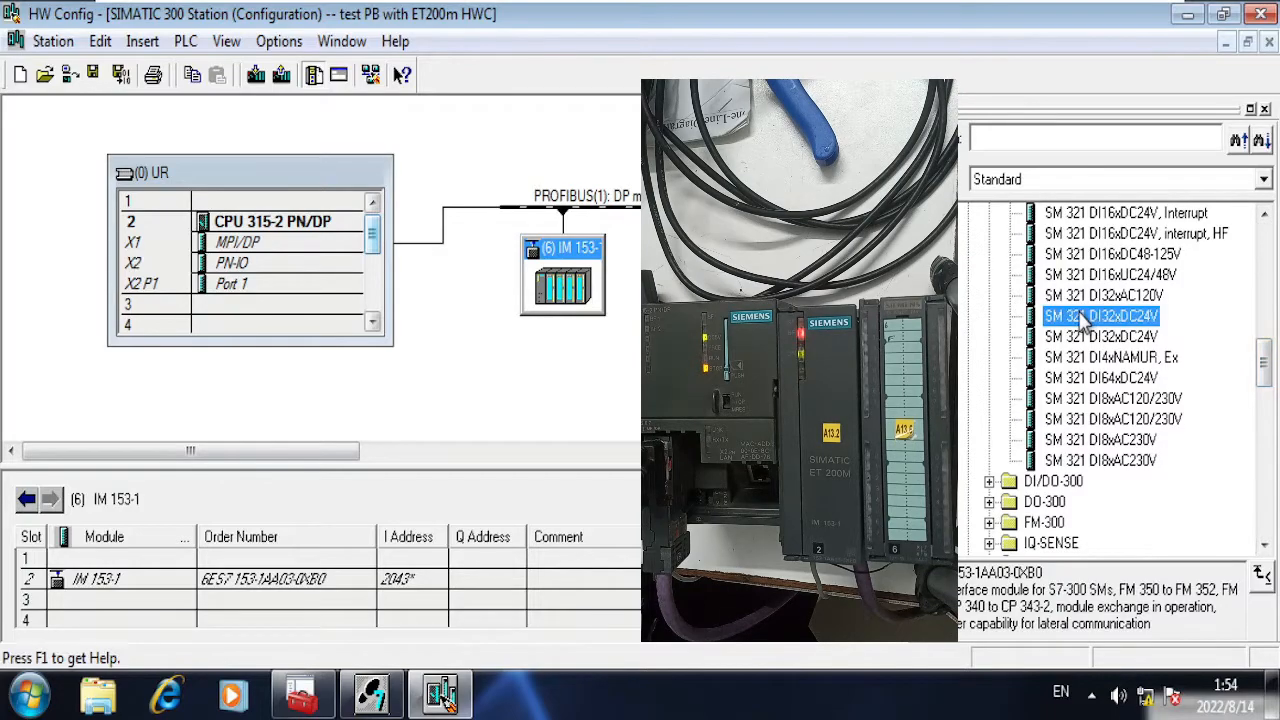
click(1100, 316)
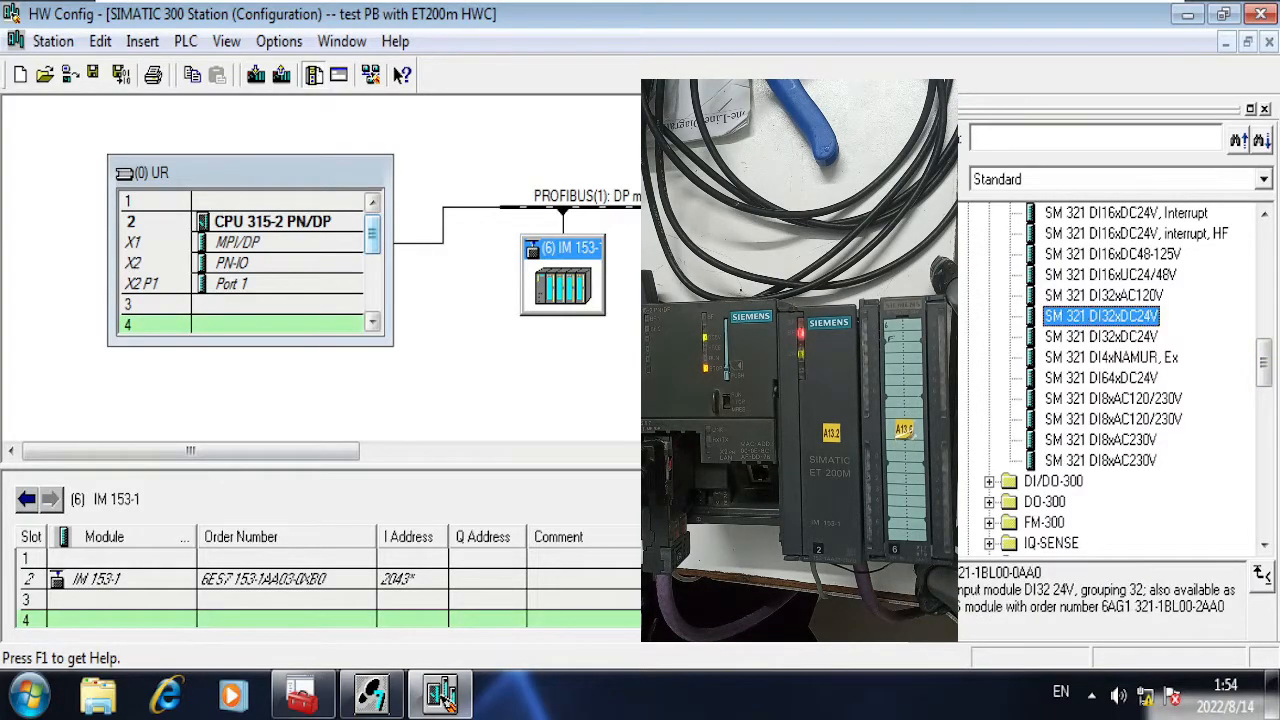
mouse_move(1090, 320)
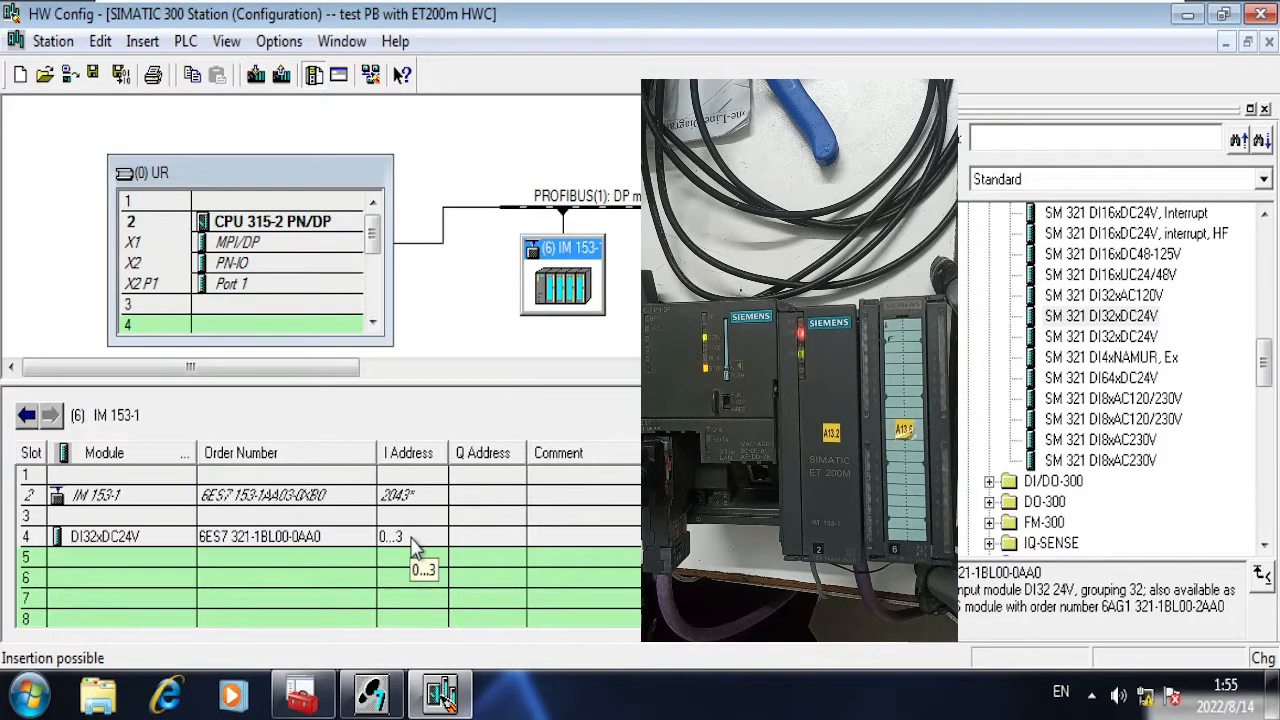
mouse_move(400, 544)
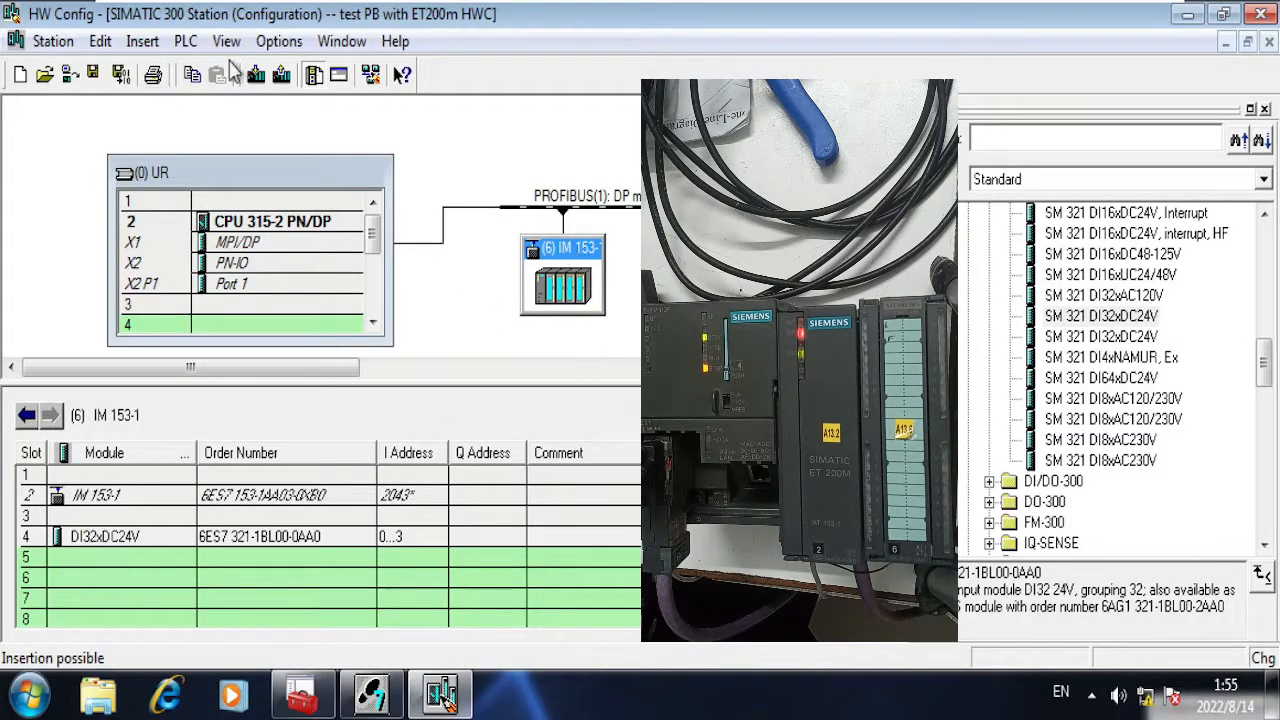
click(52, 40)
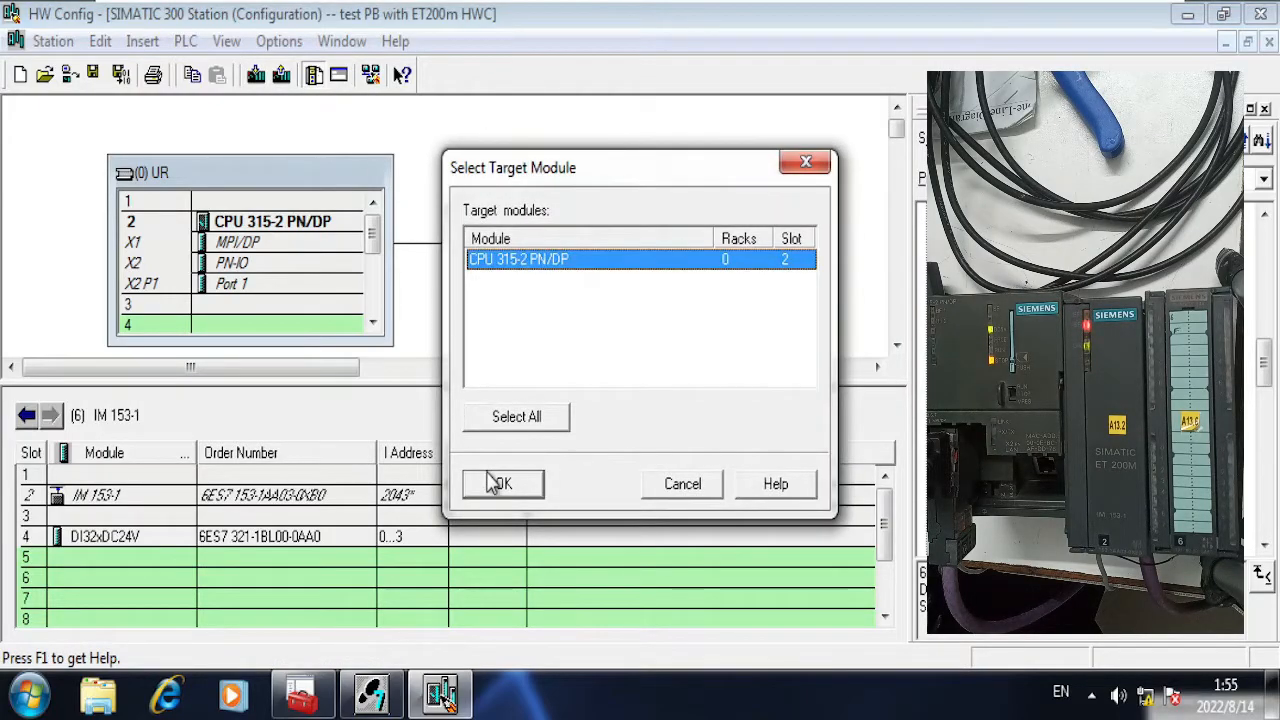
Step: Download the configuration to the CPU 315-2 PN/DP at MPI address 2 via the accessible nodes list
click(502, 482)
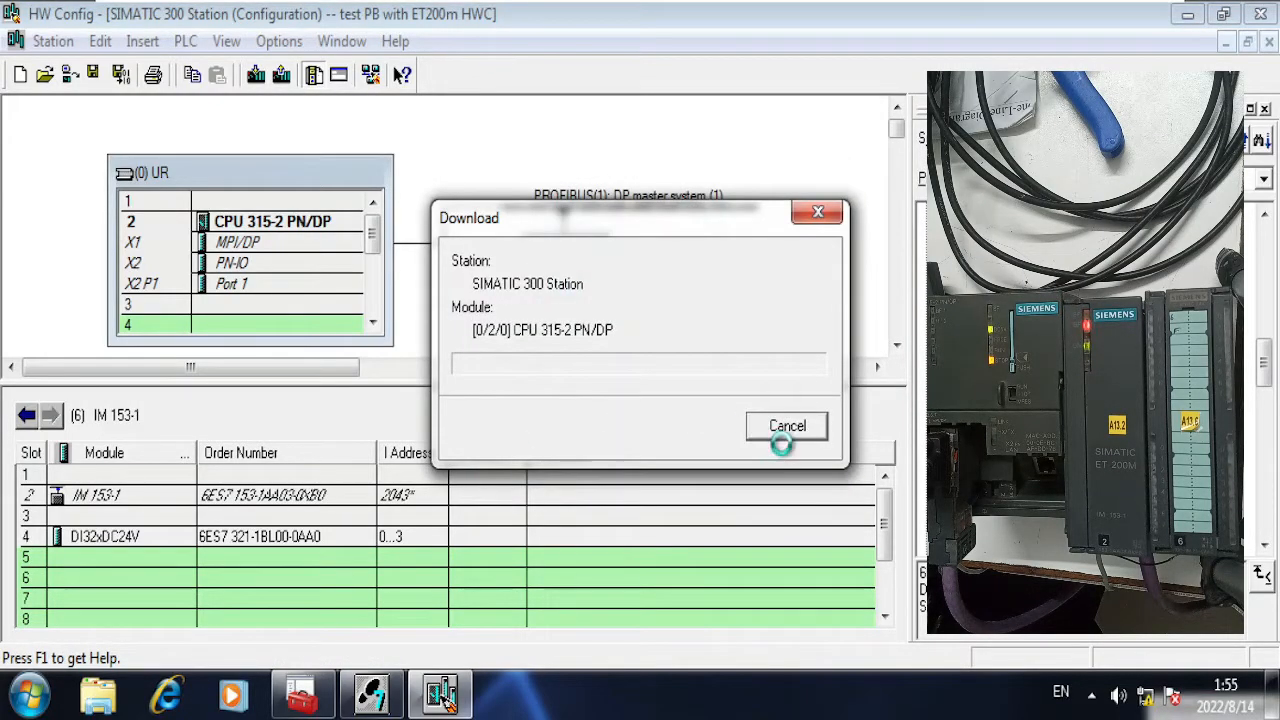
click(788, 424)
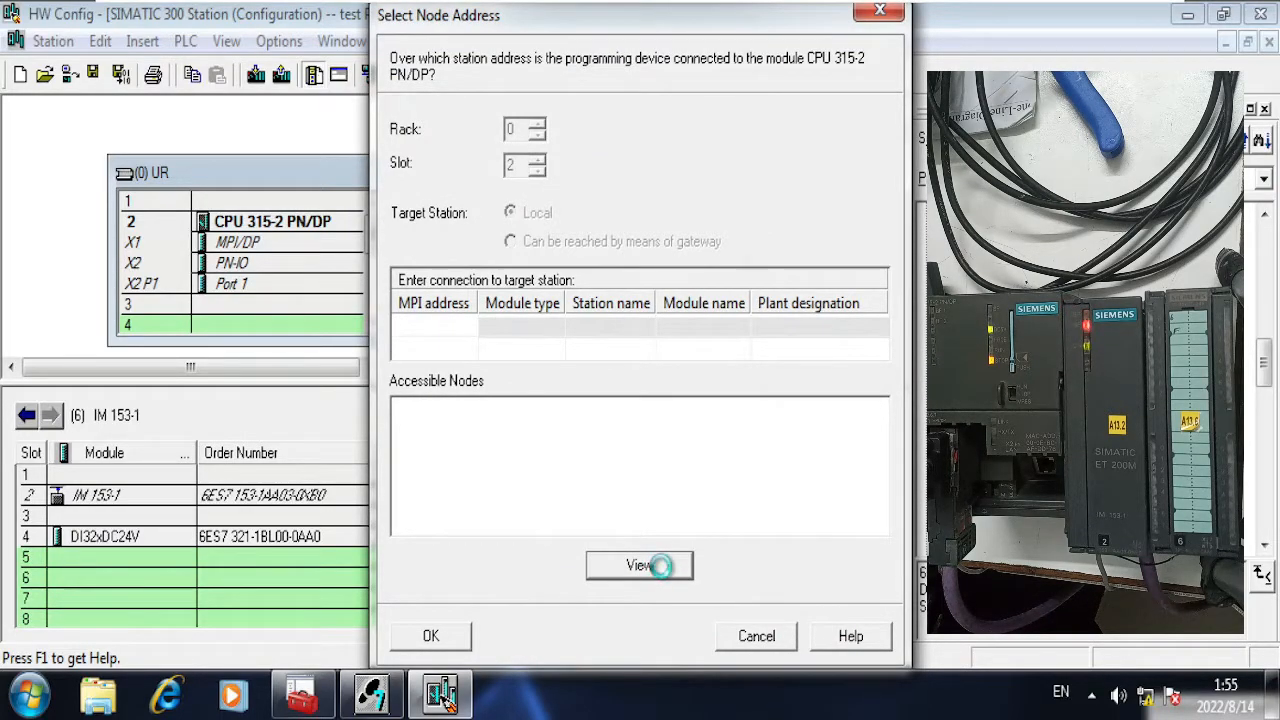
click(640, 564)
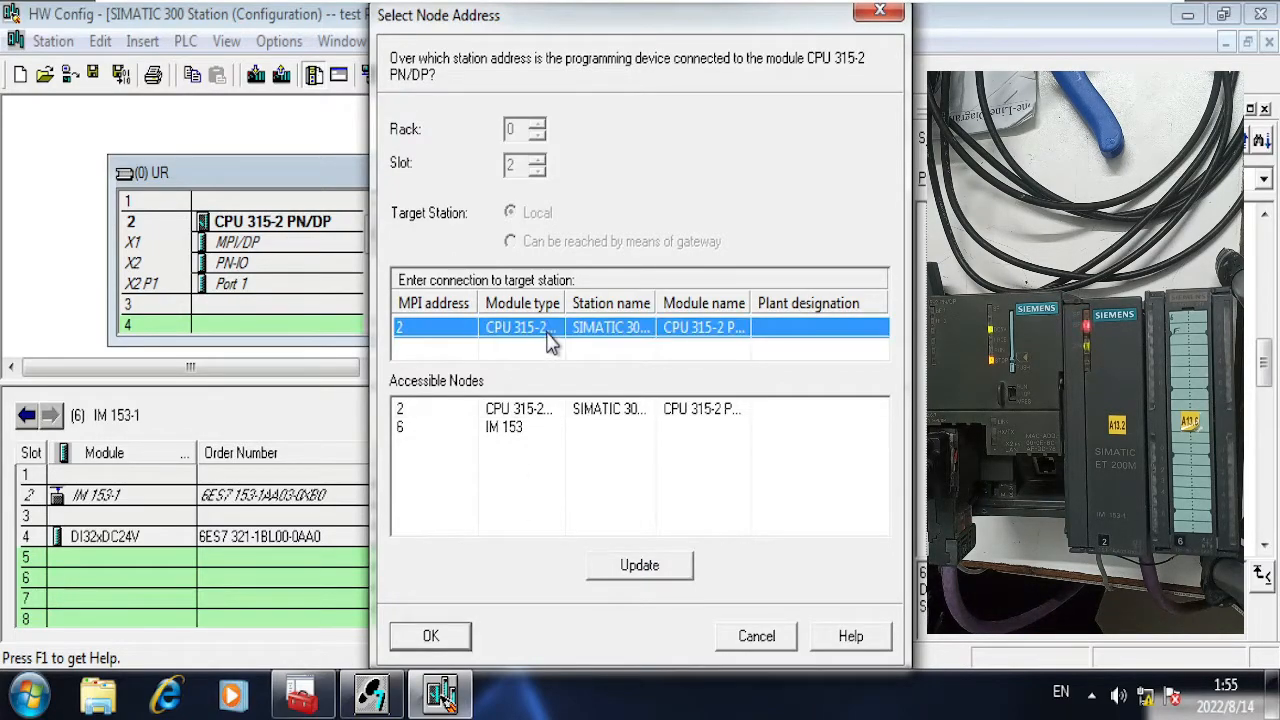
mouse_move(504, 456)
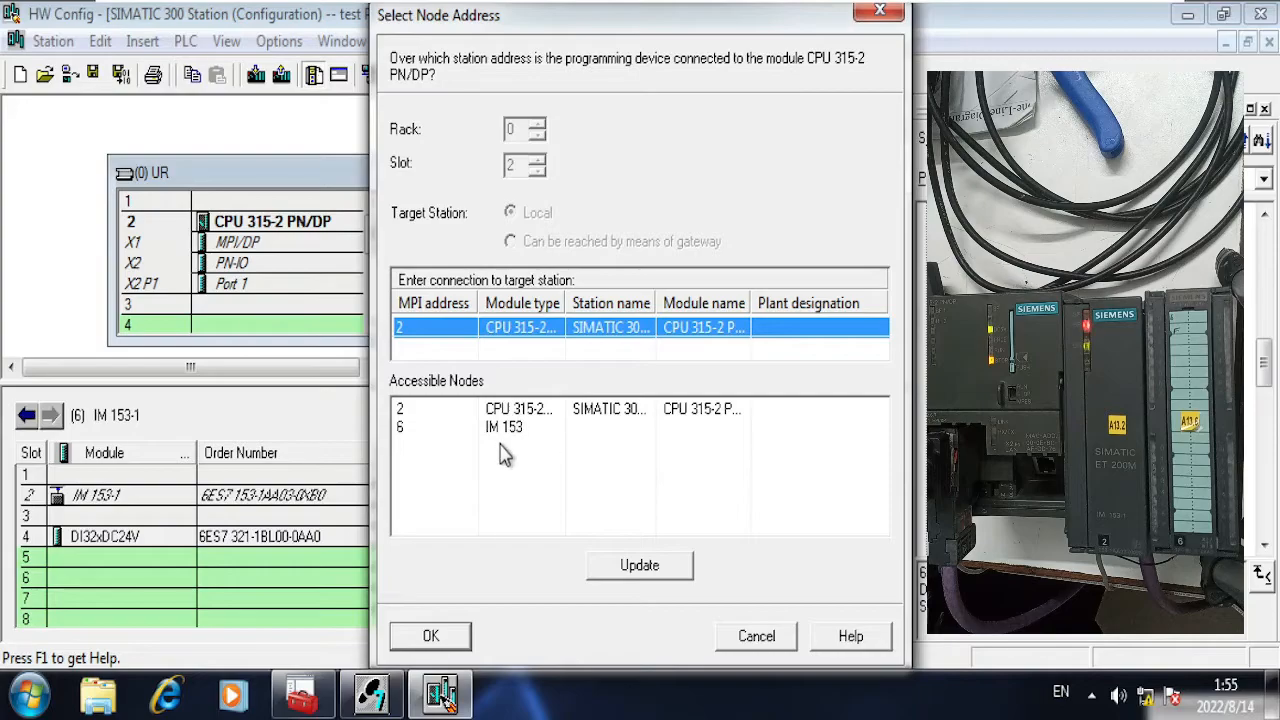
mouse_move(430, 640)
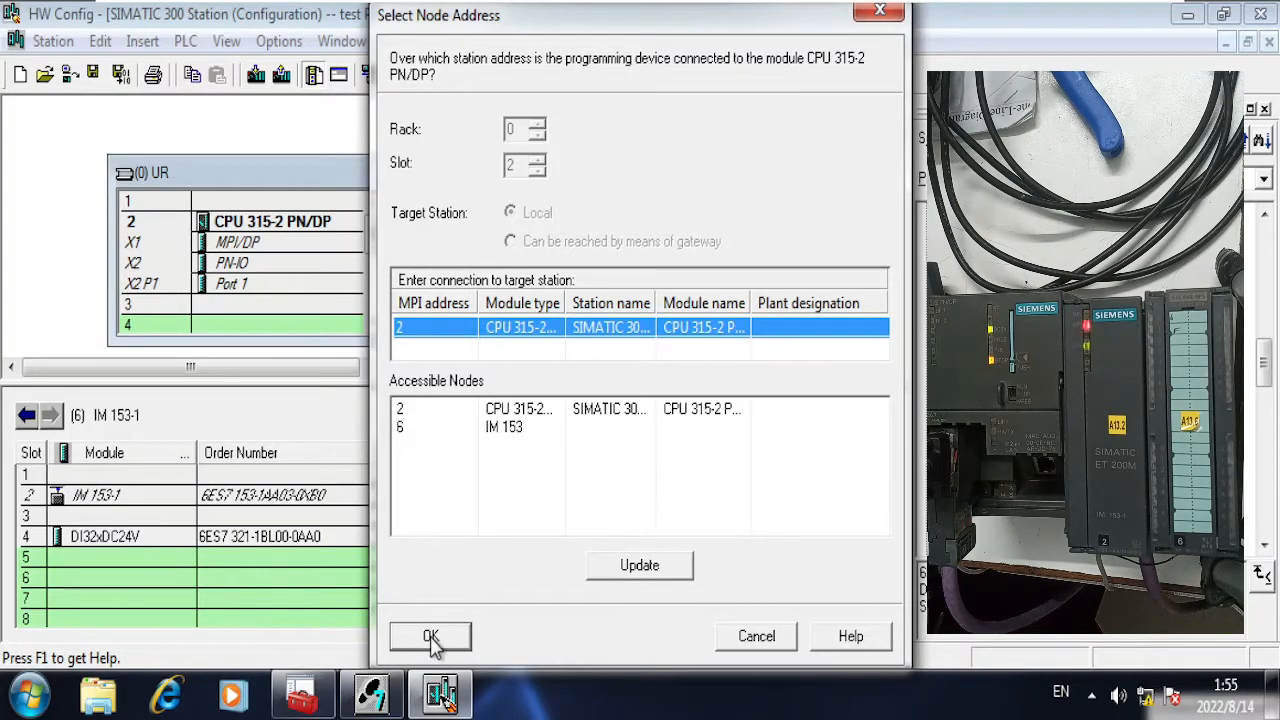
click(430, 636)
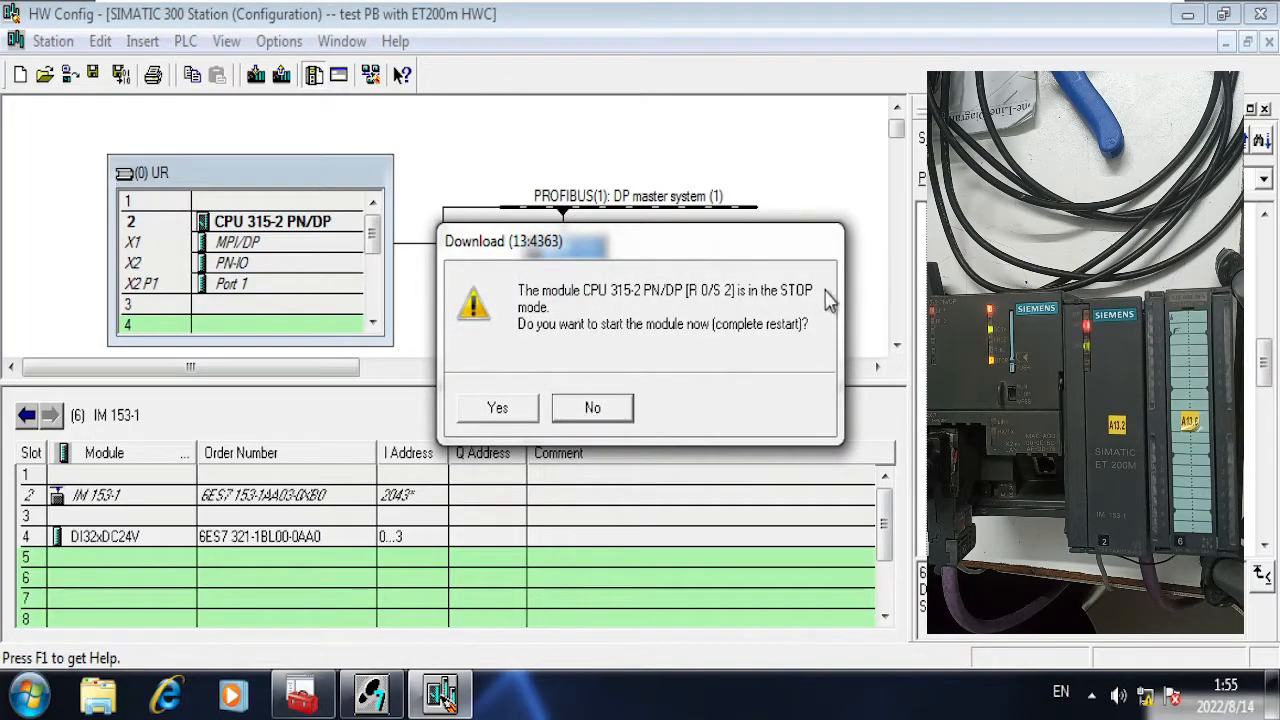
mouse_move(528, 350)
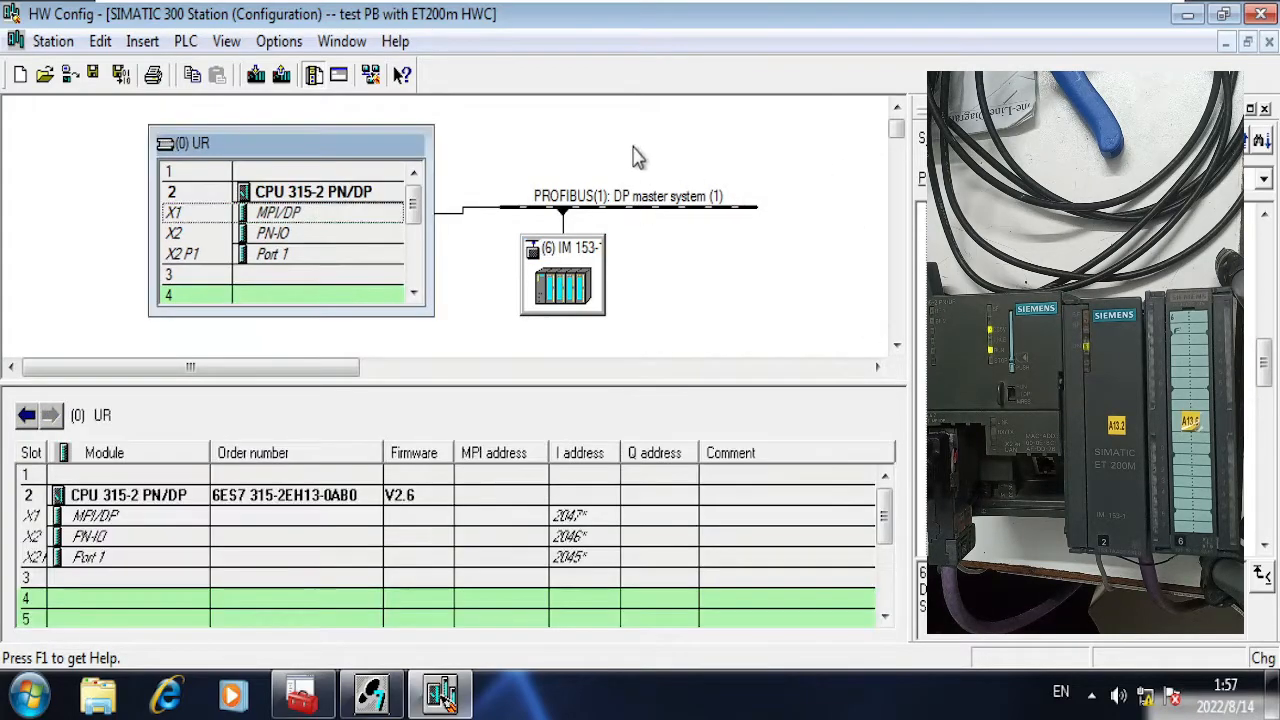
mouse_move(550, 204)
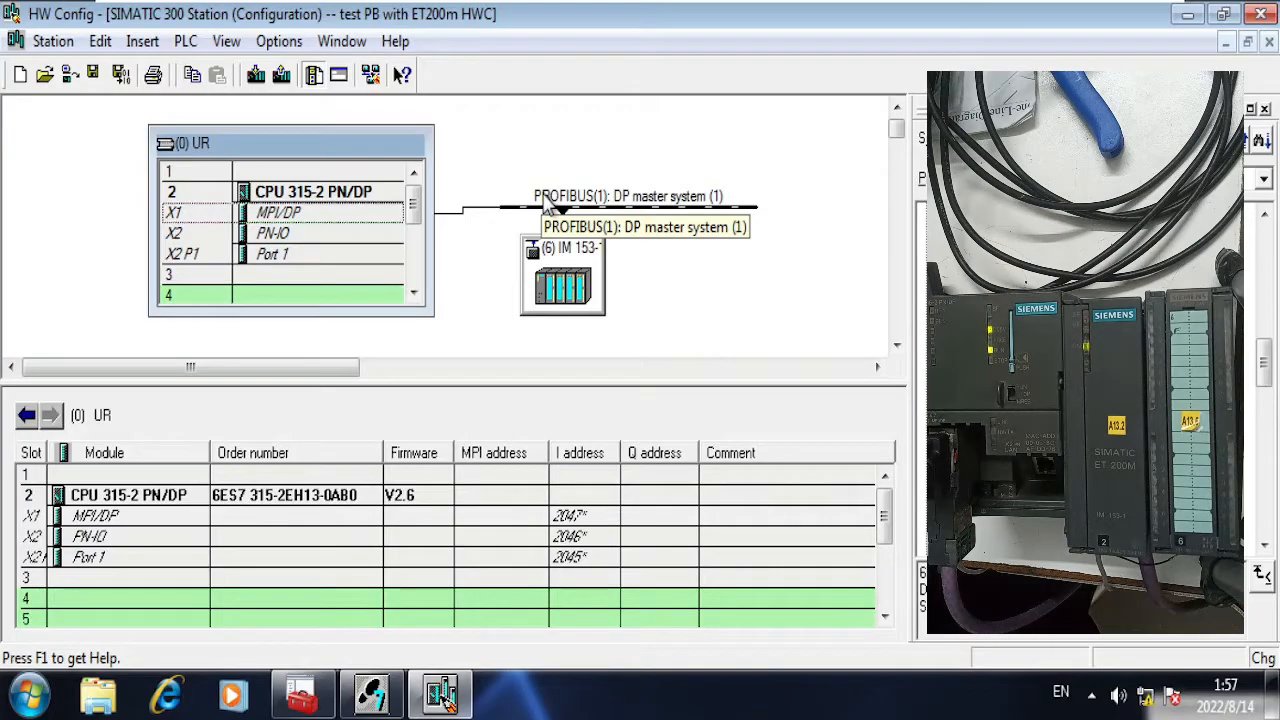
mouse_move(560, 210)
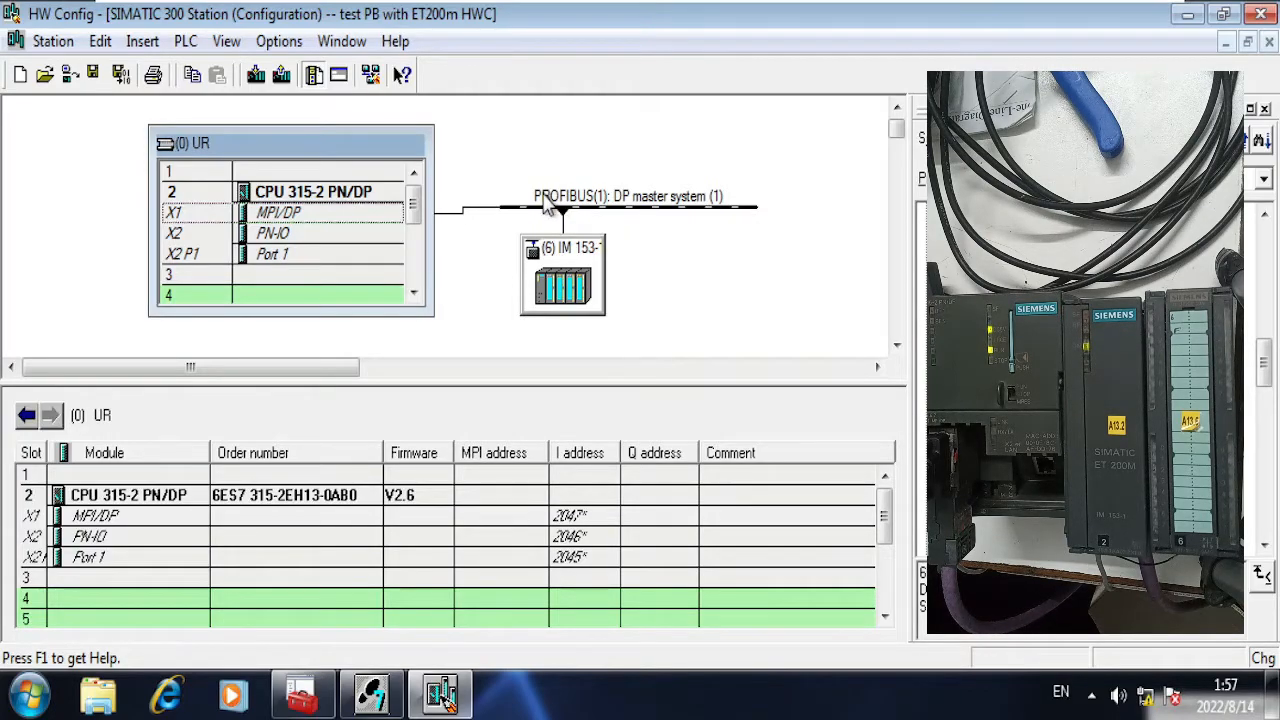